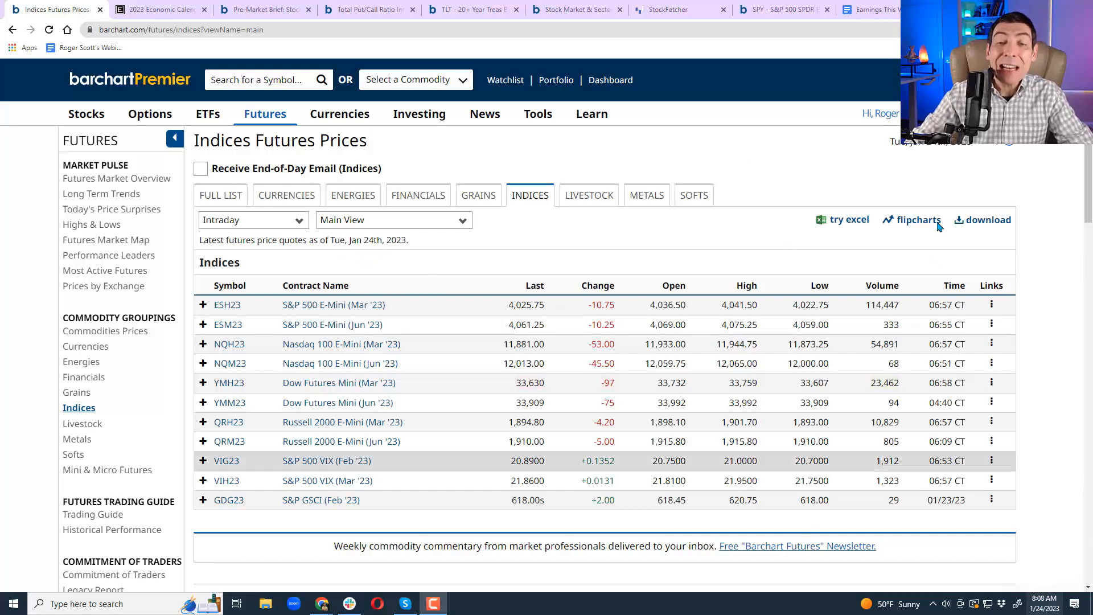
mouse_move(770, 158)
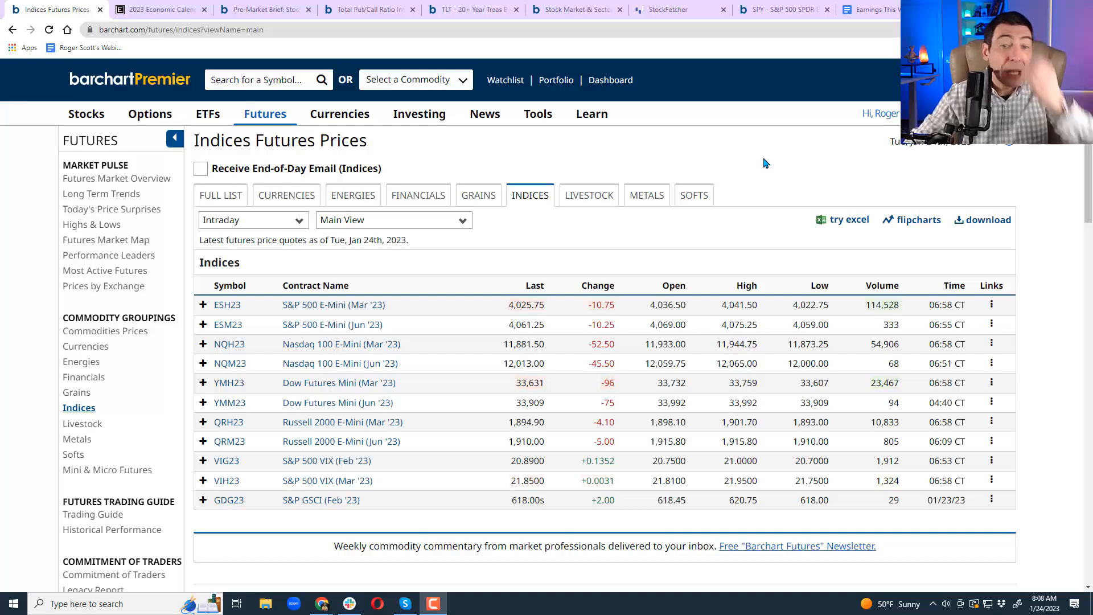
mouse_move(506, 144)
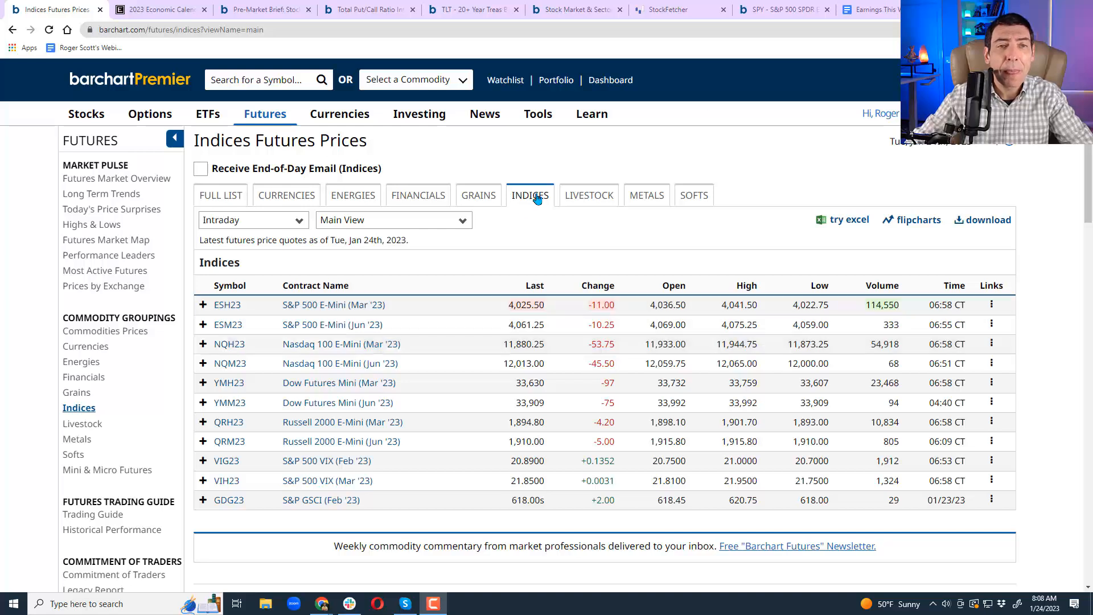
On the SPY chart tab, load the Dow Industrials SPDR (DIA) chart.
click(774, 9)
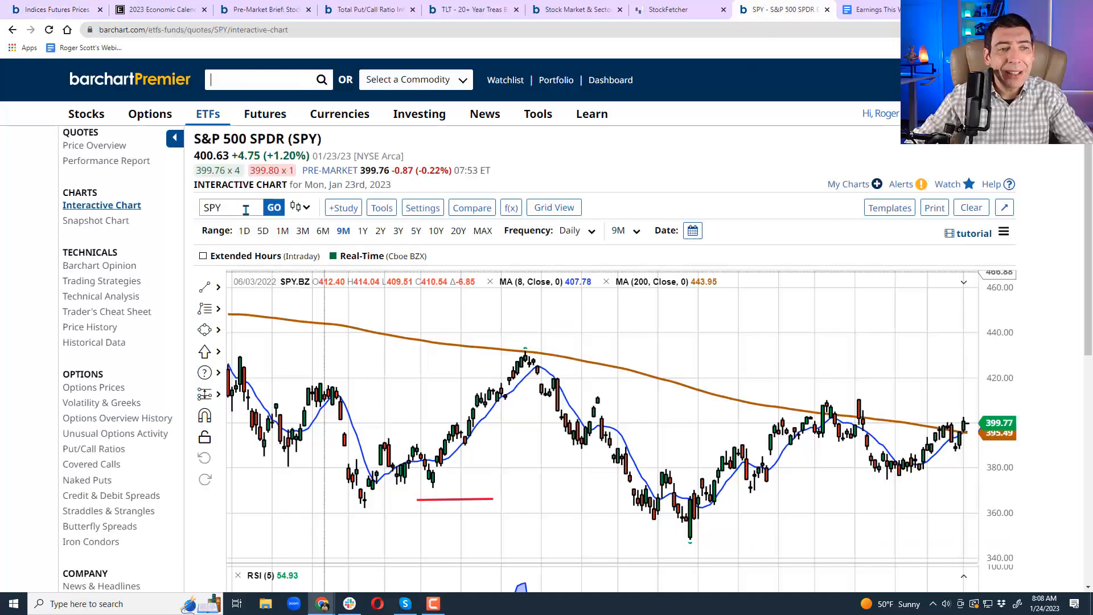
text(dia)
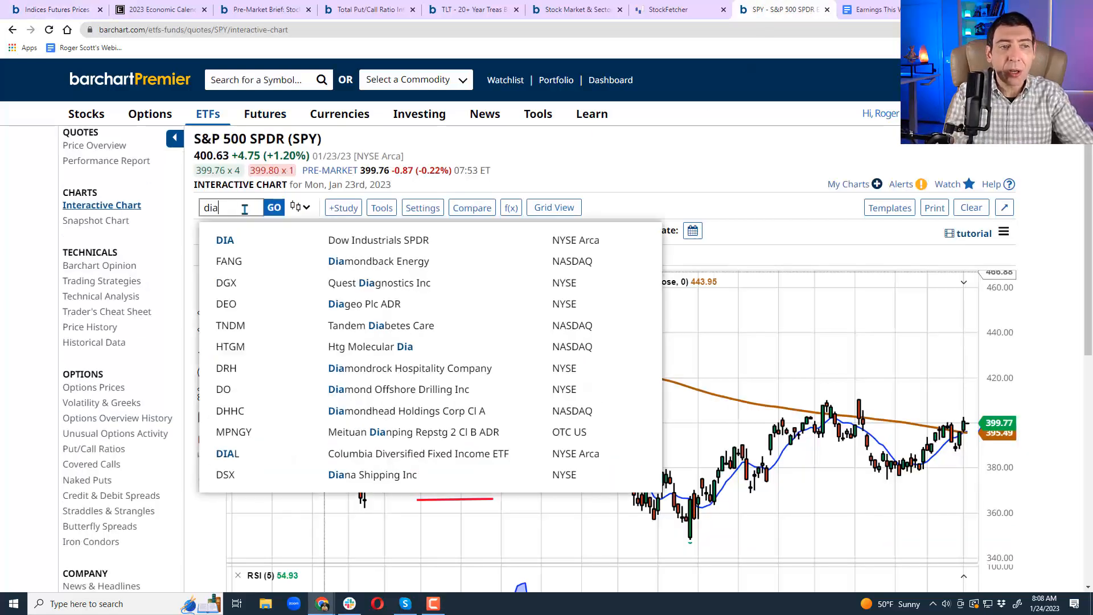
click(224, 240)
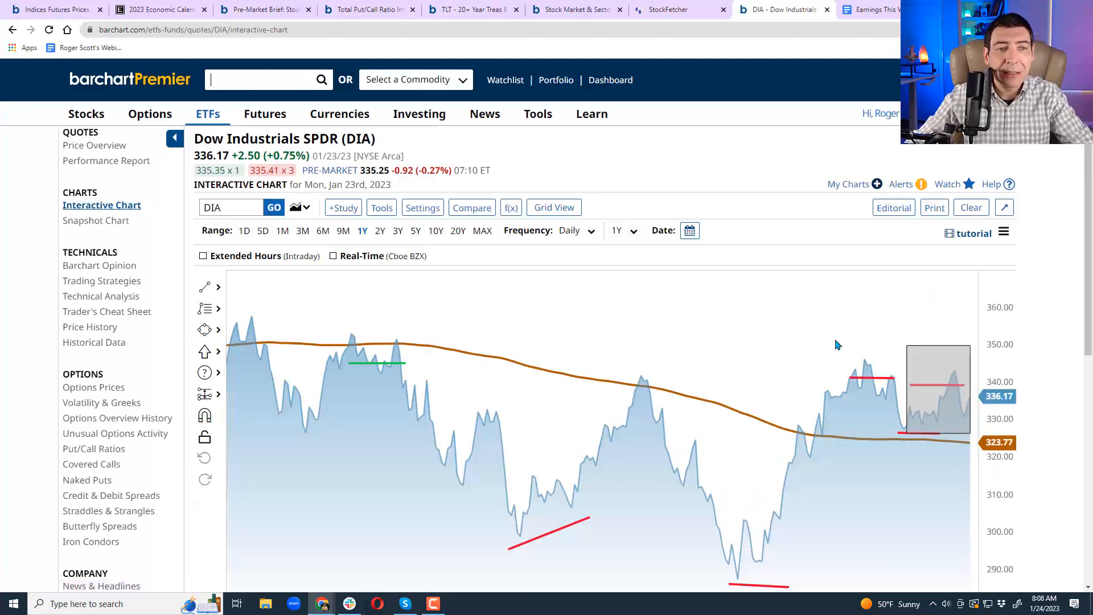
mouse_move(739, 428)
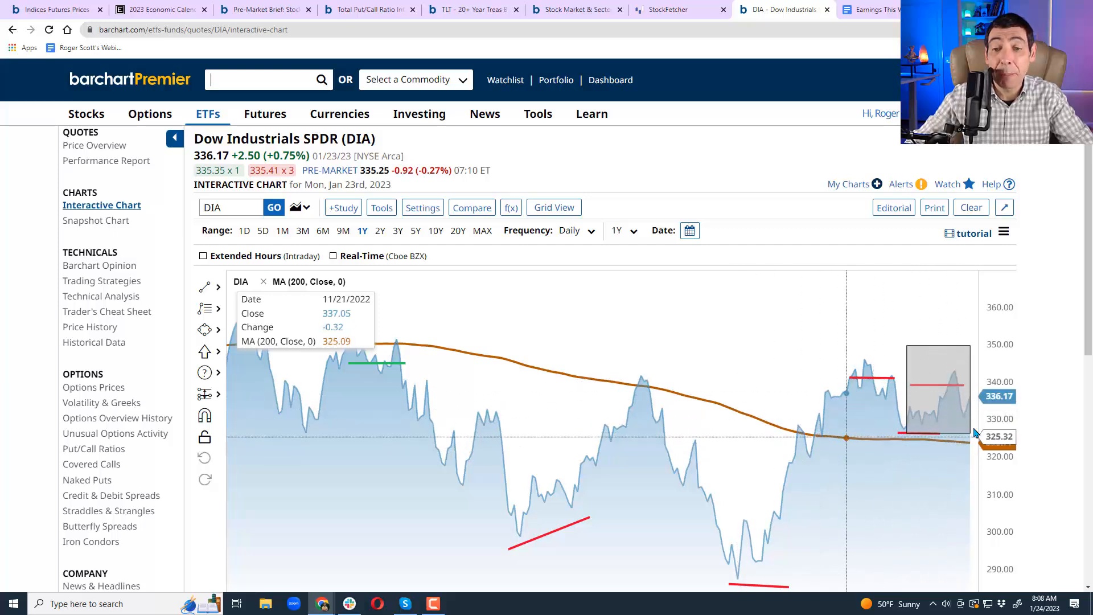
mouse_move(249, 218)
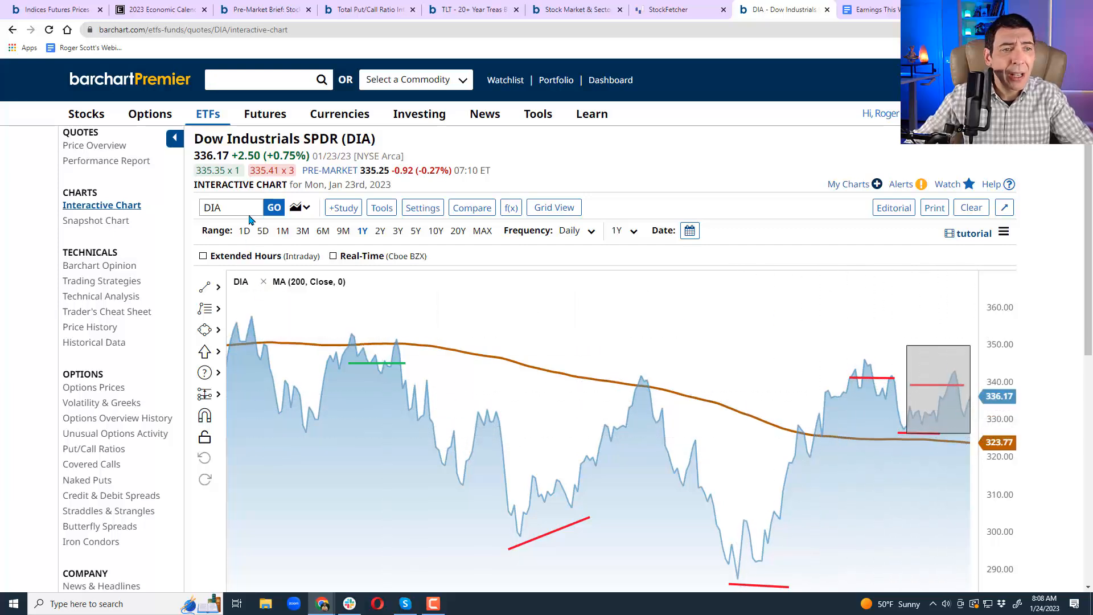
Load the Nasdaq QQQ chart, then reload the SPY chart.
text(Q)
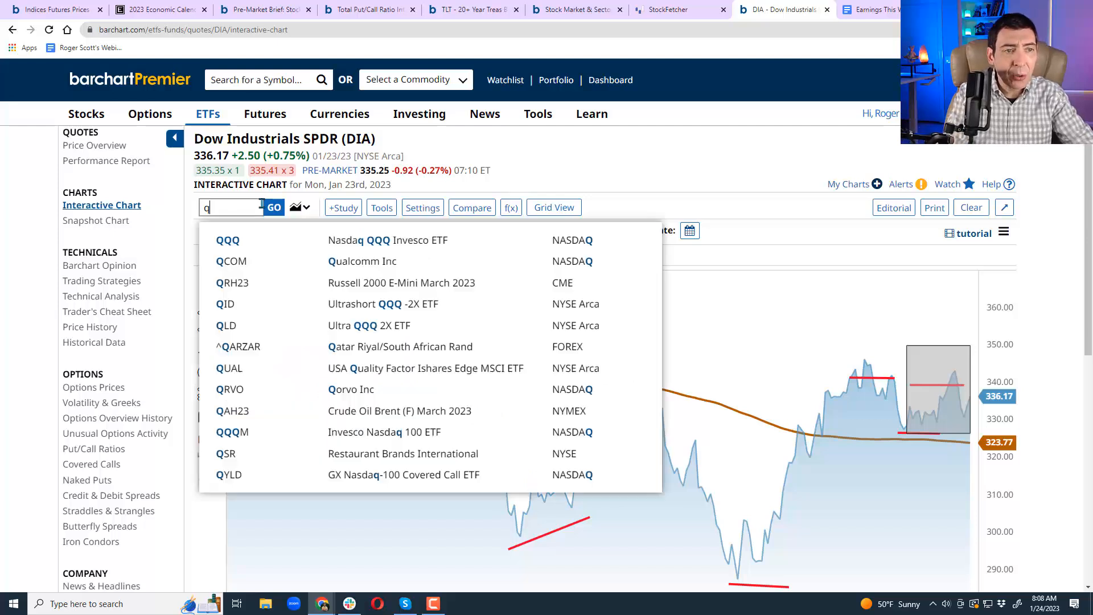
click(227, 240)
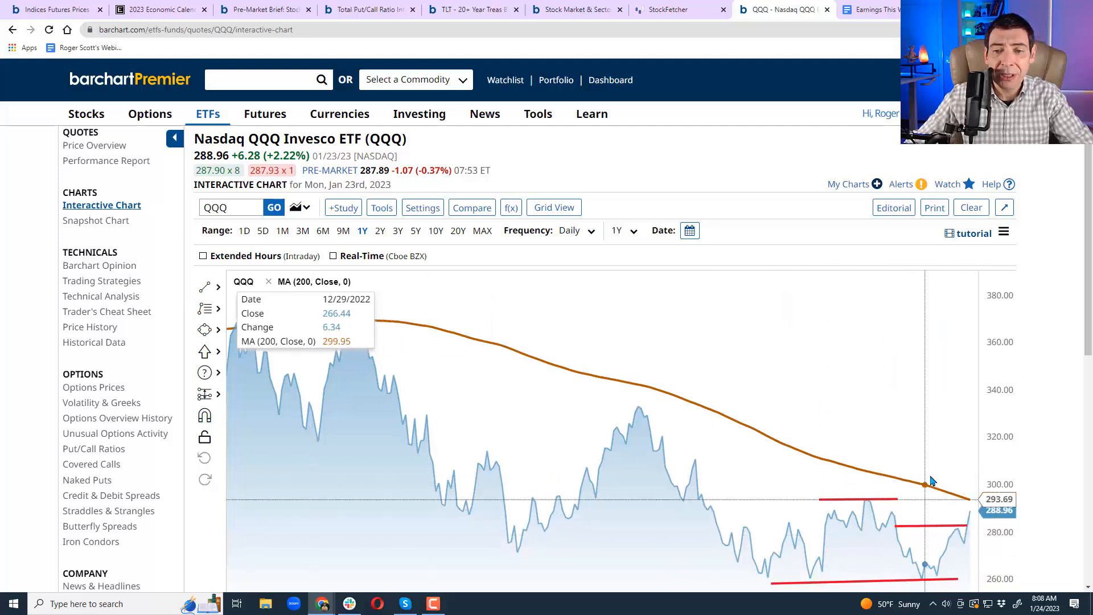
mouse_move(673, 154)
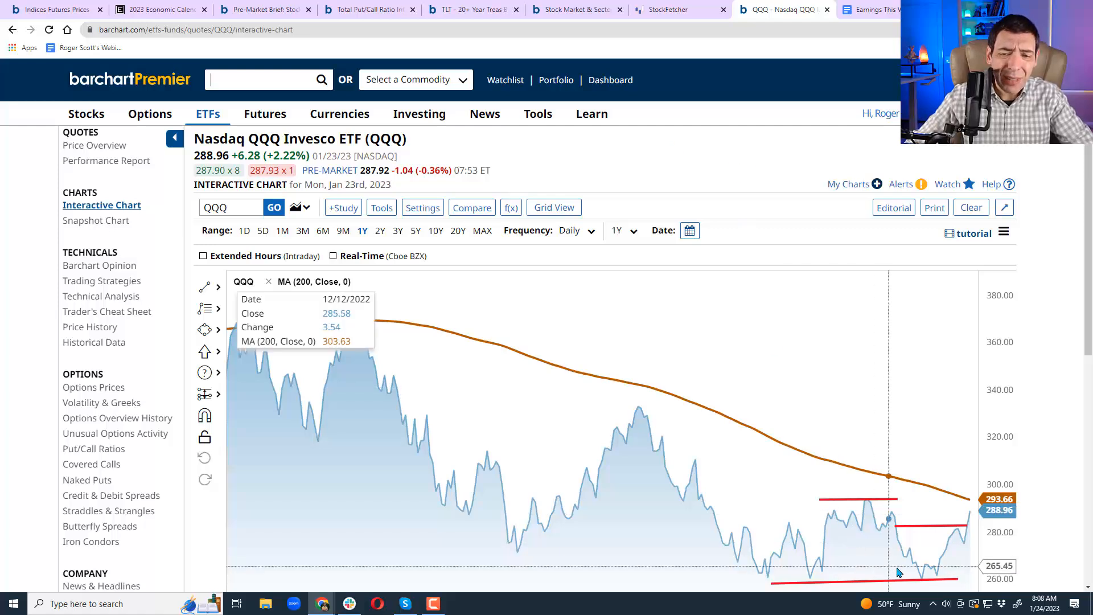
mouse_move(710, 155)
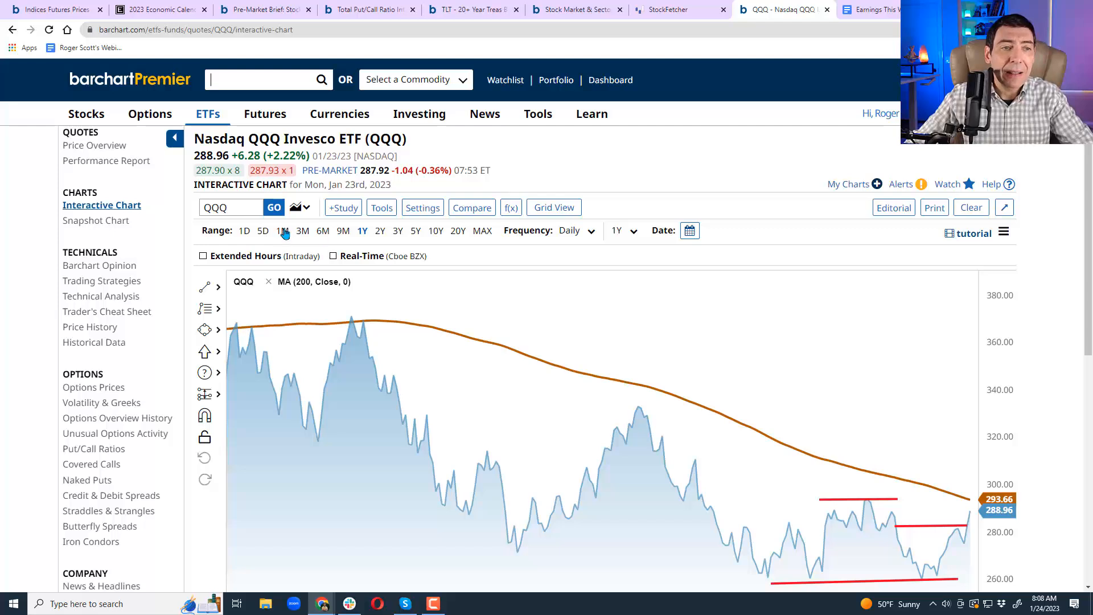
text(spy)
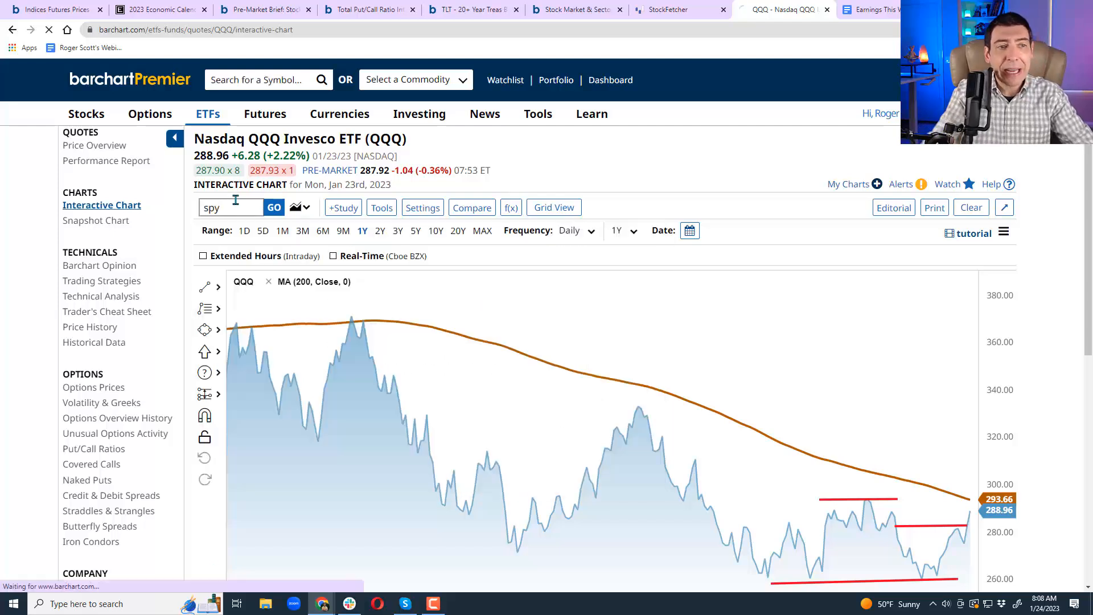
click(274, 207)
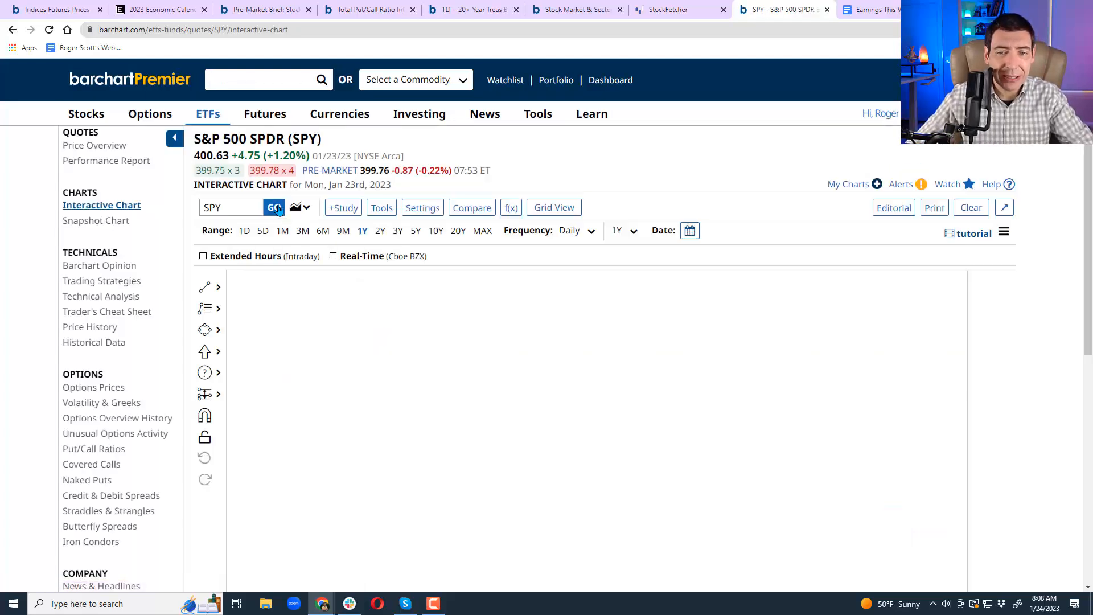
click(274, 207)
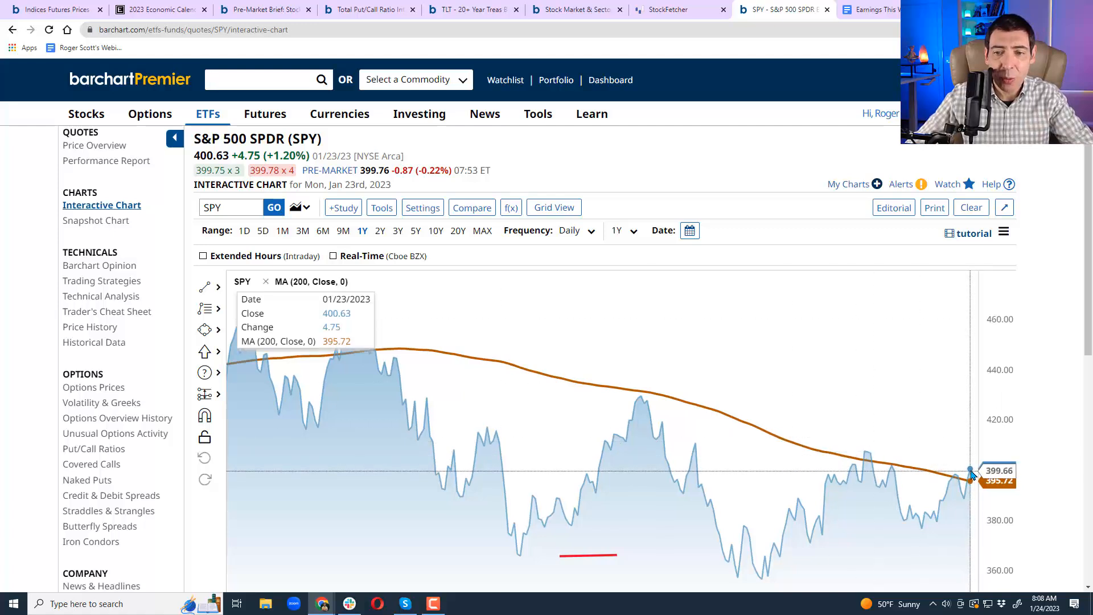
Revisit the DIA chart, then load QQQ from the 'qq' symbol suggestions.
click(234, 208)
text(DIA)
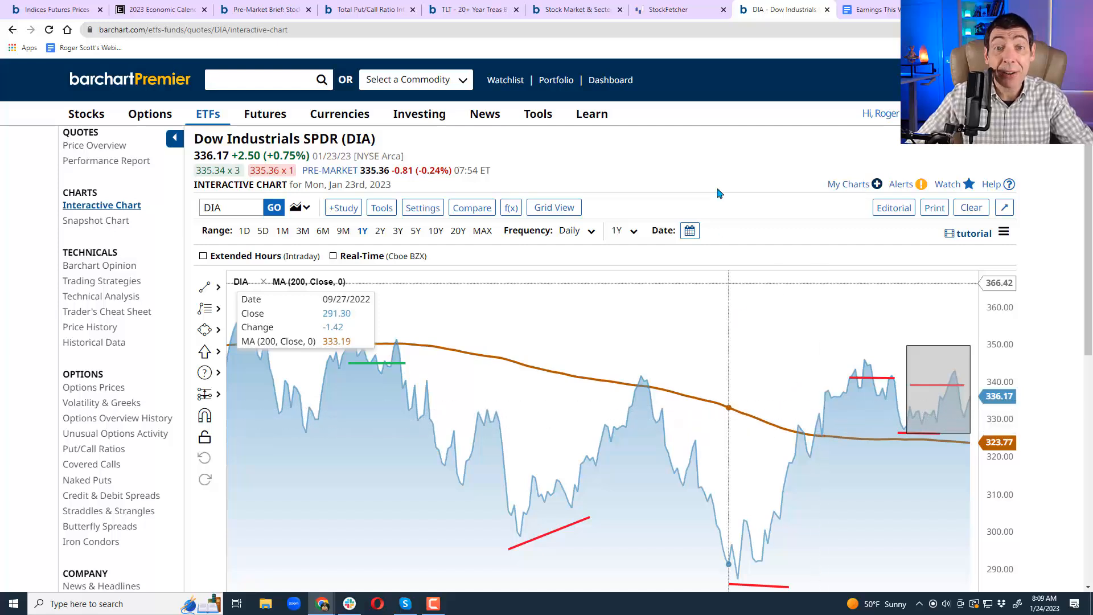
mouse_move(689, 173)
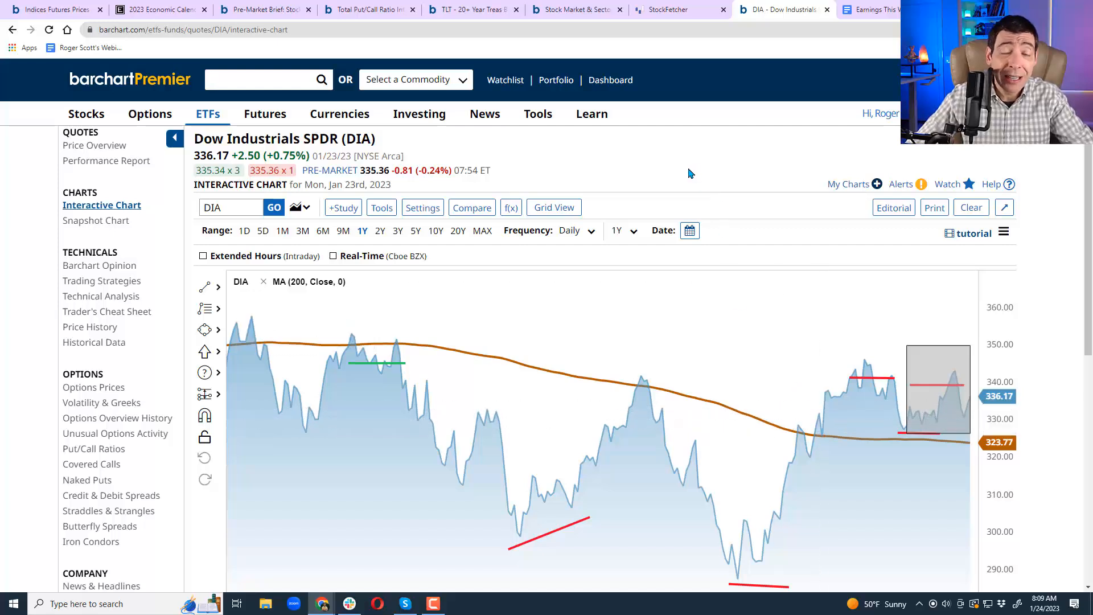
mouse_move(687, 170)
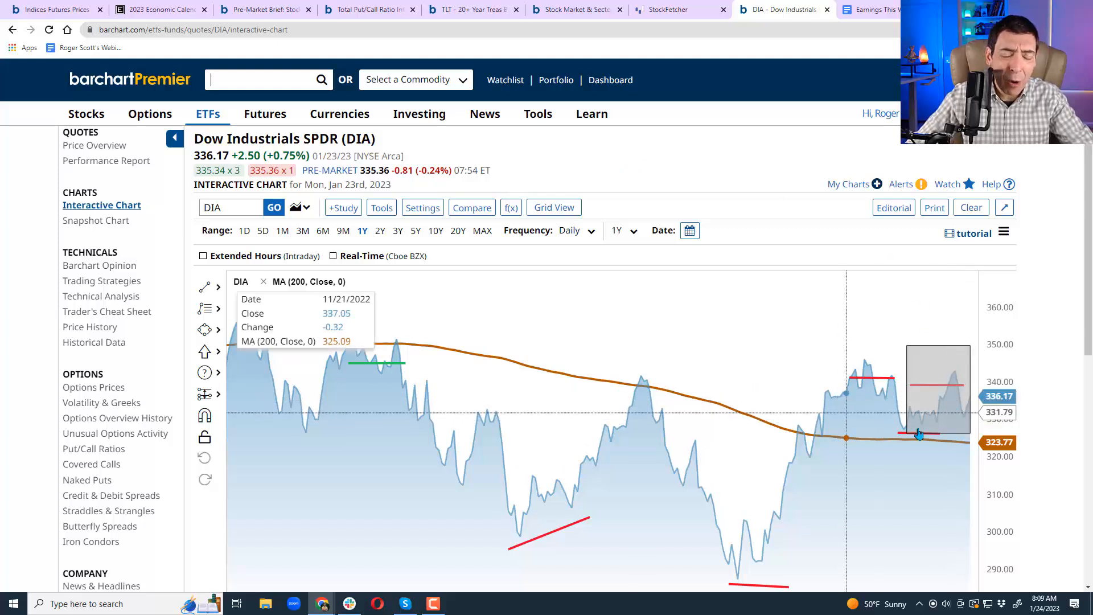
mouse_move(876, 404)
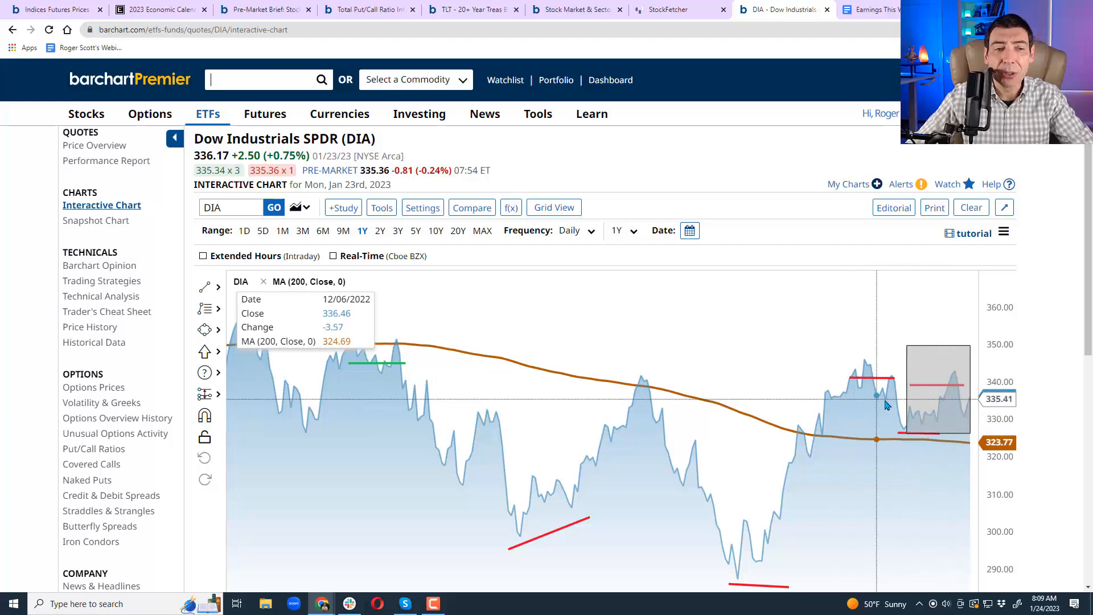
text(qq)
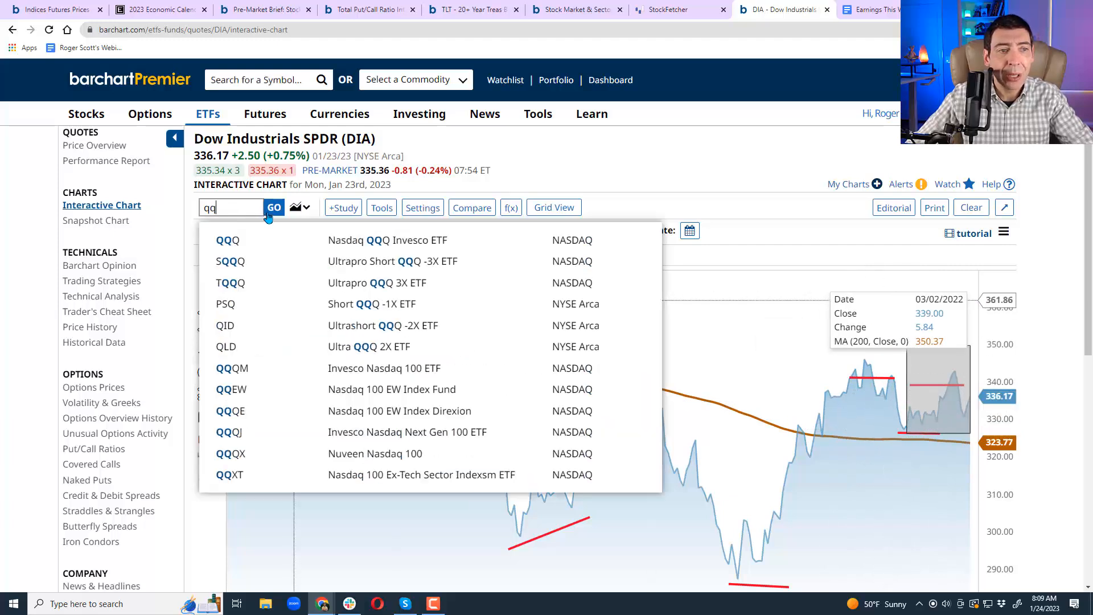
click(227, 240)
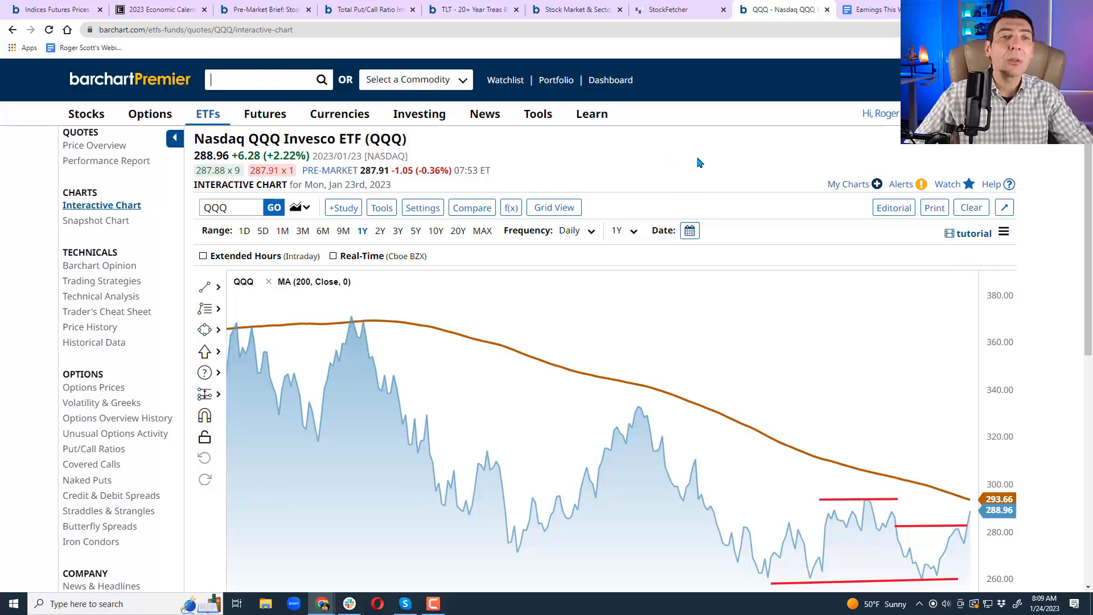
Switch to the TLT tab showing the 20+ Year Treasury Bond ETF daily chart.
click(473, 9)
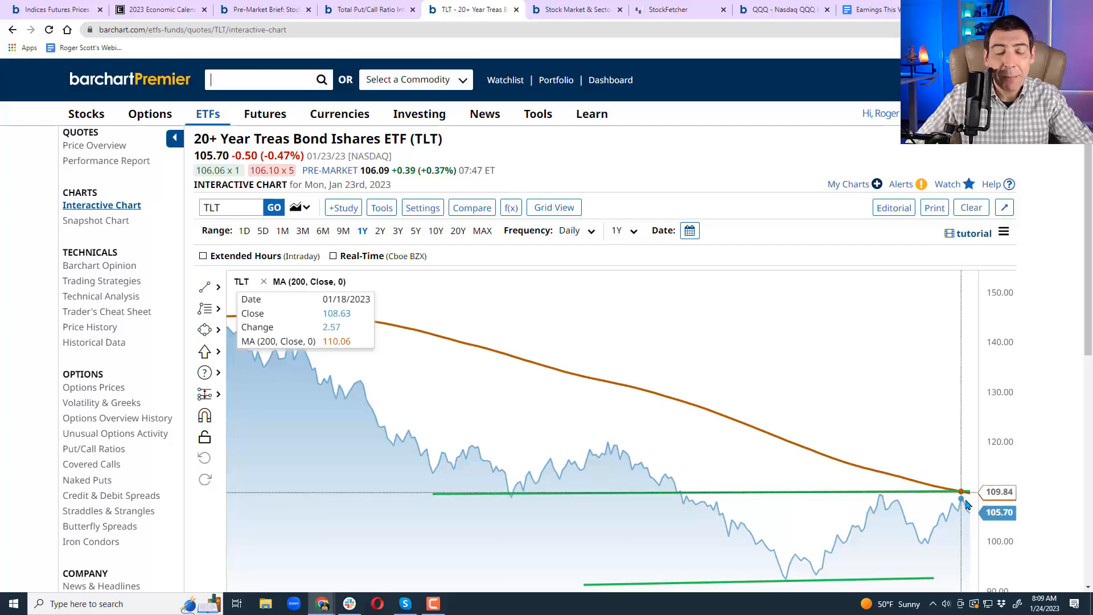
mouse_move(966, 496)
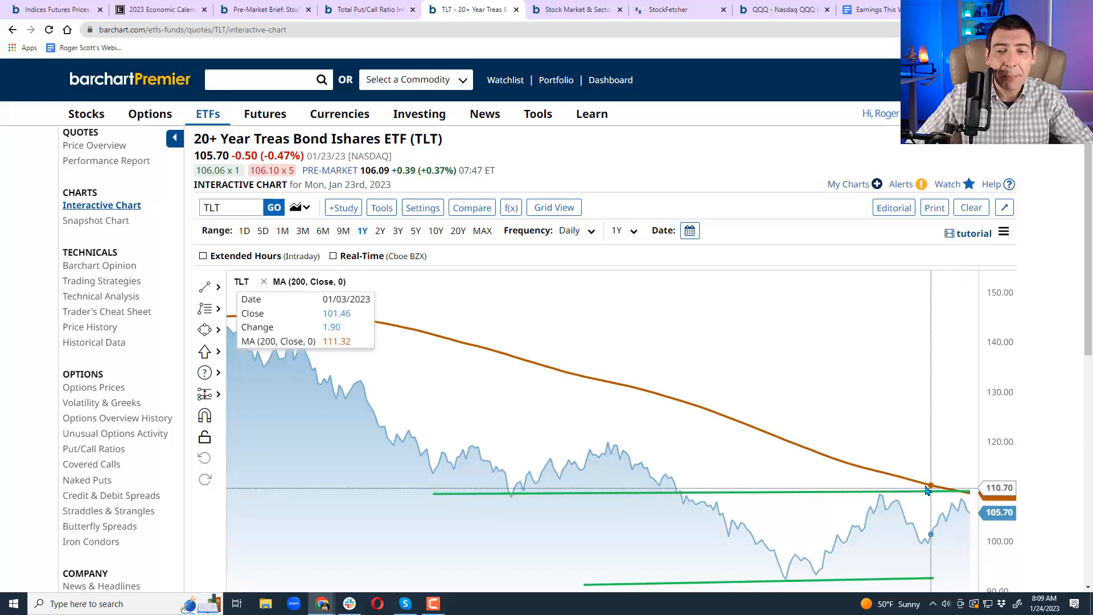
mouse_move(965, 491)
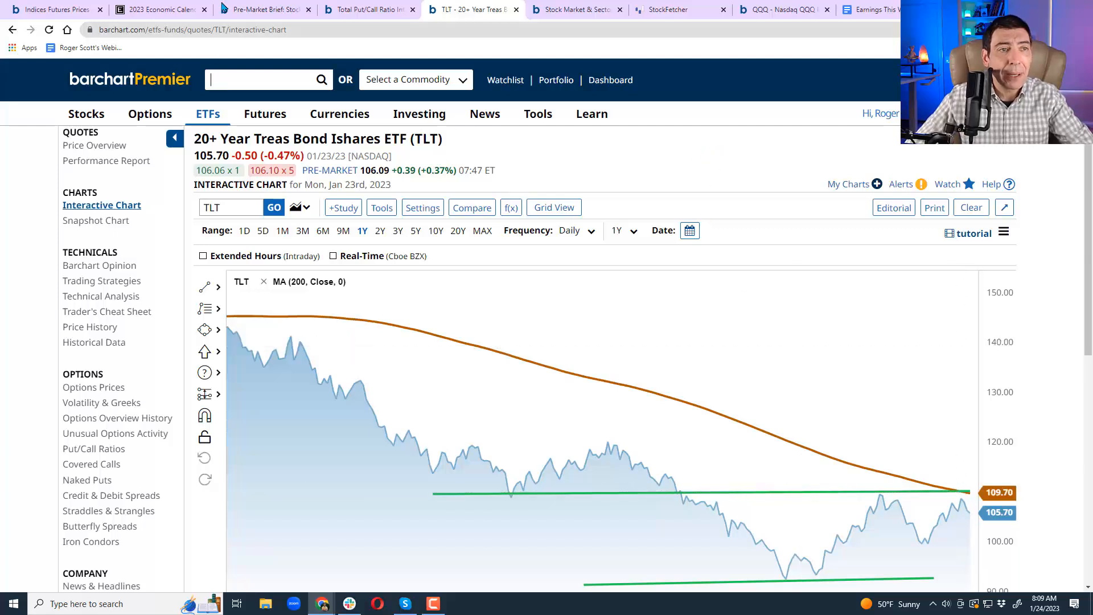
Switch to the 2023 Economic Calendar tab and scroll through the Jan 23–27 events.
click(161, 9)
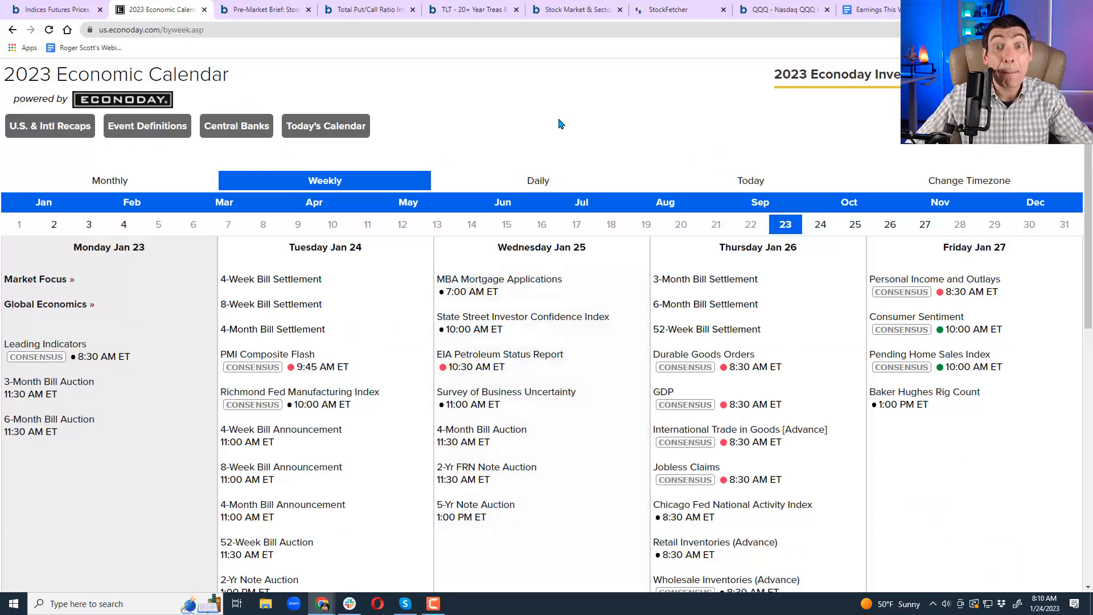
scroll(down, 3)
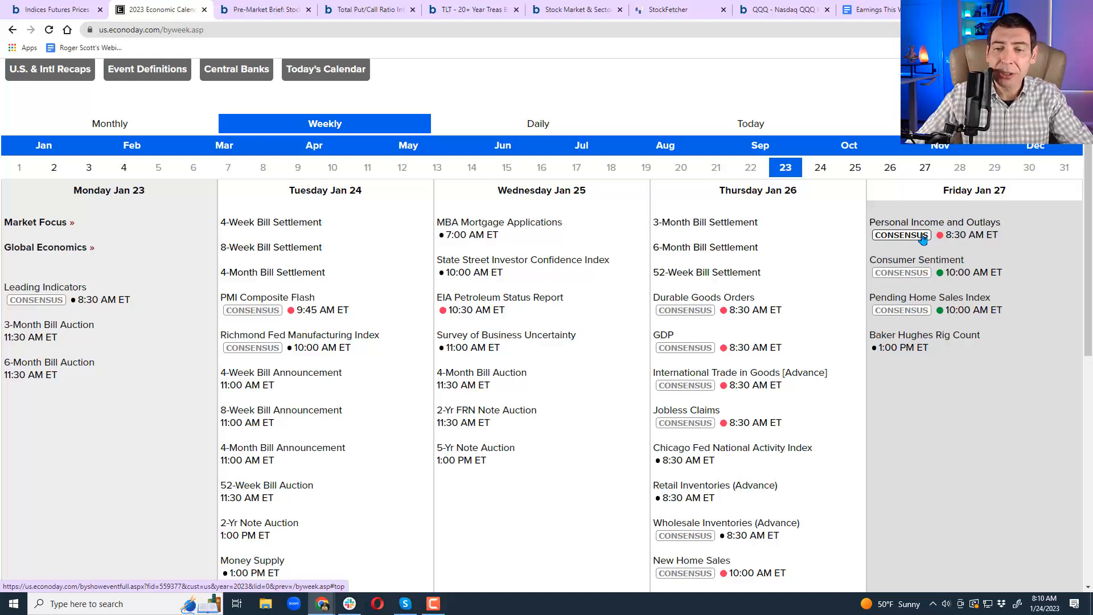
mouse_move(682, 89)
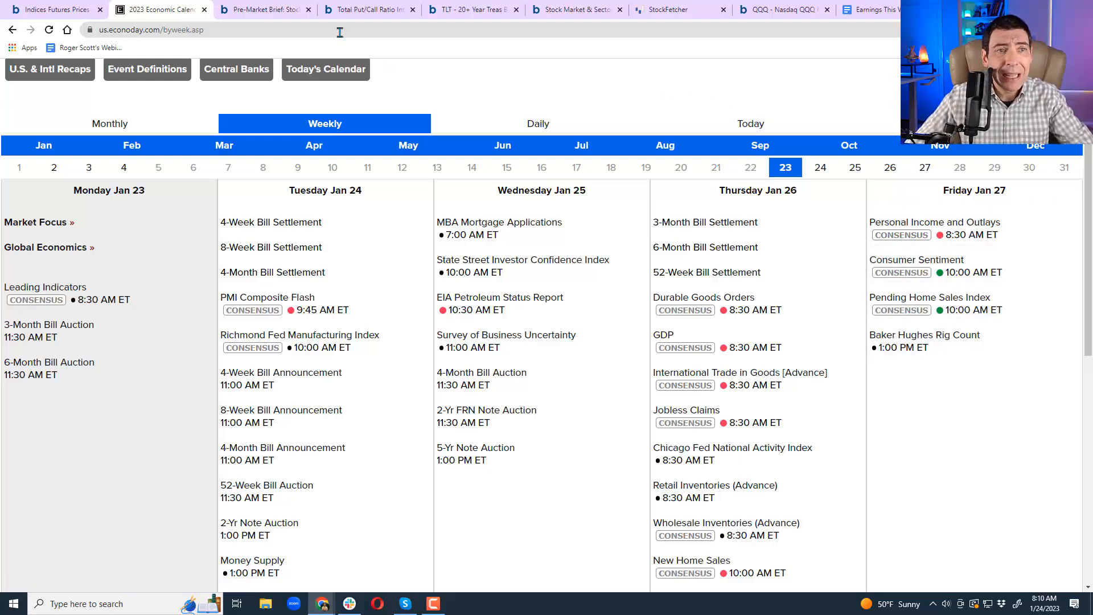
Review the Total Put/Call Ratio ($CPC) chart, then bring the SPY chart back up.
click(363, 9)
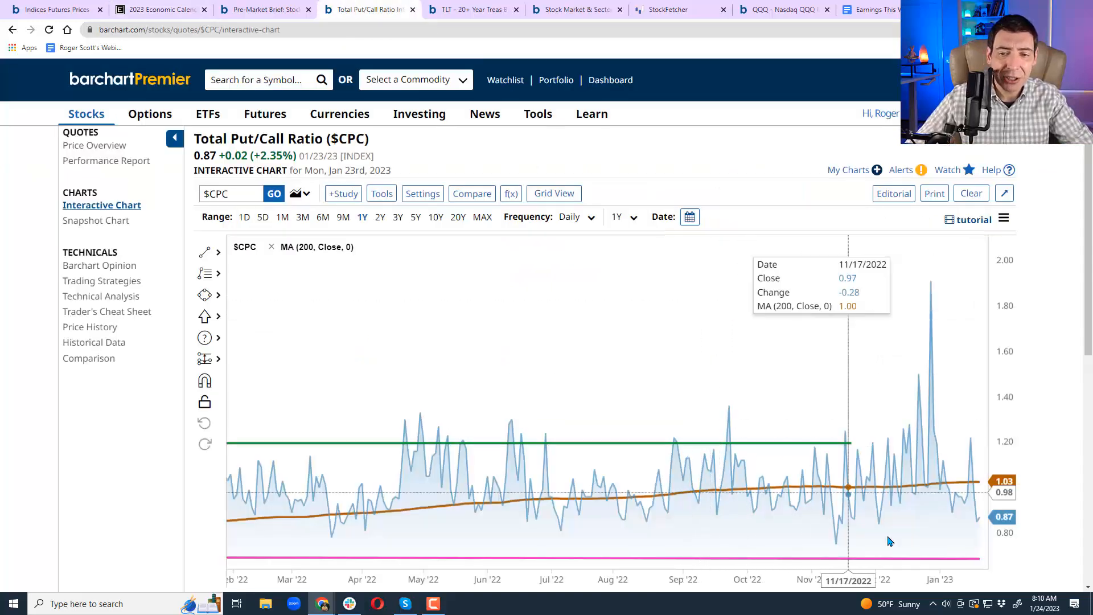
mouse_move(975, 526)
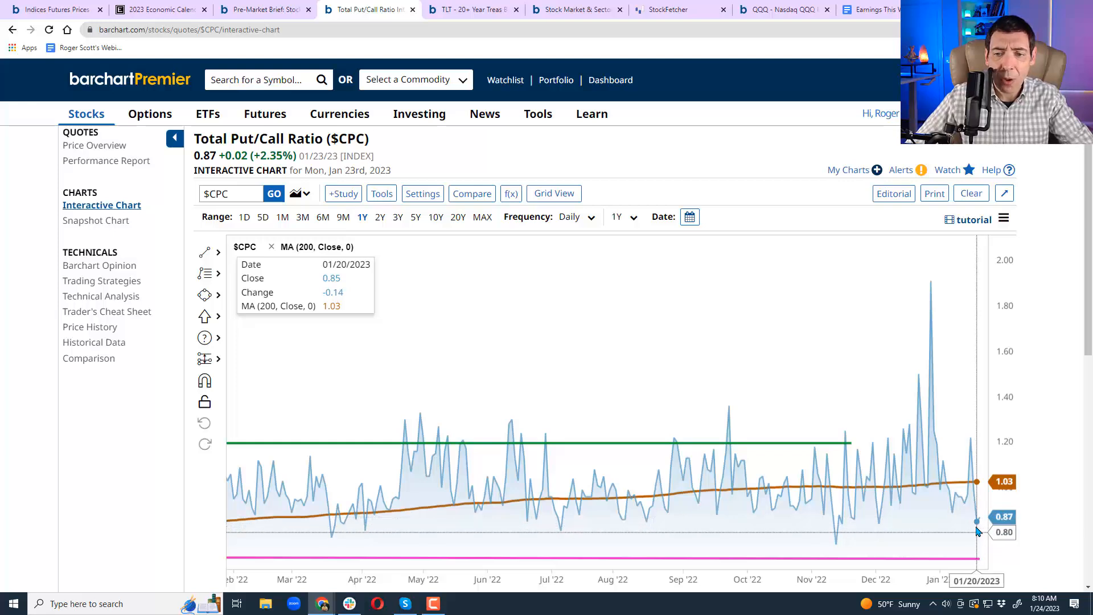
mouse_move(713, 168)
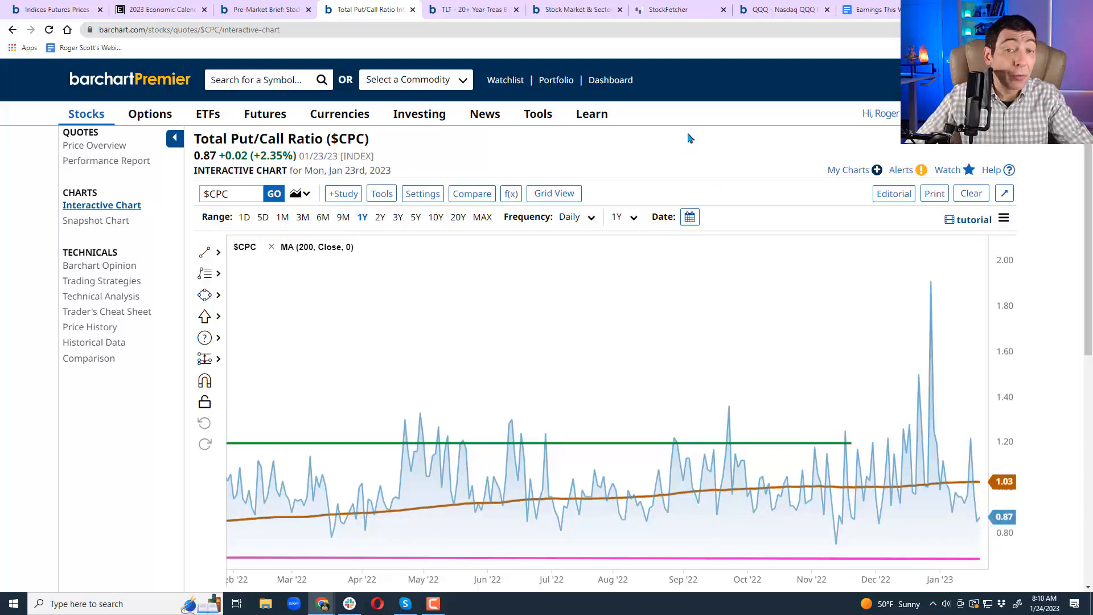
mouse_move(684, 134)
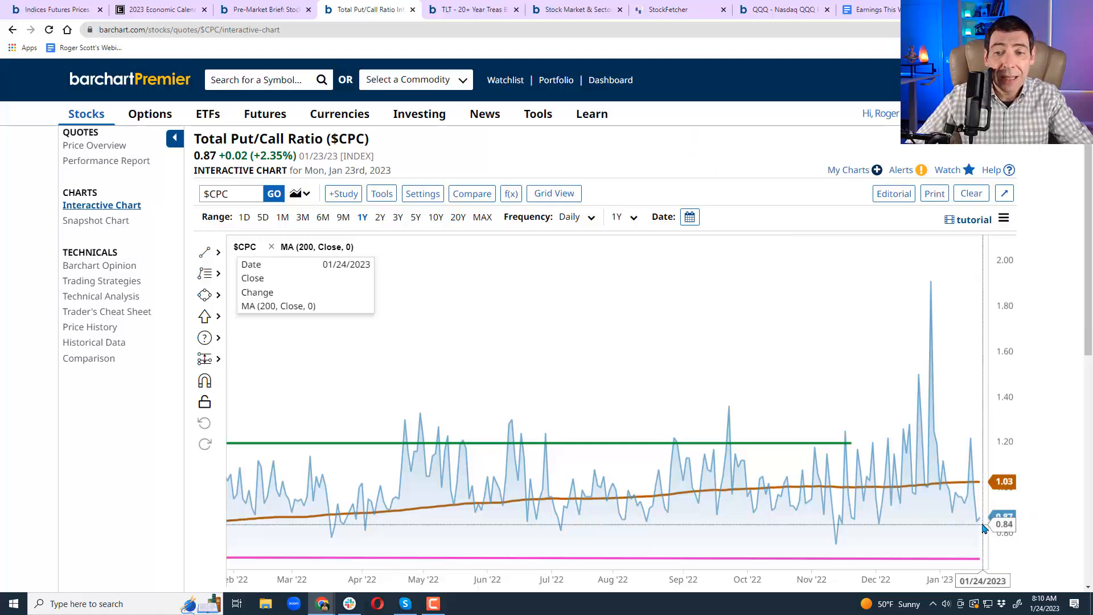
click(265, 80)
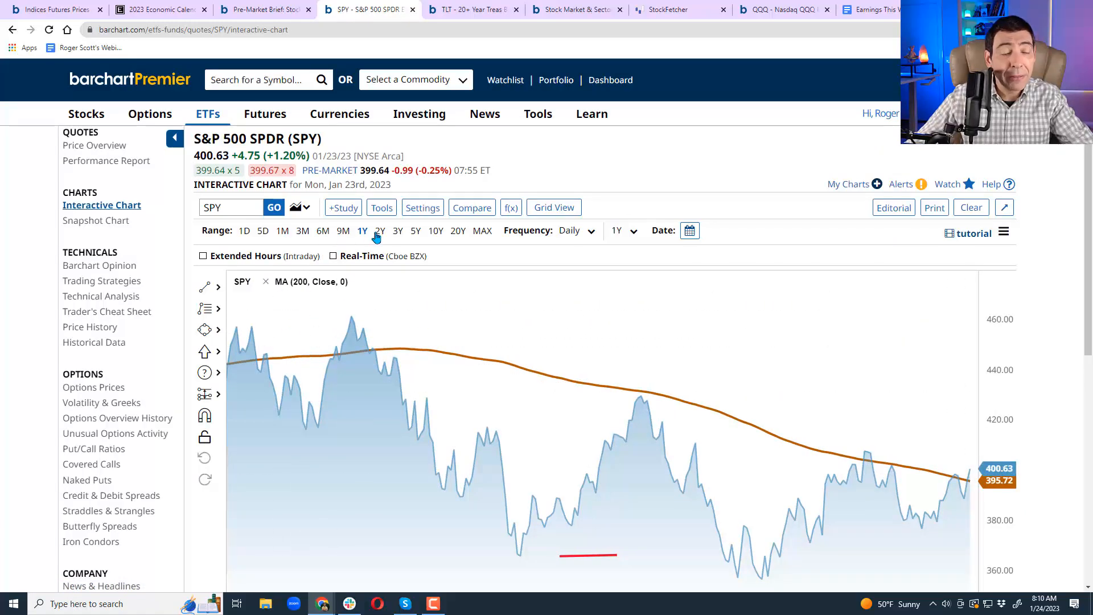
Apply the '50-200 MA - RSI' template to SPY over 6M and confirm the RSI settings.
click(380, 231)
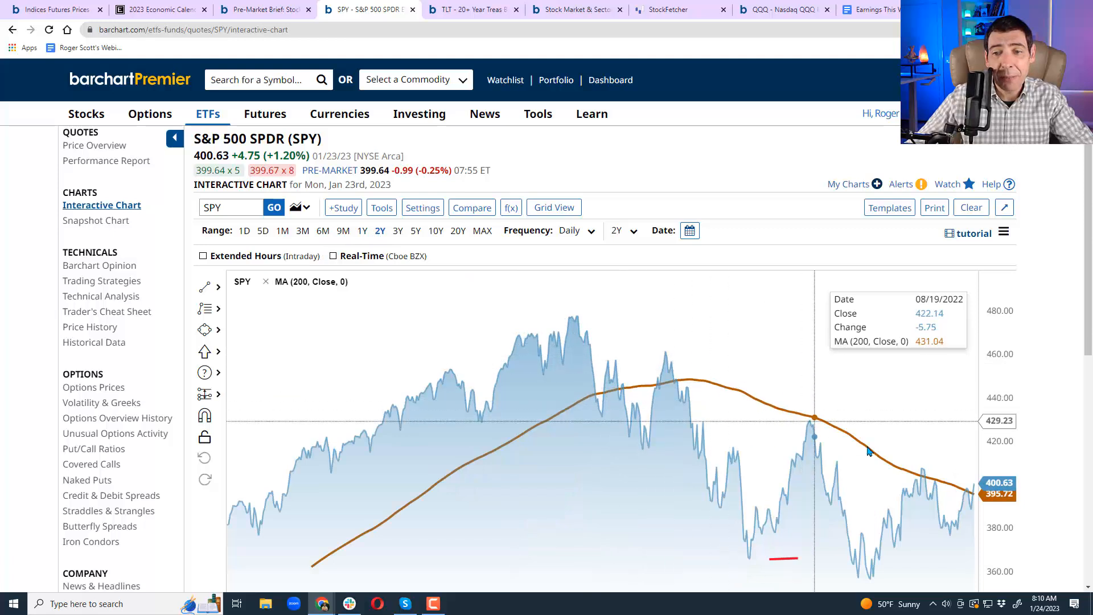
mouse_move(972, 494)
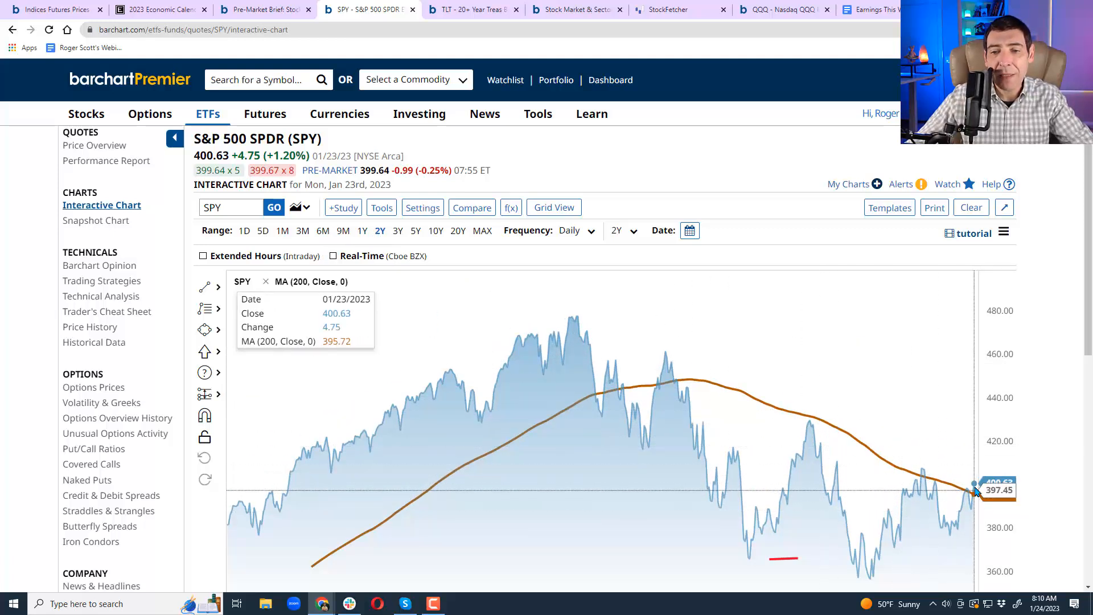
mouse_move(923, 471)
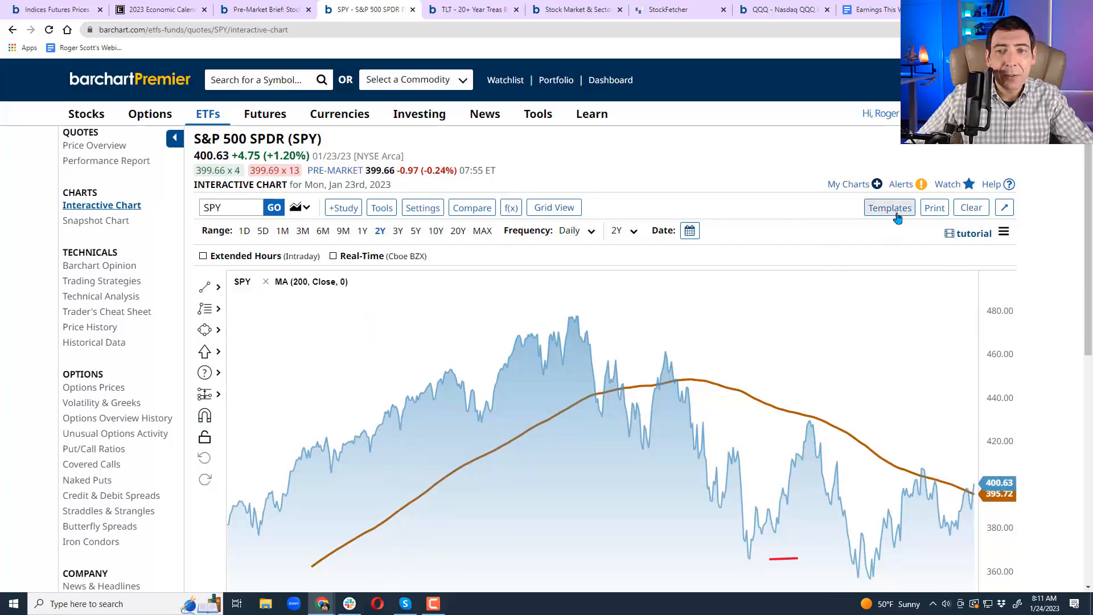
click(888, 207)
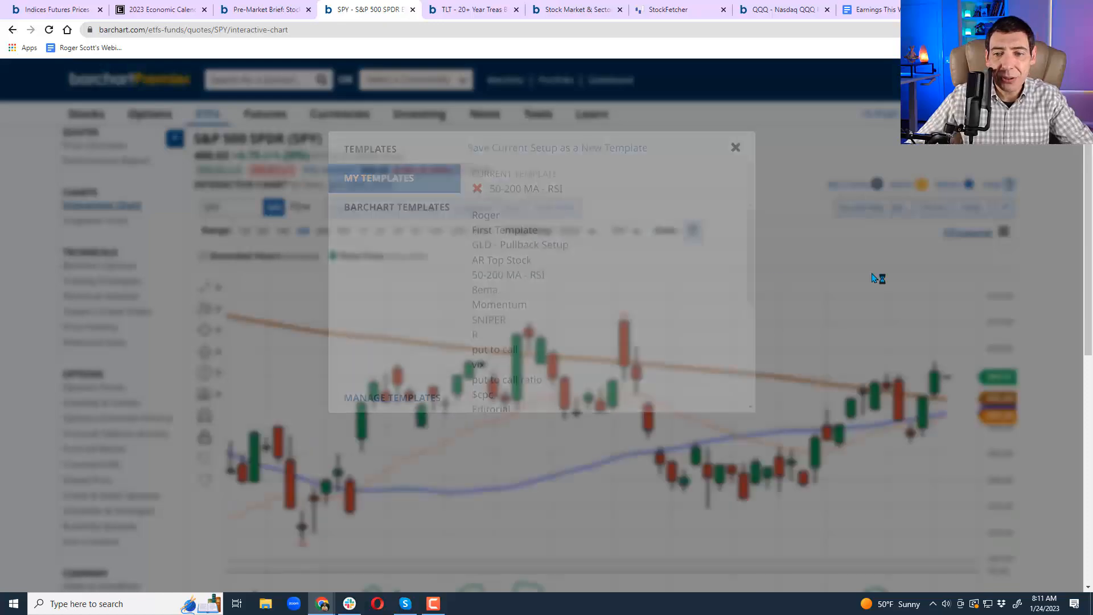
click(734, 147)
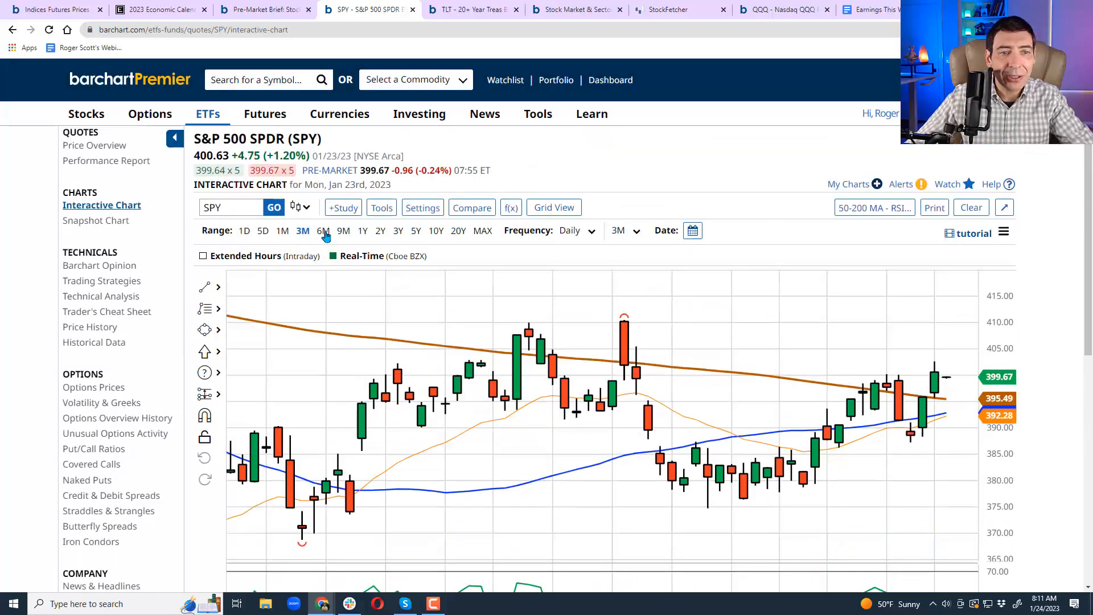
click(323, 231)
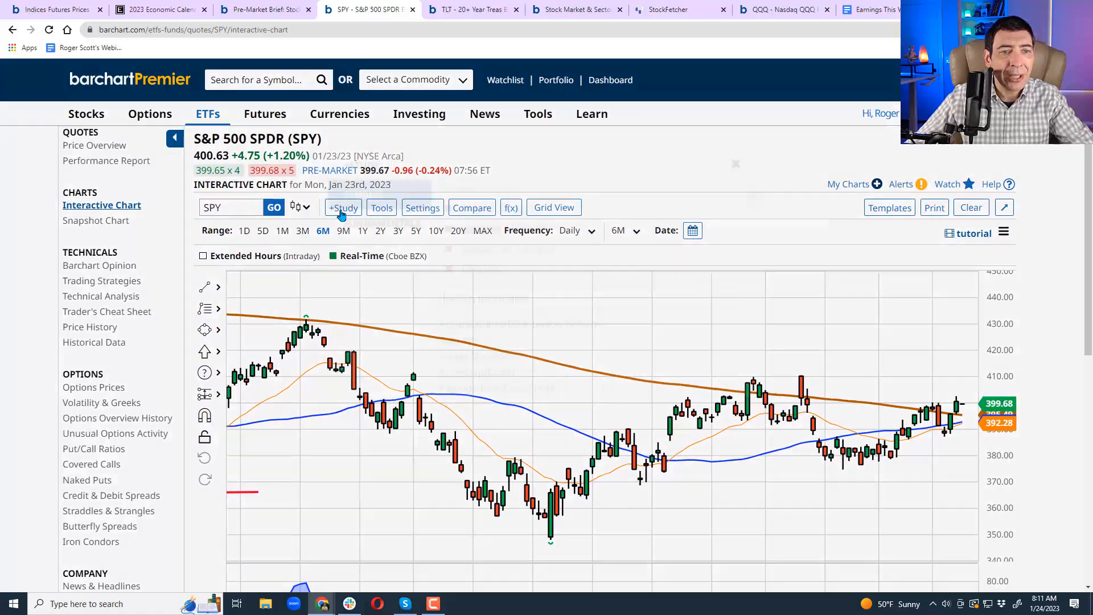
click(342, 207)
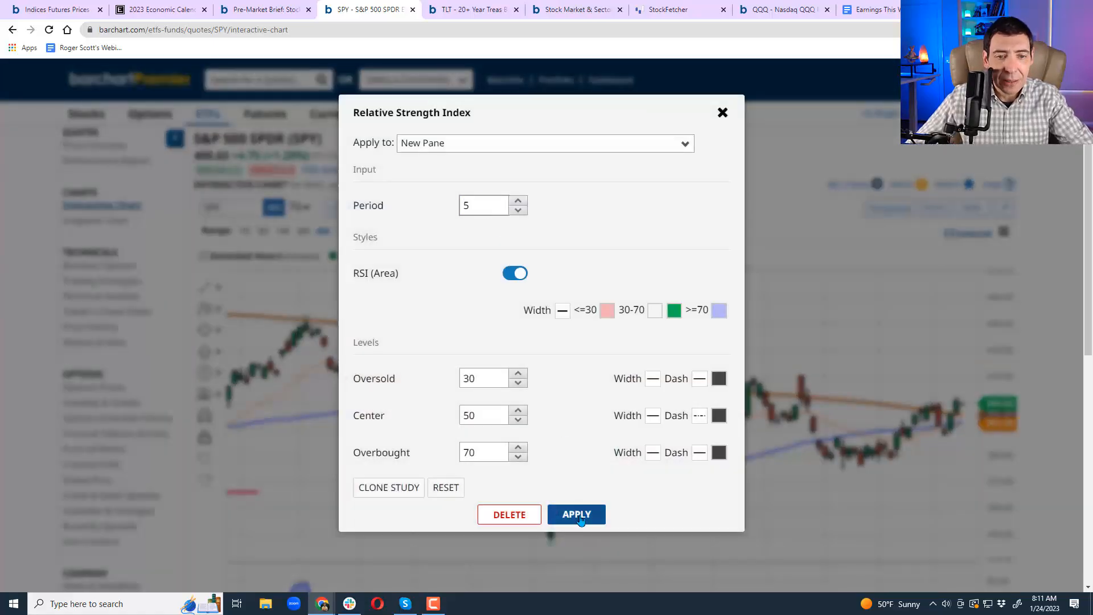
click(575, 513)
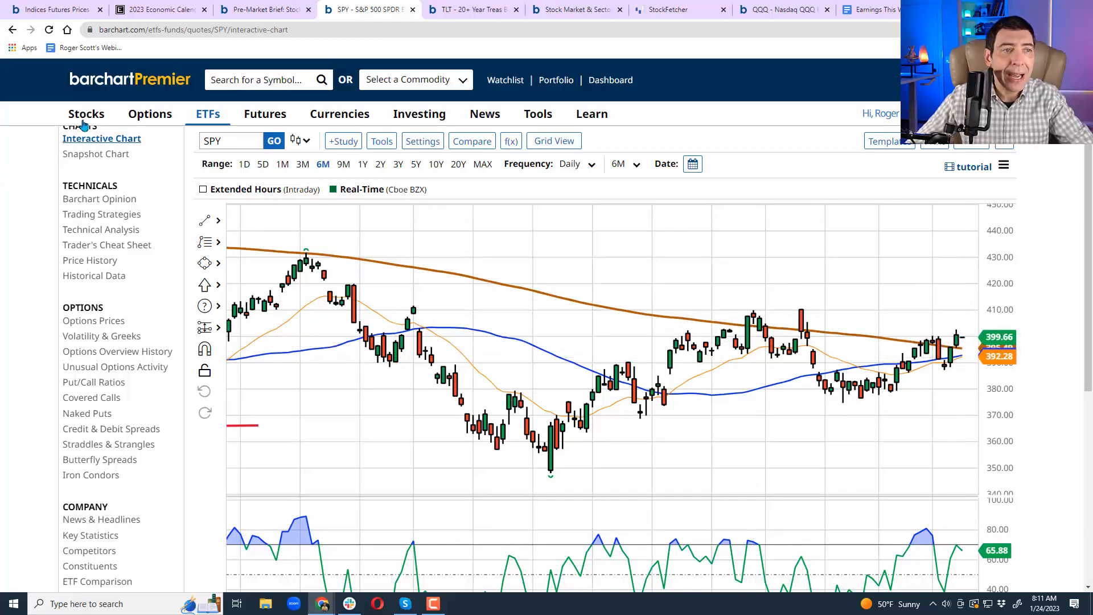
From Market Performance, open the 86% Info Tech 50-day breadth ($SKFI) chart.
click(109, 208)
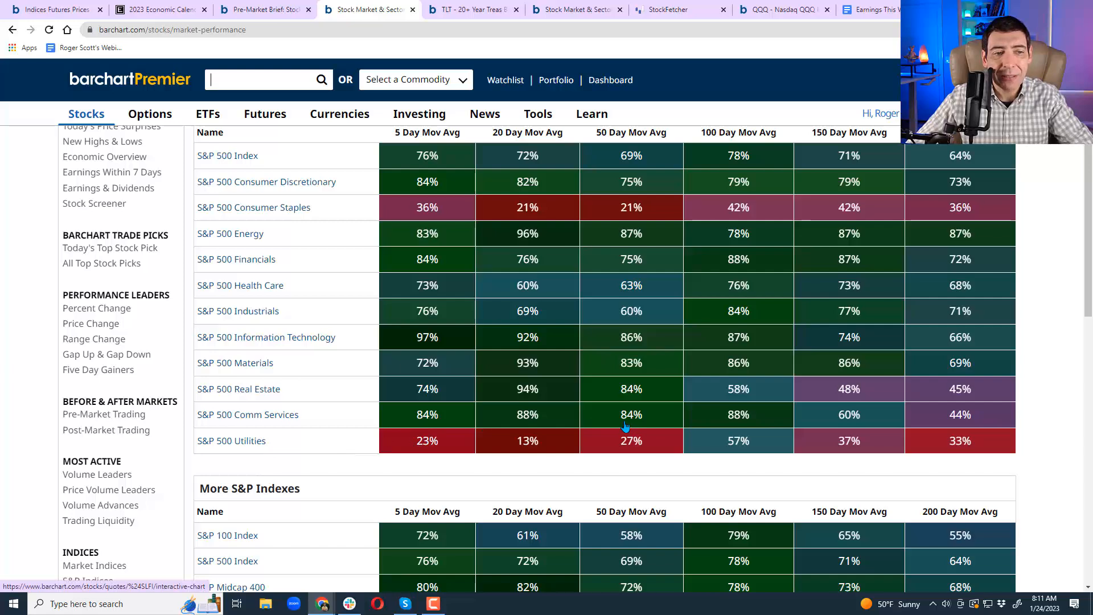
mouse_move(633, 423)
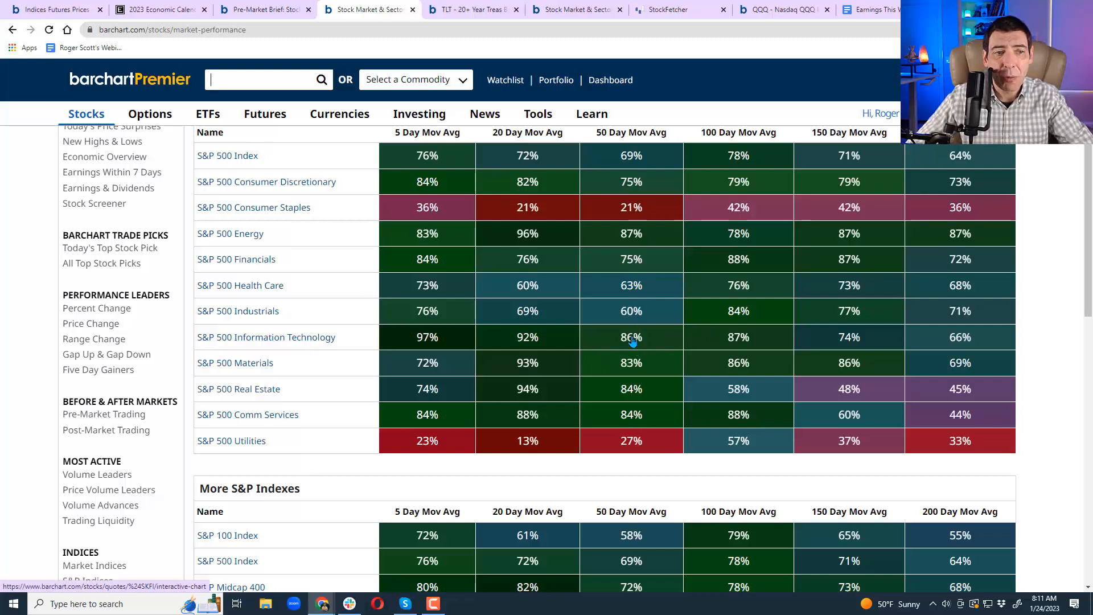
click(266, 337)
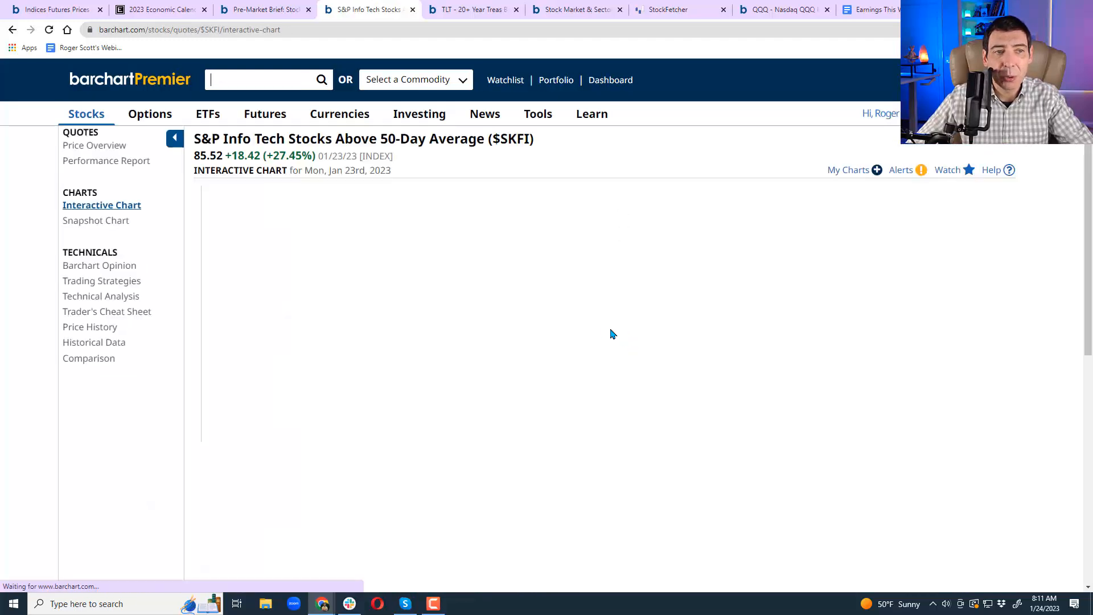
Make $SKFI a 5Y area chart and draw a horizontal line near 90.
click(299, 193)
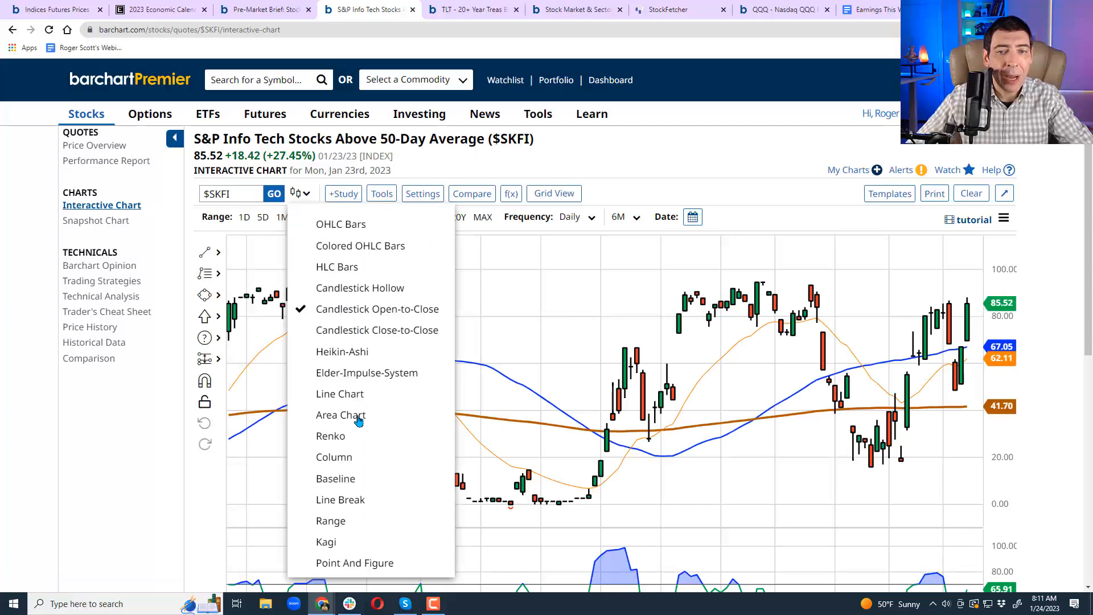
click(340, 413)
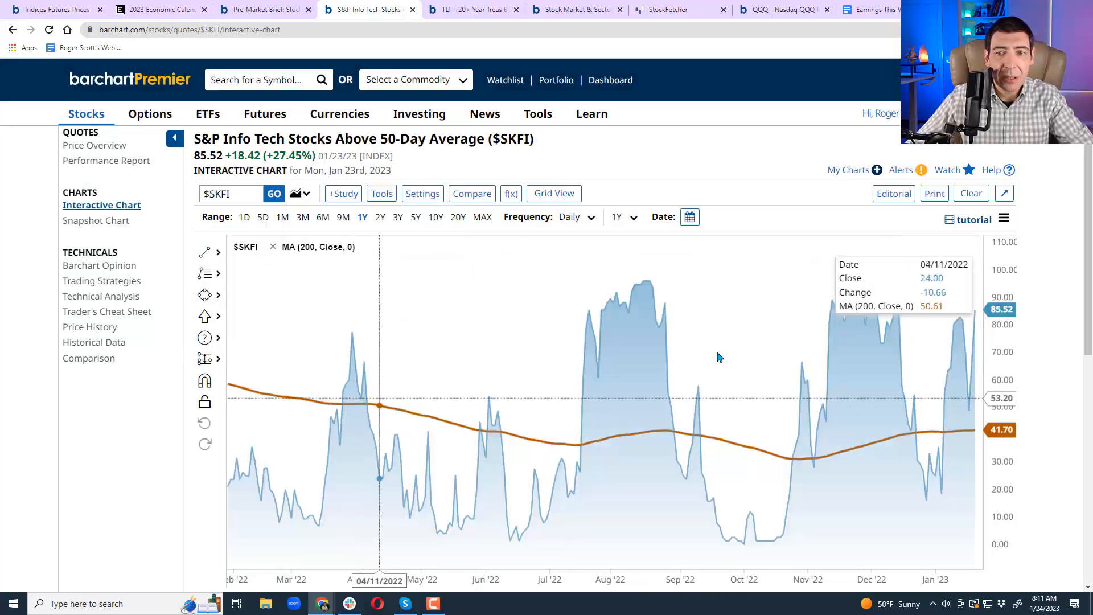
click(416, 217)
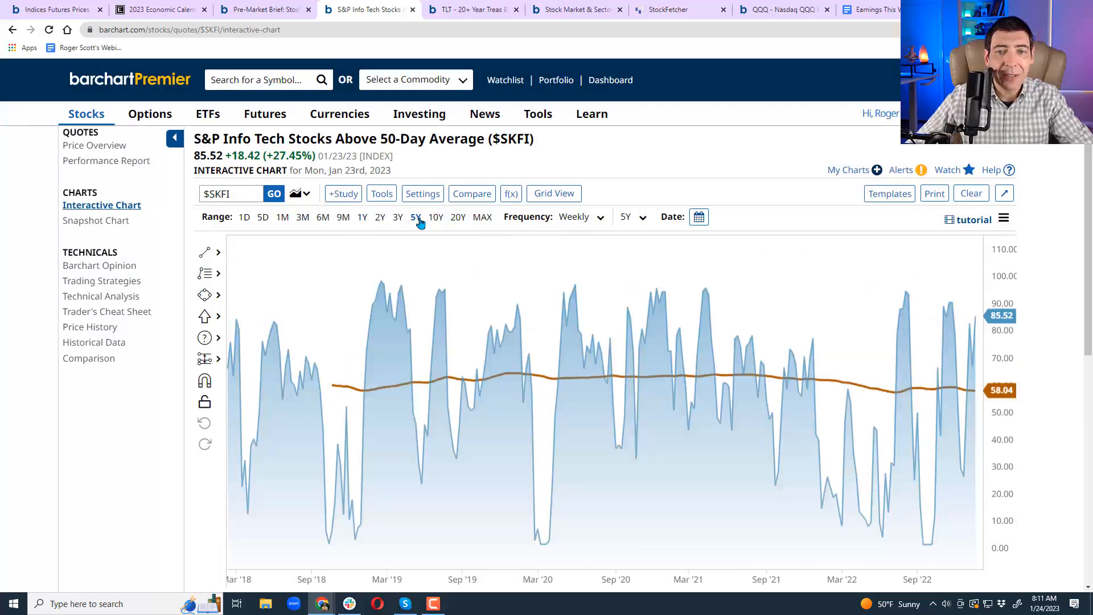
mouse_move(483, 305)
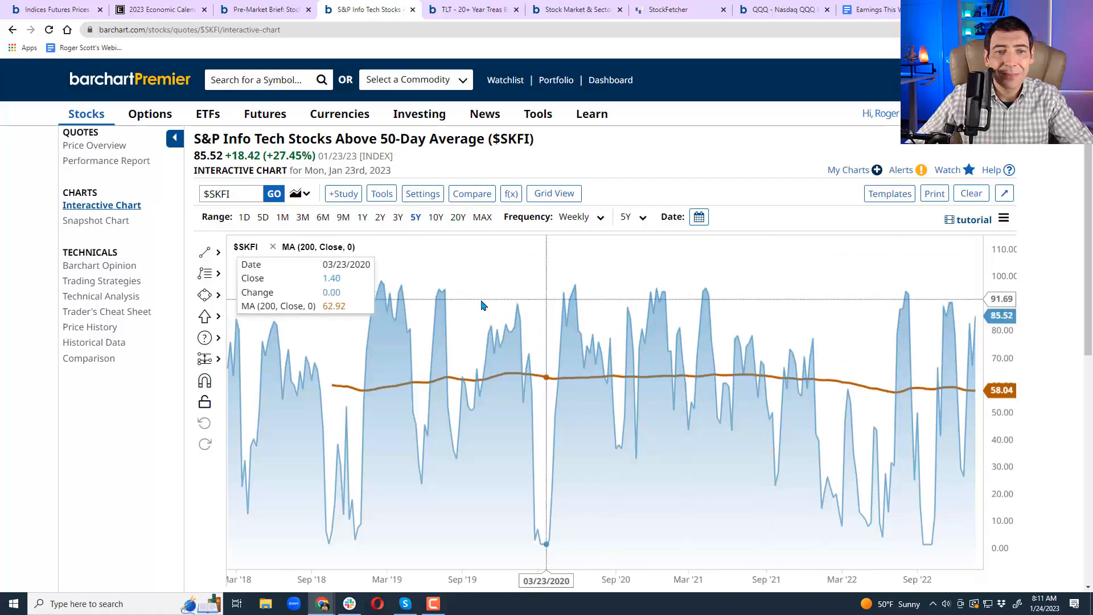
click(205, 252)
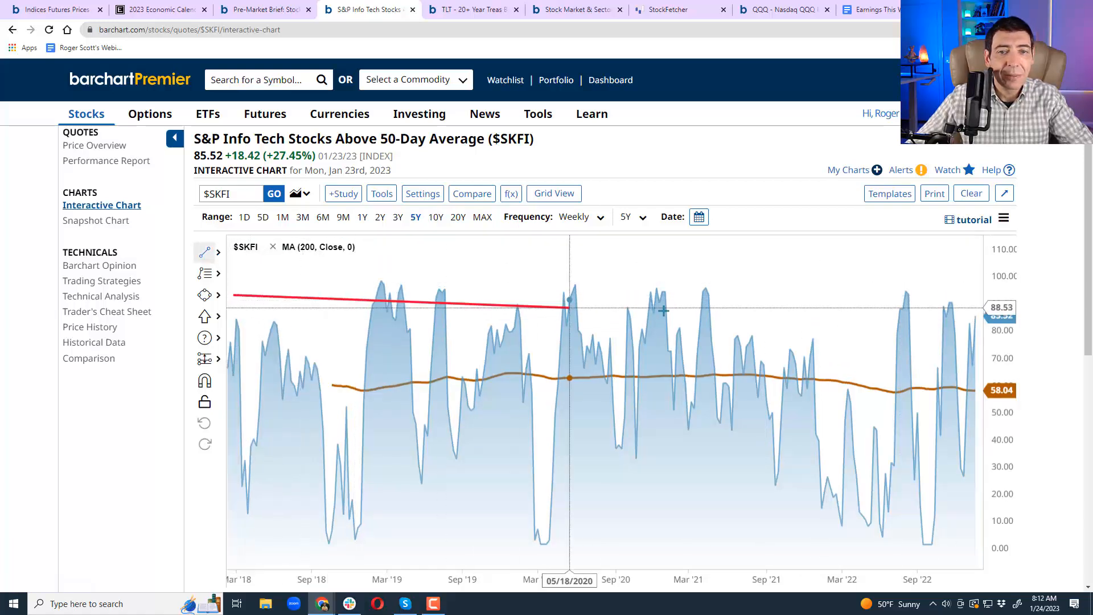
drag(568, 308, 982, 294)
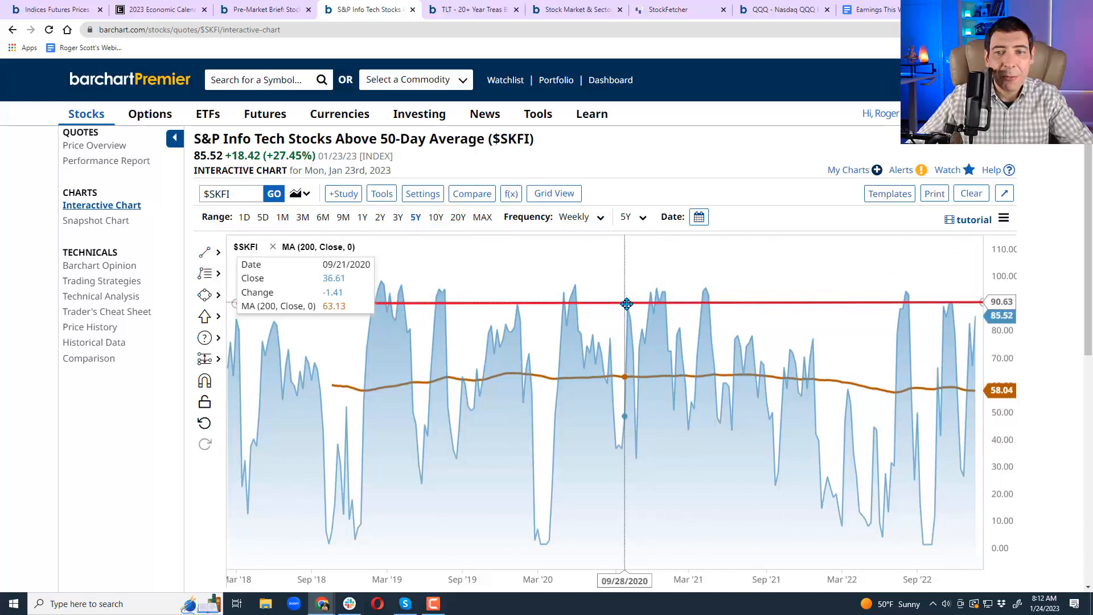
mouse_move(445, 304)
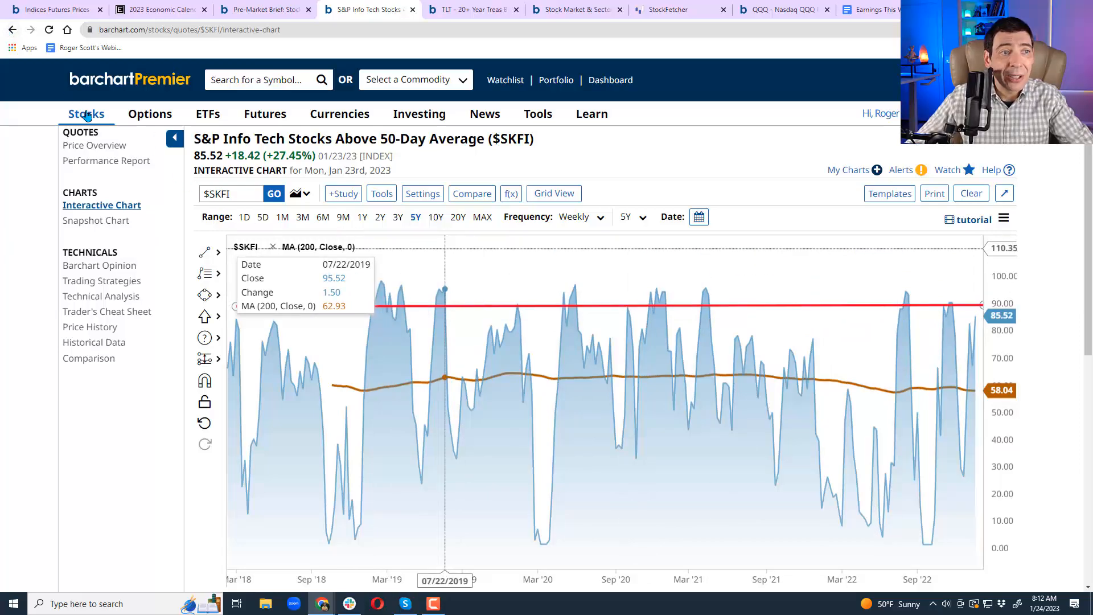
Back on Market Performance, open the 84% Comm Services 50-day breadth ($SLFI) chart.
click(109, 208)
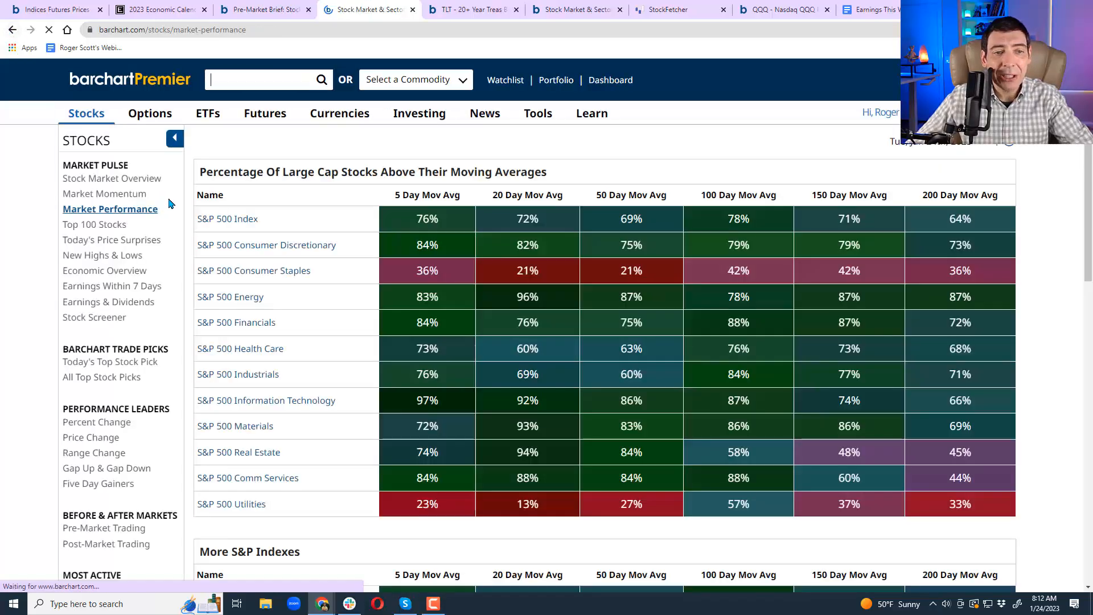
scroll(down, 3)
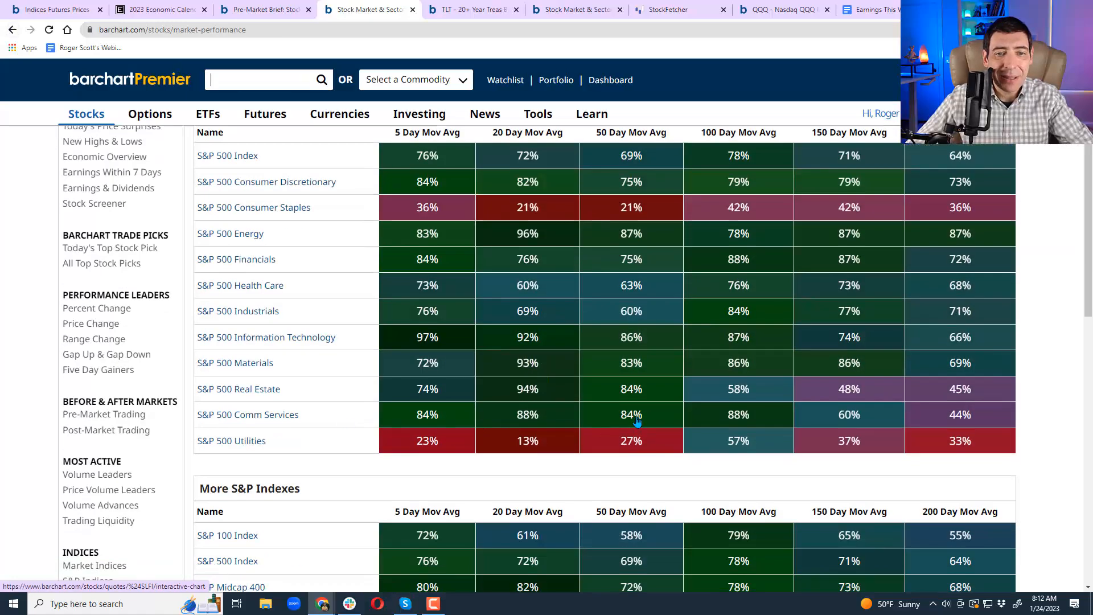
click(630, 414)
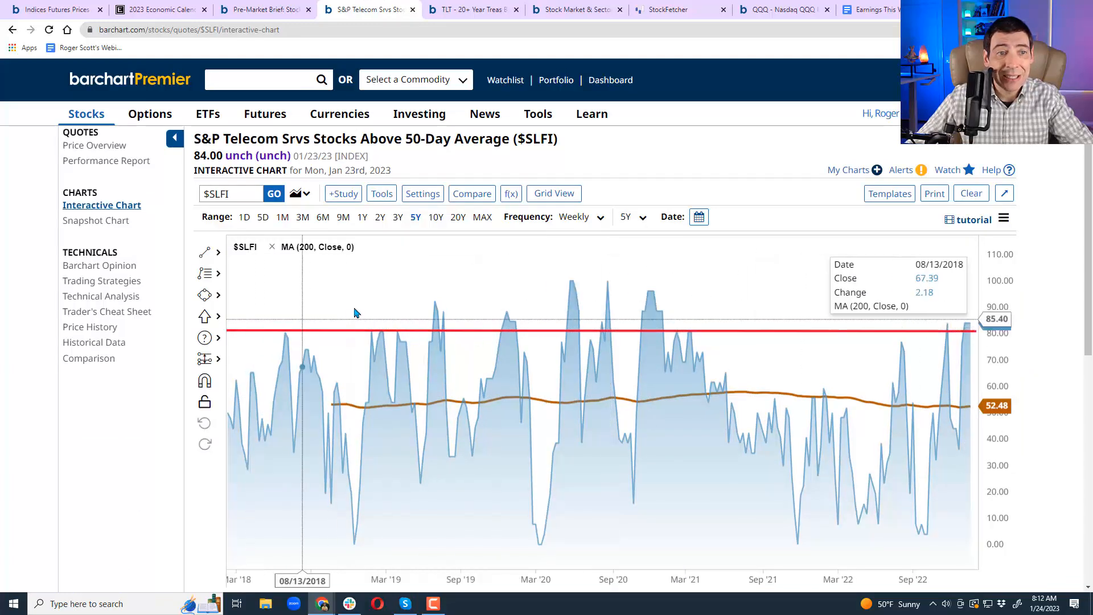
mouse_move(619, 338)
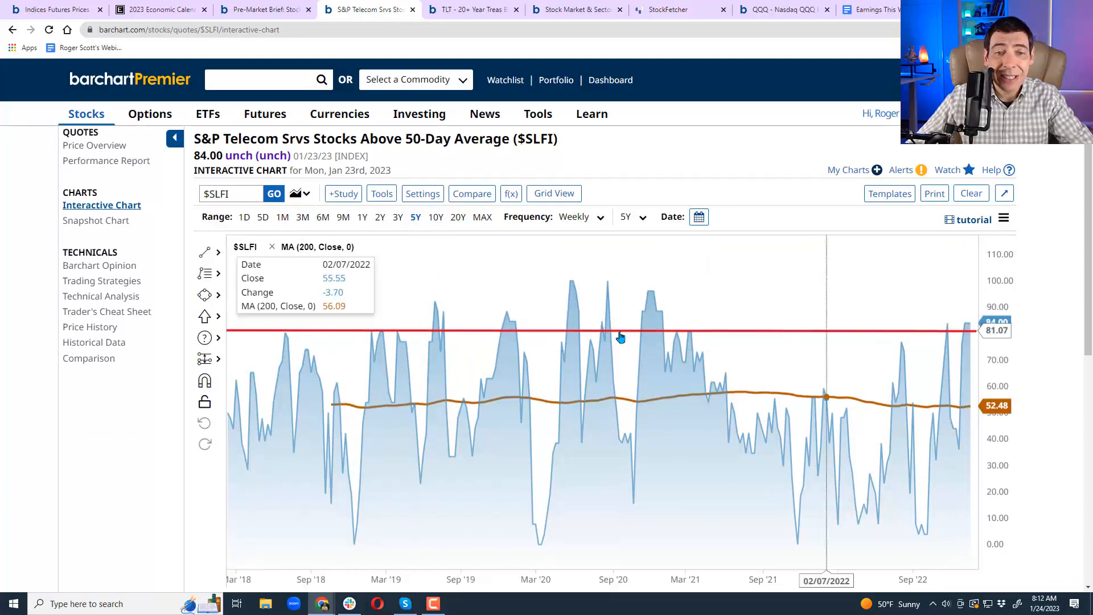
mouse_move(664, 137)
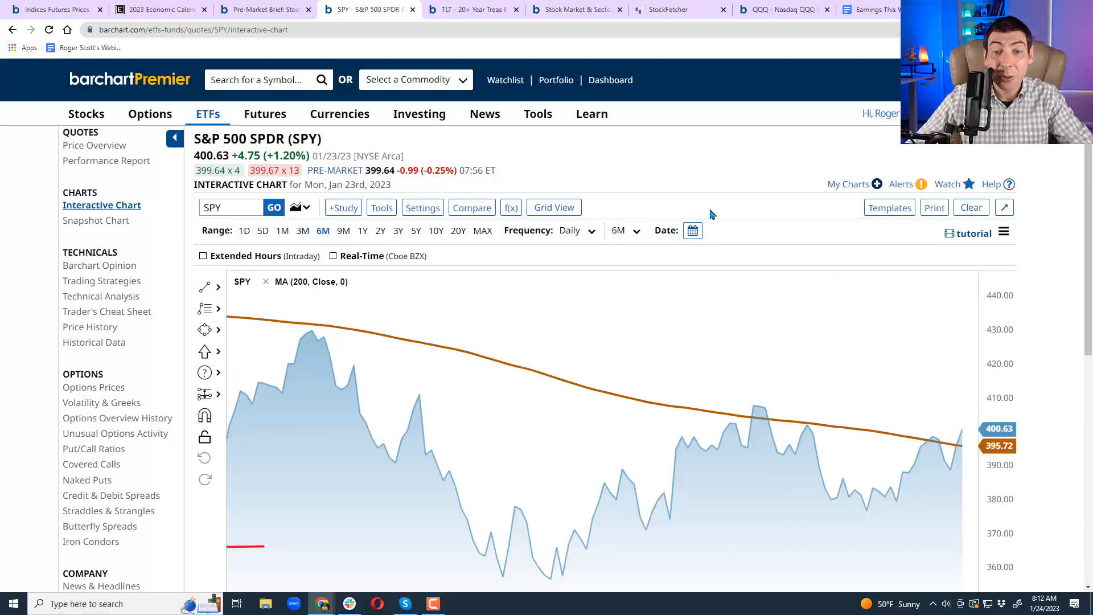
mouse_move(684, 161)
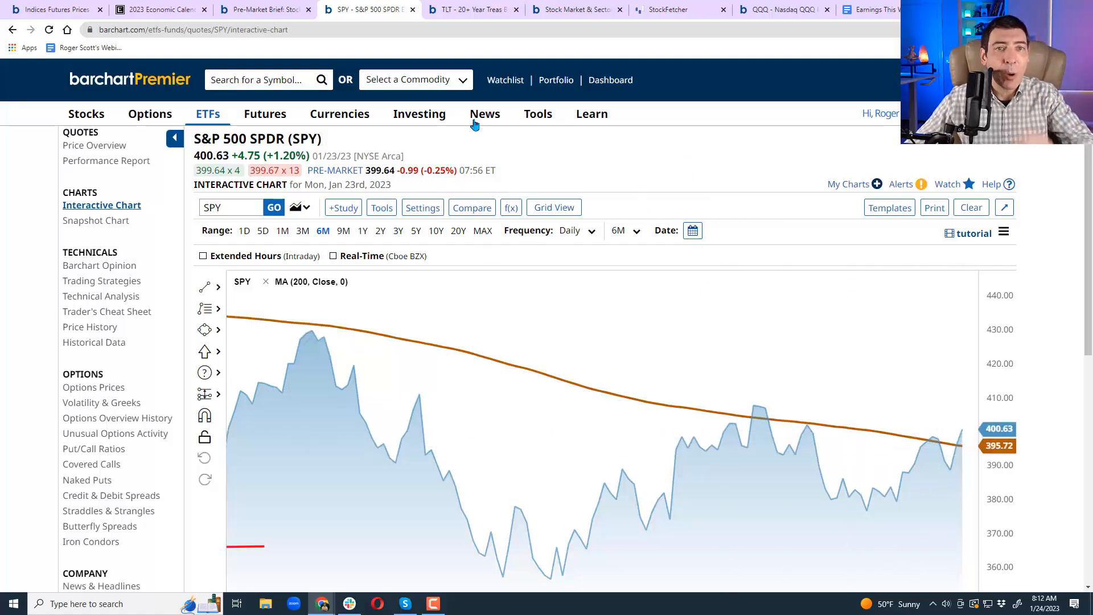
Switch back to the browser tab with the six-month SPY area chart.
click(671, 9)
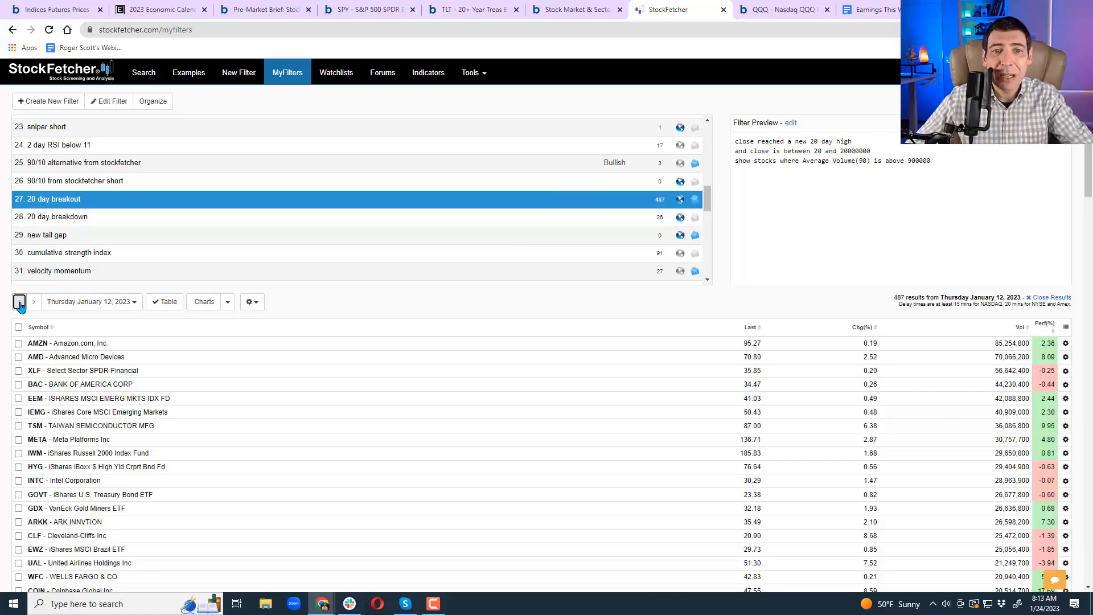
Step the 20-day breakout results from January 11 through 13, 18, 20 to January 23.
click(19, 301)
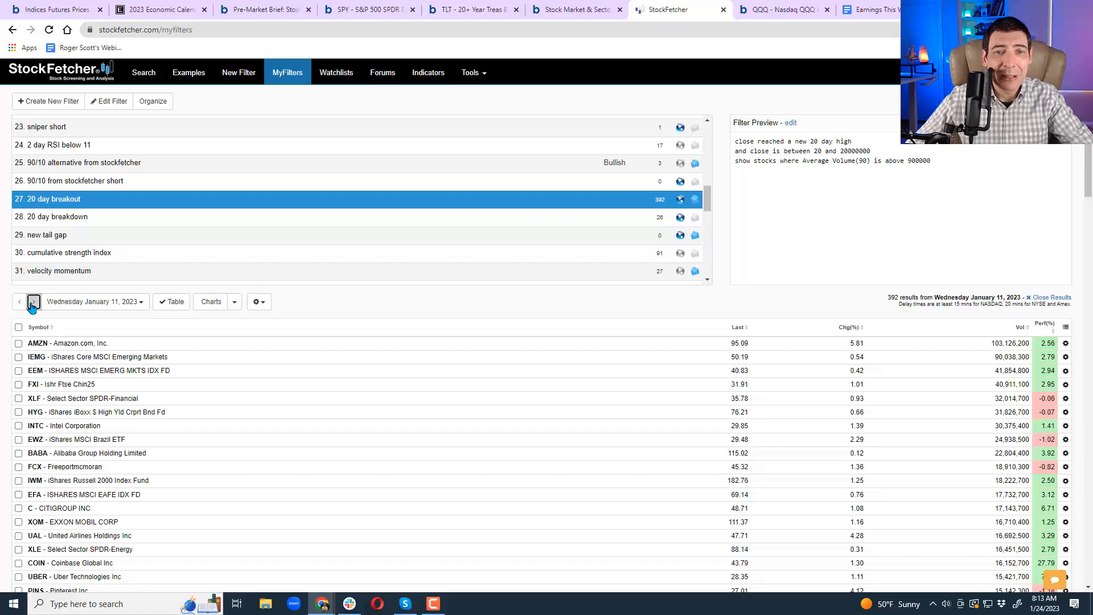
click(33, 301)
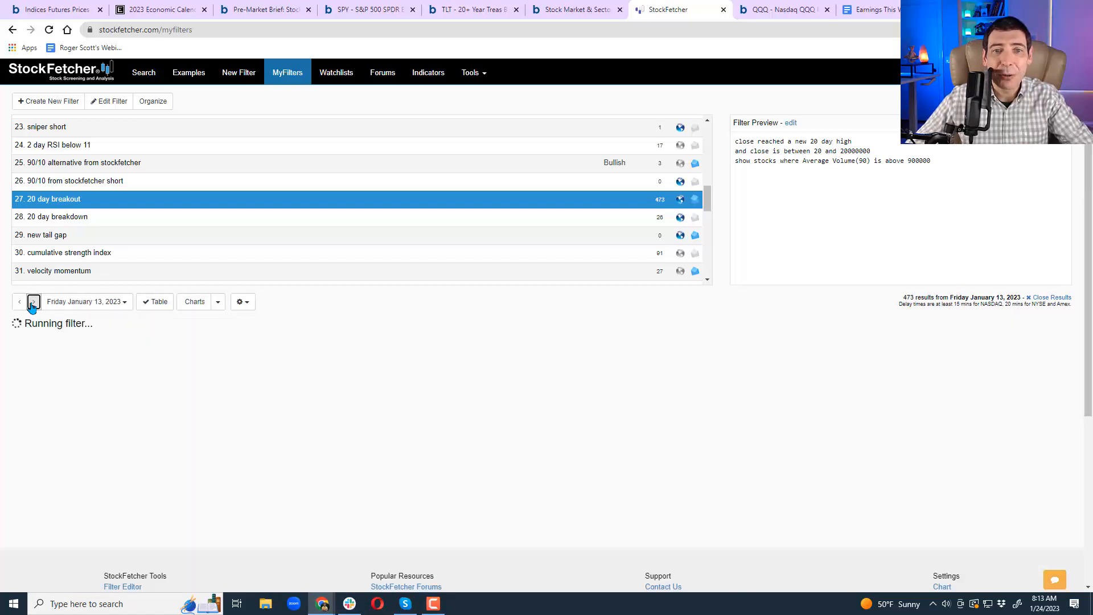
click(33, 301)
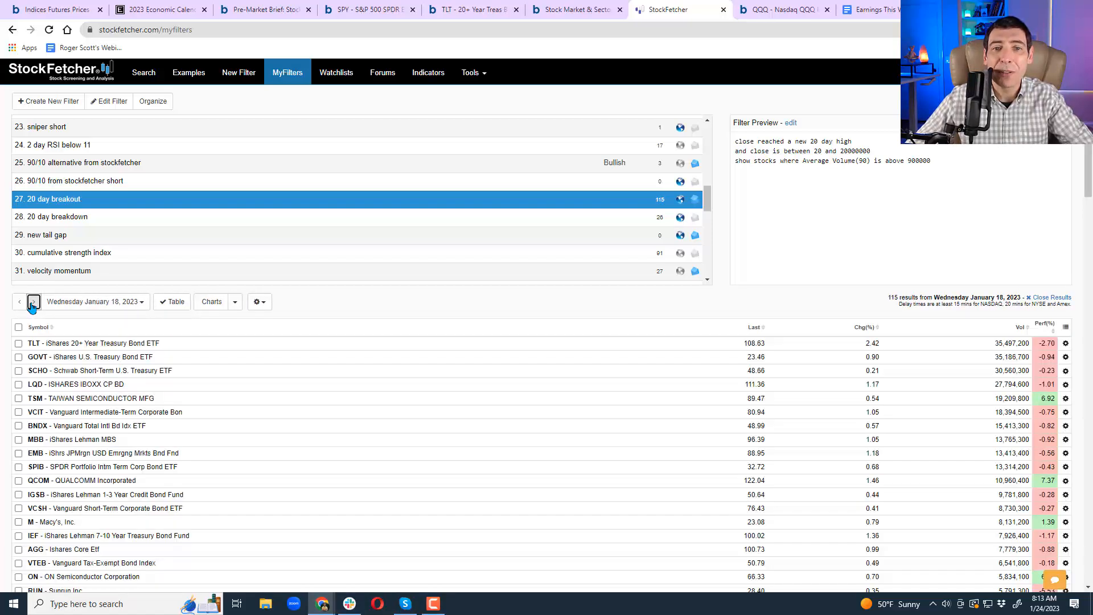
click(33, 301)
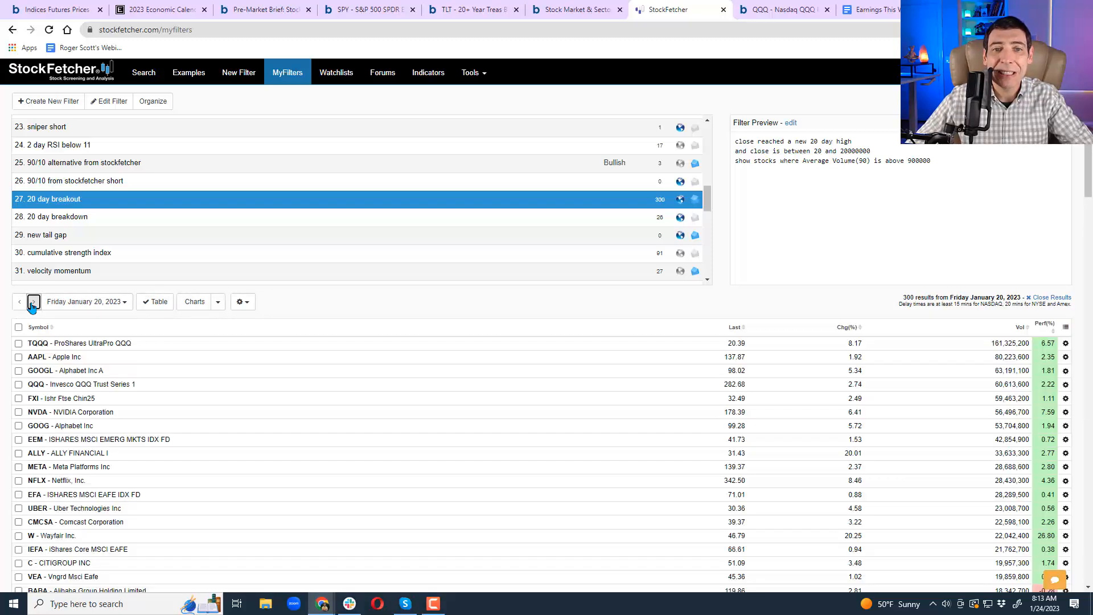
click(19, 302)
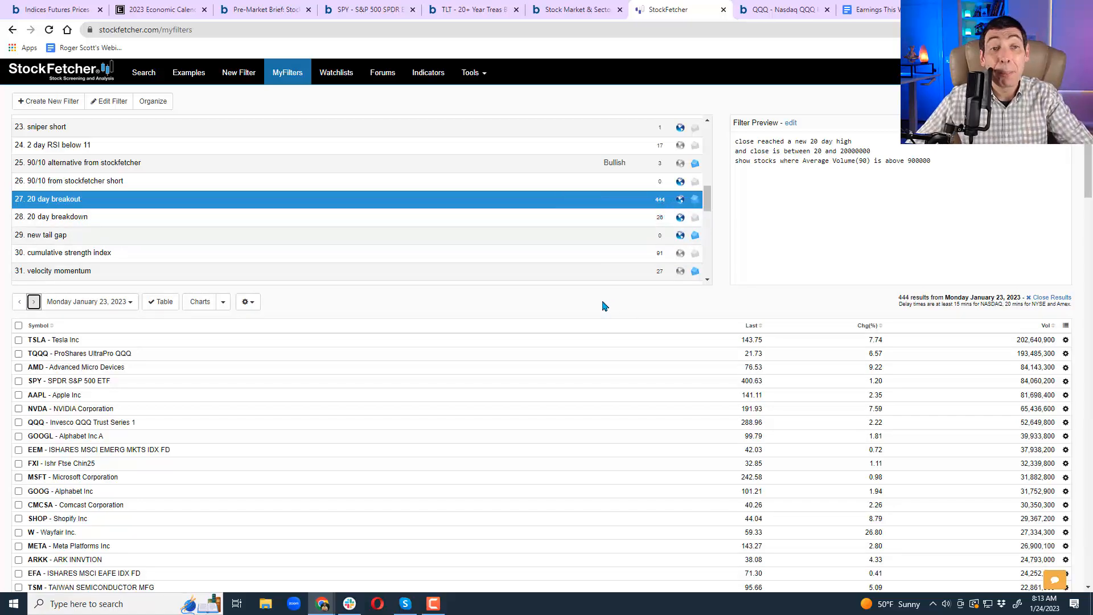
mouse_move(586, 313)
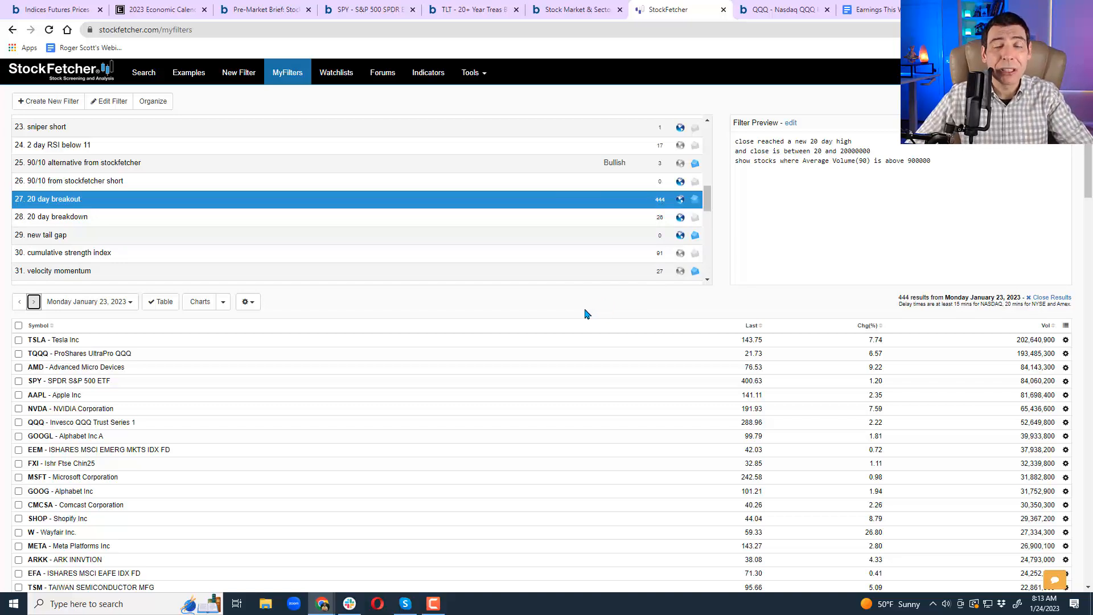
mouse_move(581, 313)
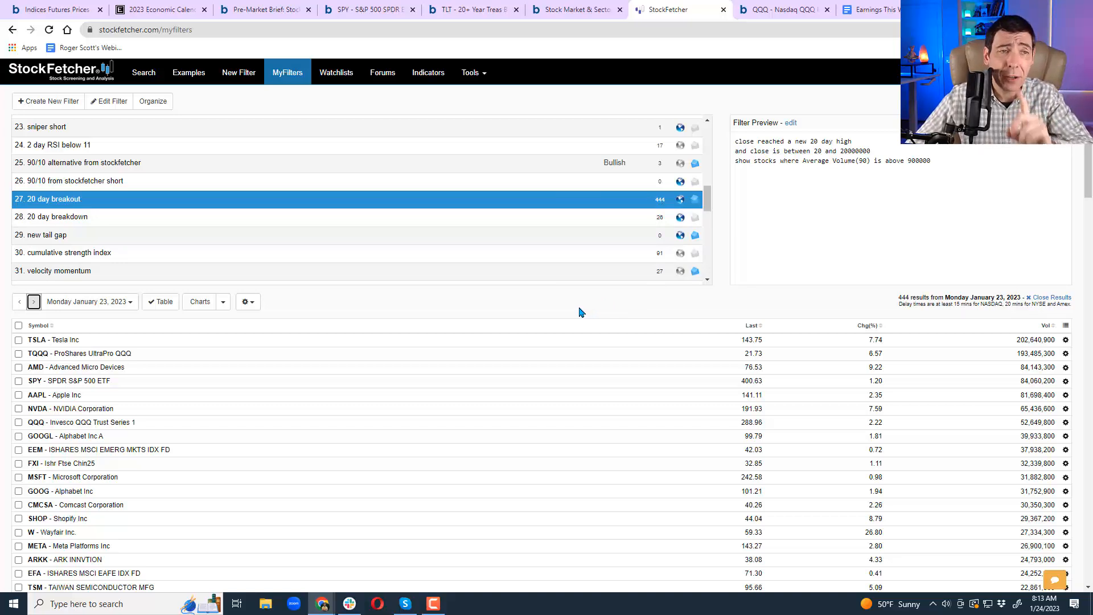
mouse_move(519, 313)
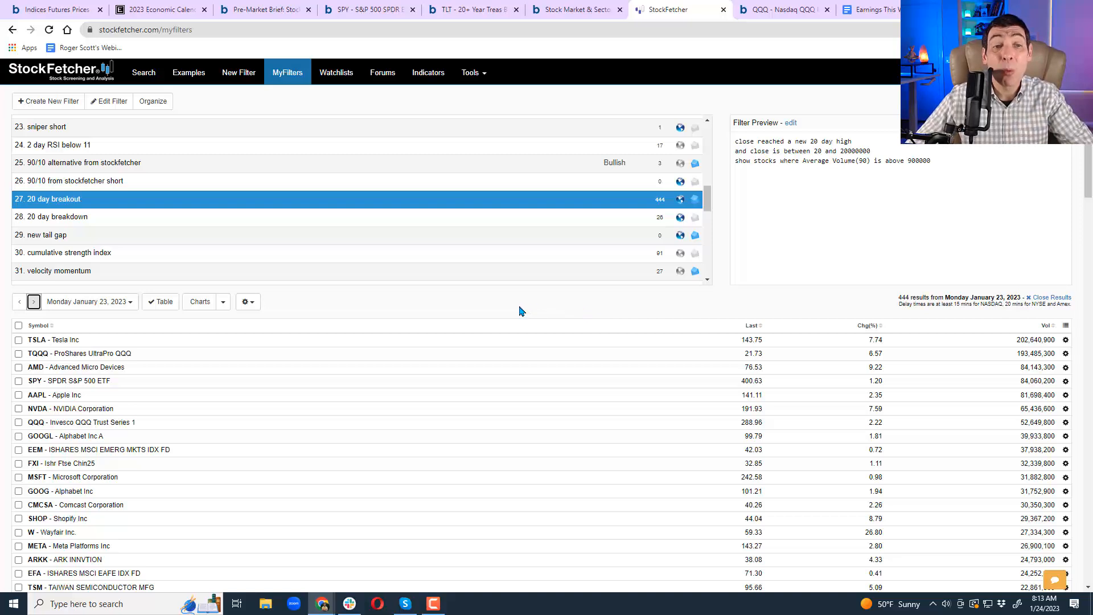
mouse_move(511, 306)
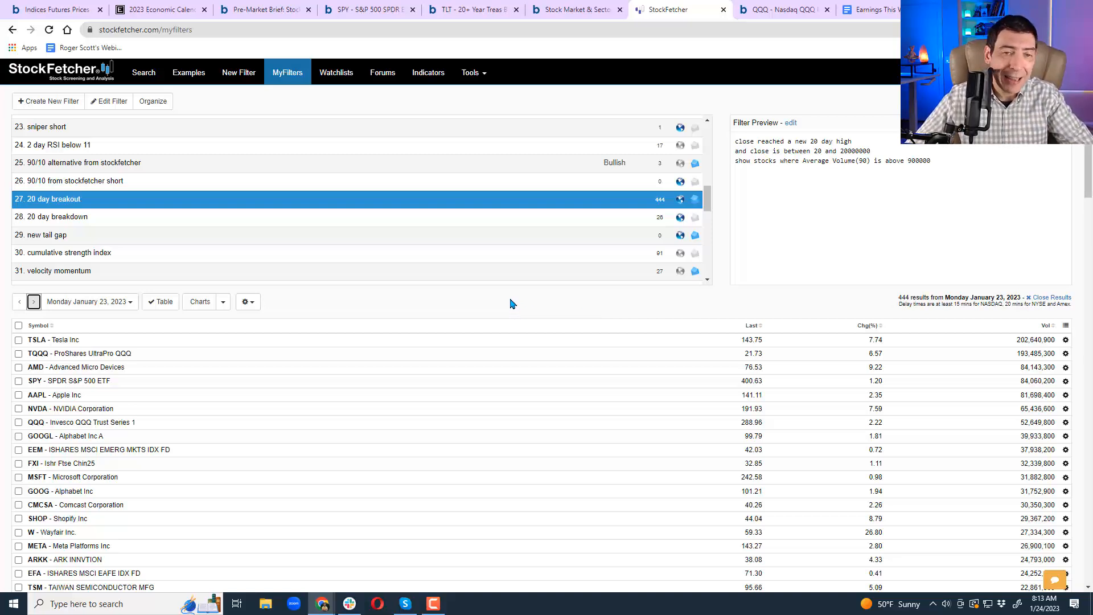
mouse_move(513, 300)
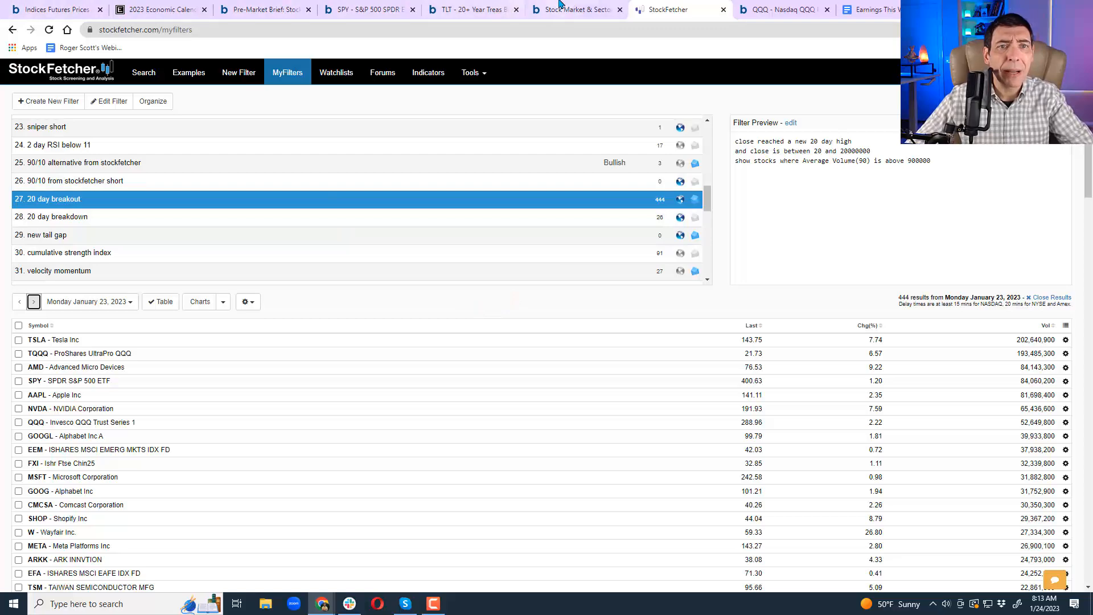
Open the Pre-Market Brief article and review its first highlighted passage.
click(575, 9)
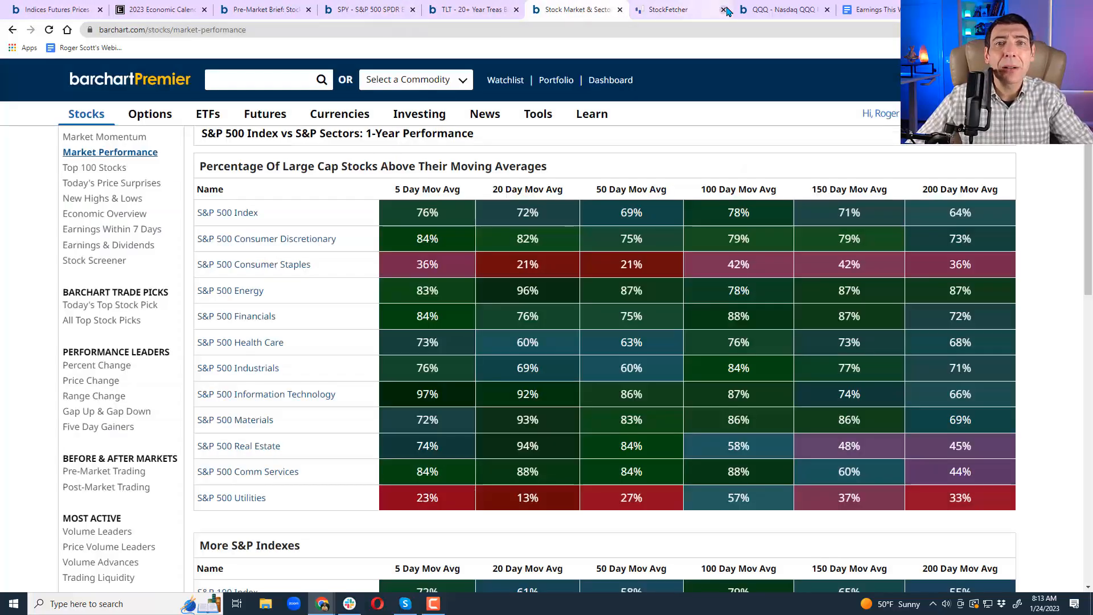
click(265, 9)
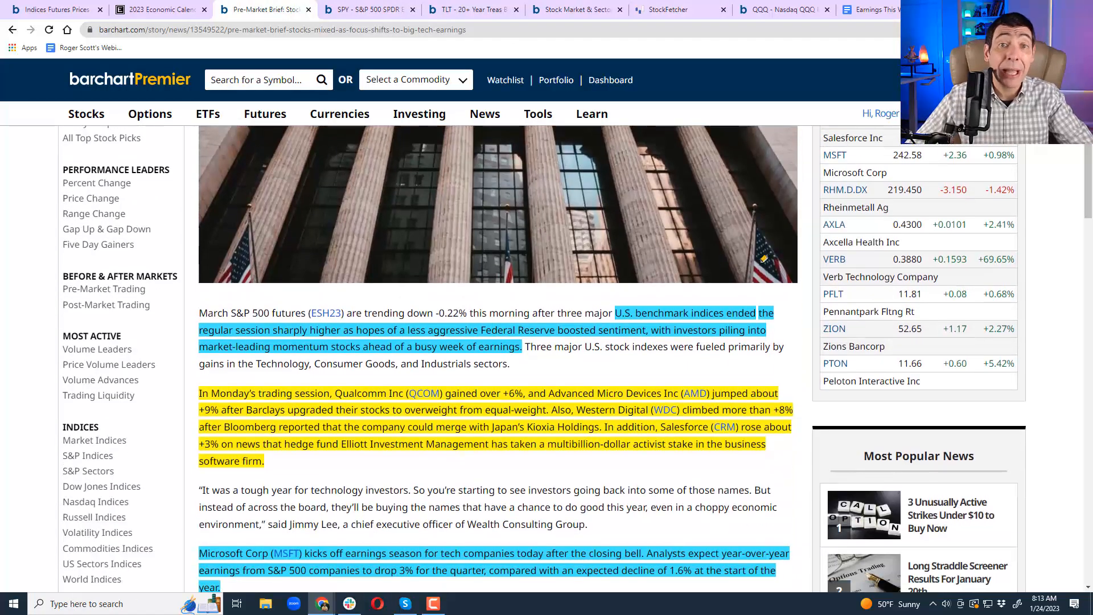
mouse_move(684, 301)
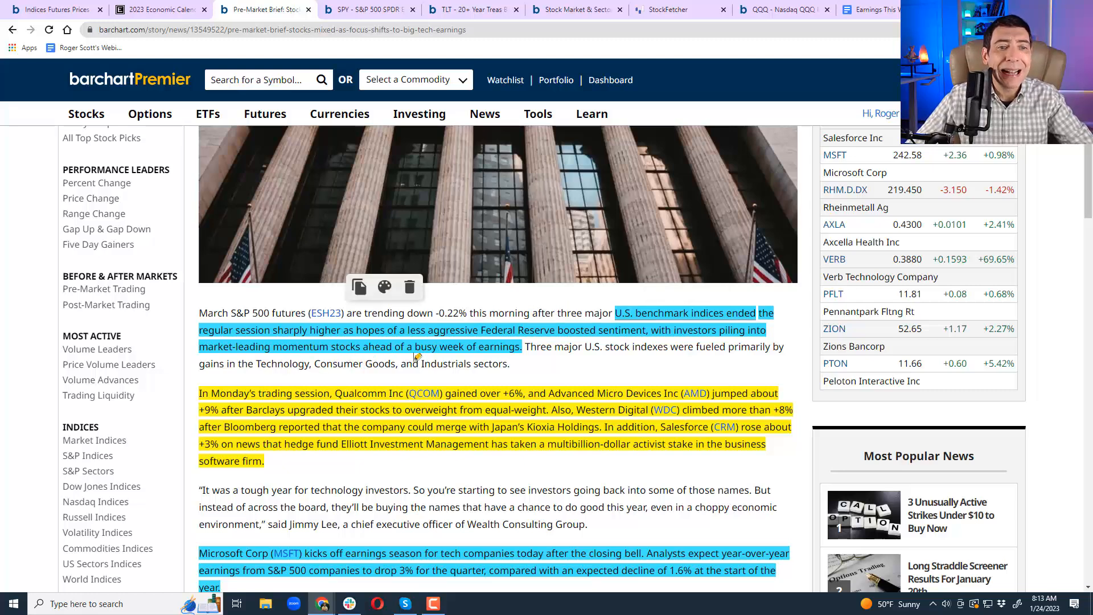
click(415, 360)
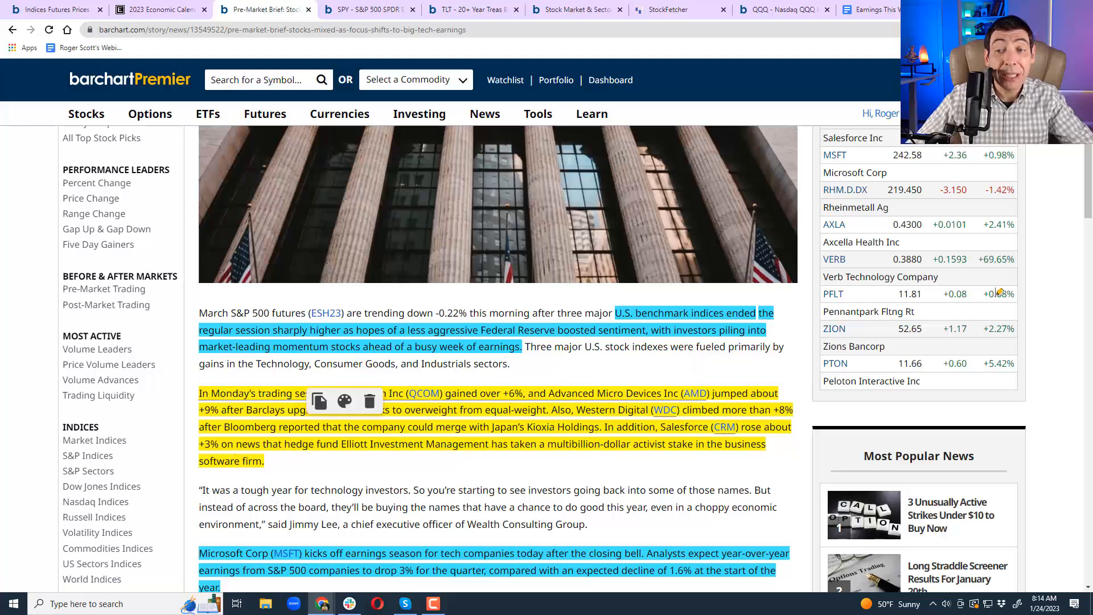
scroll(down, 3)
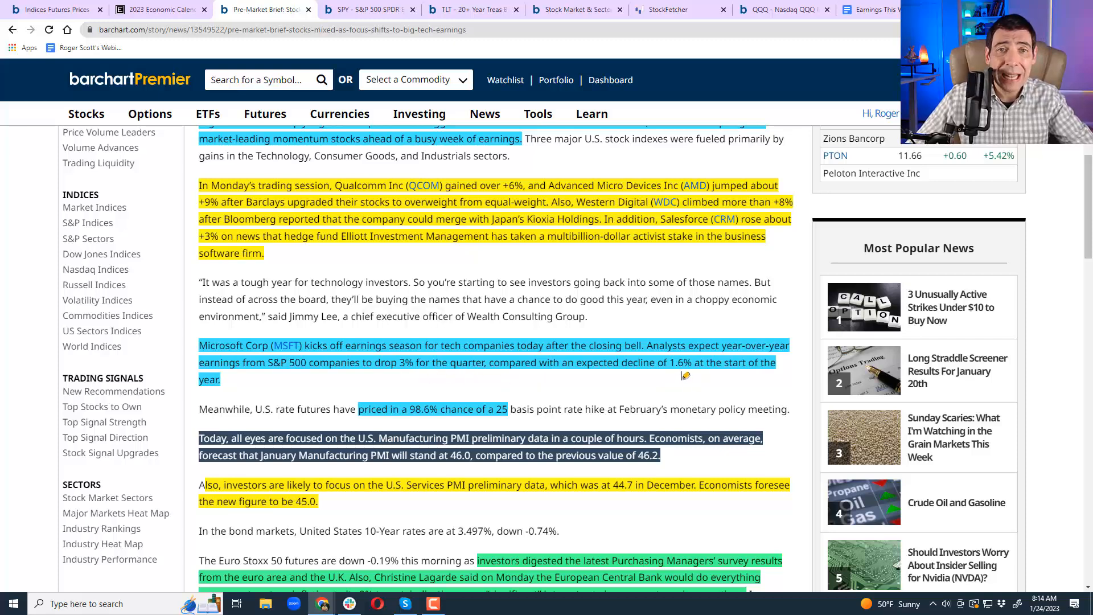
mouse_move(424, 395)
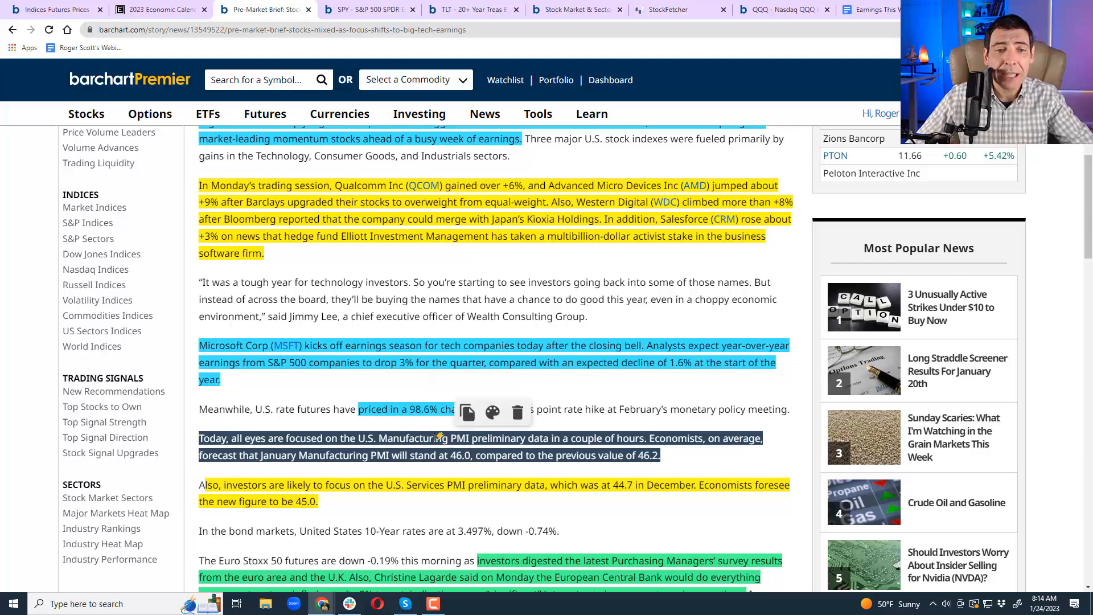
Read further down the brief, checking another highlighted passage, to the Asian markets section.
scroll(down, 3)
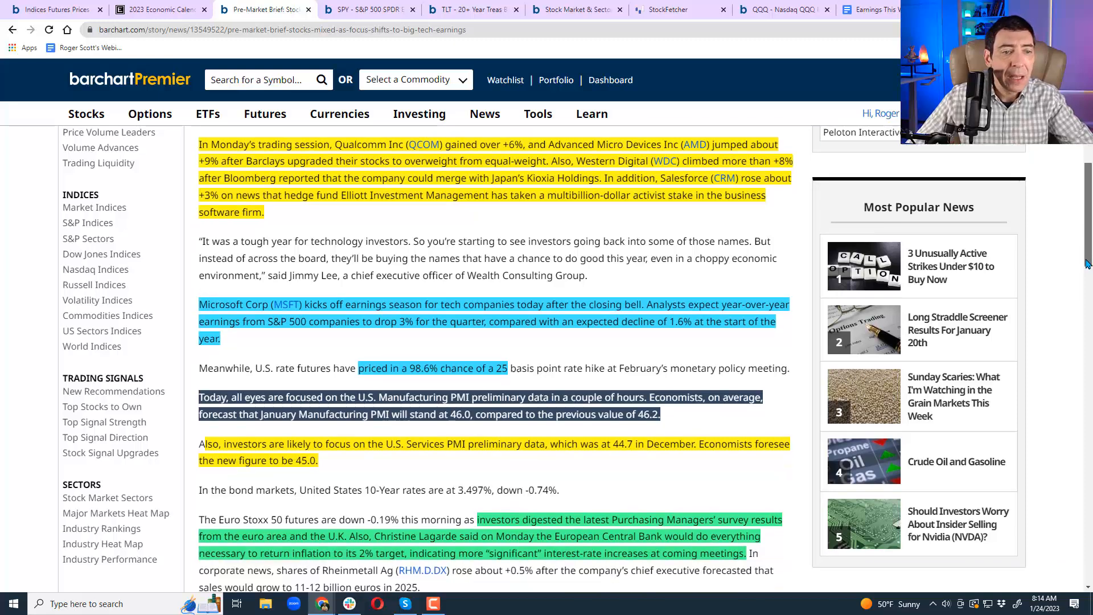
scroll(down, 3)
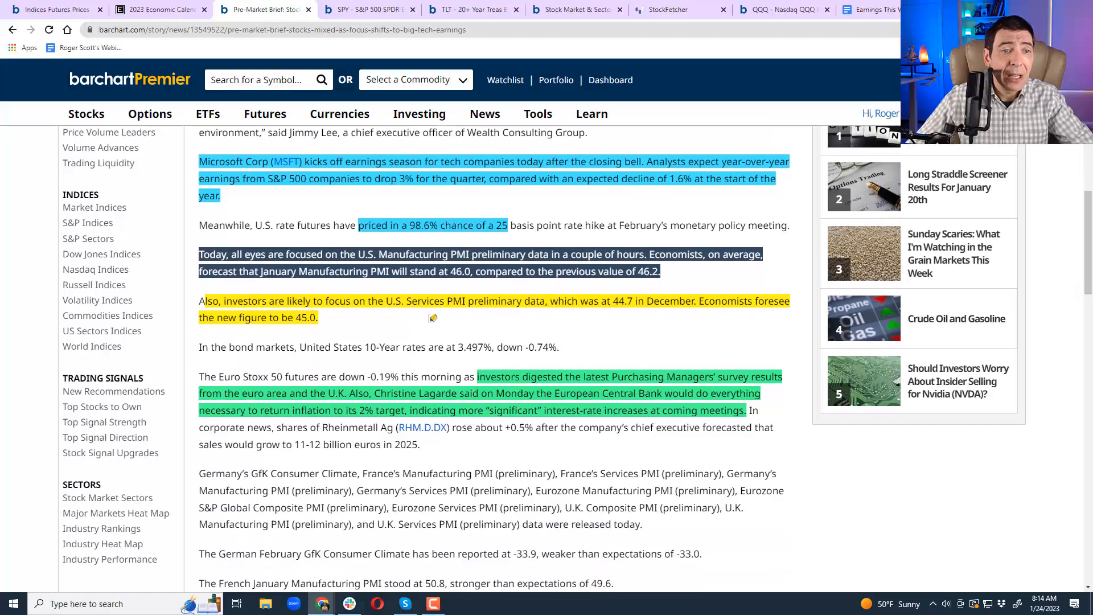
mouse_move(572, 360)
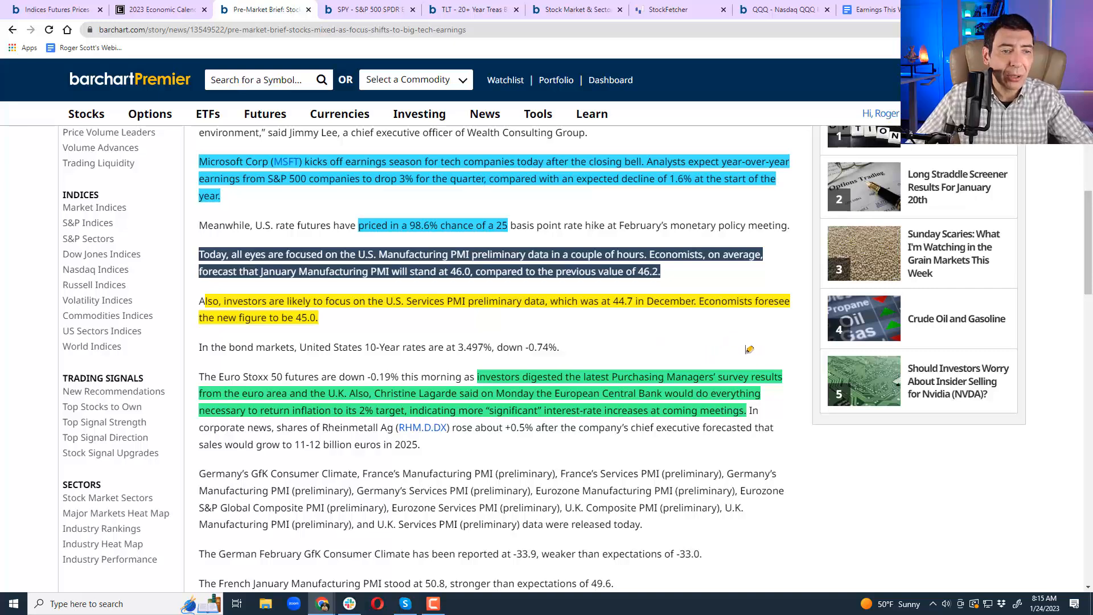
scroll(down, 3)
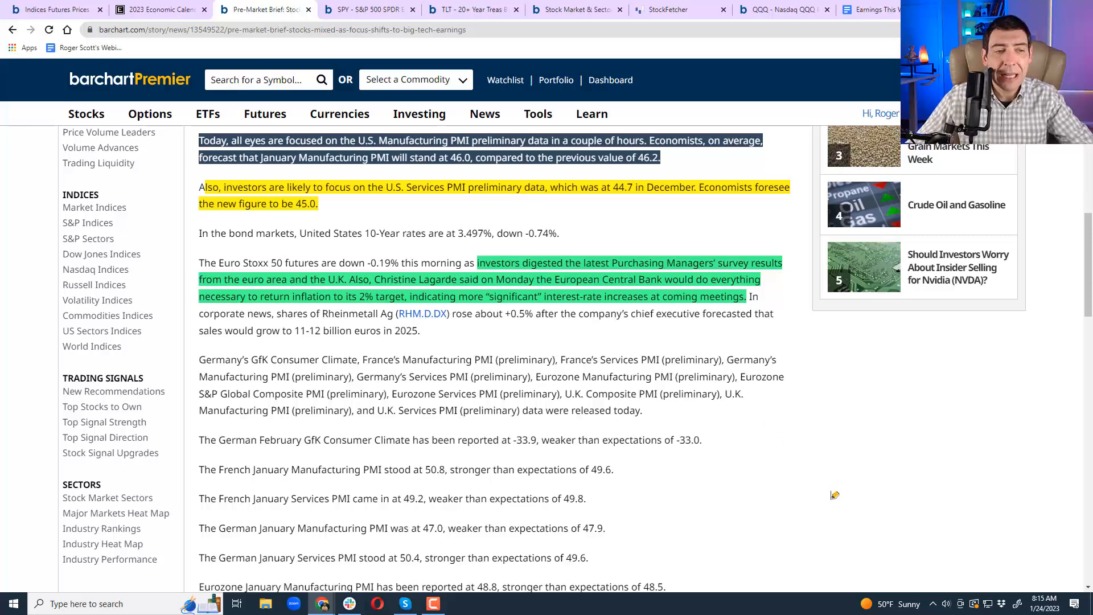
click(381, 300)
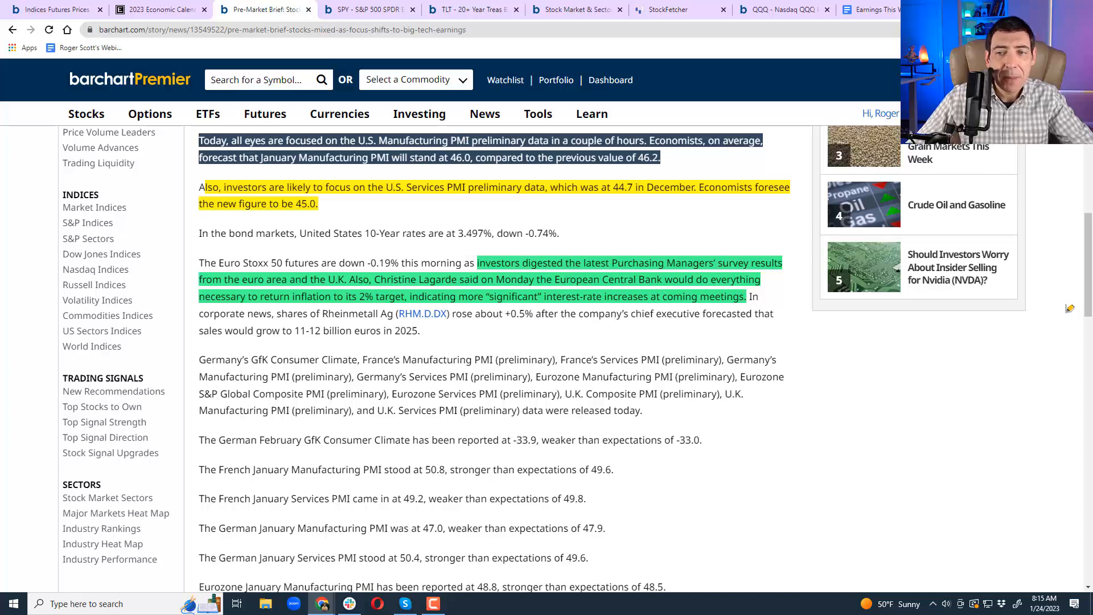
scroll(down, 3)
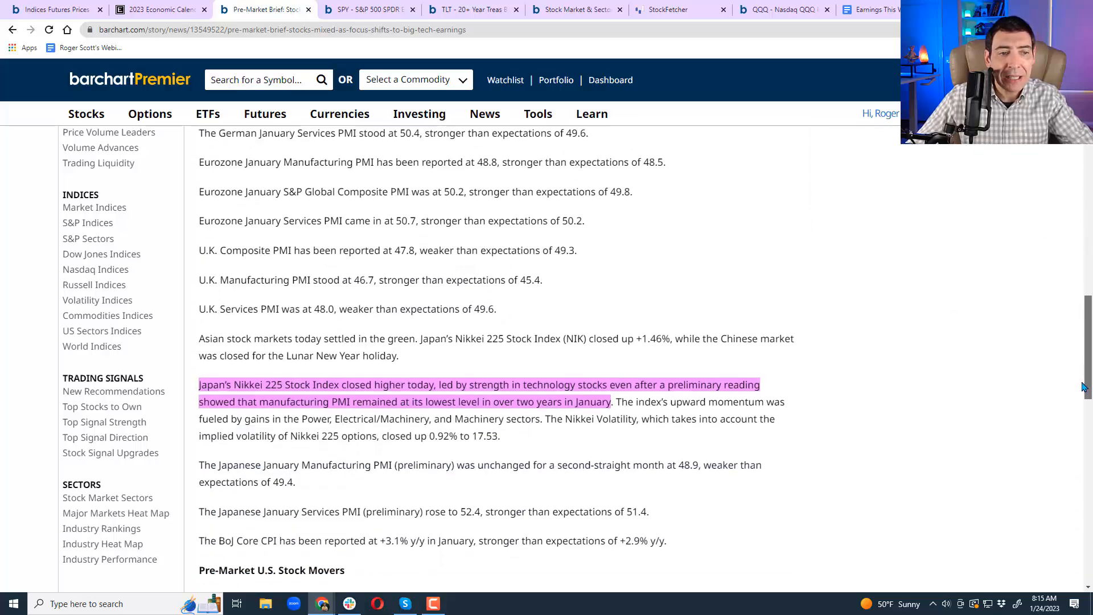
scroll(down, 3)
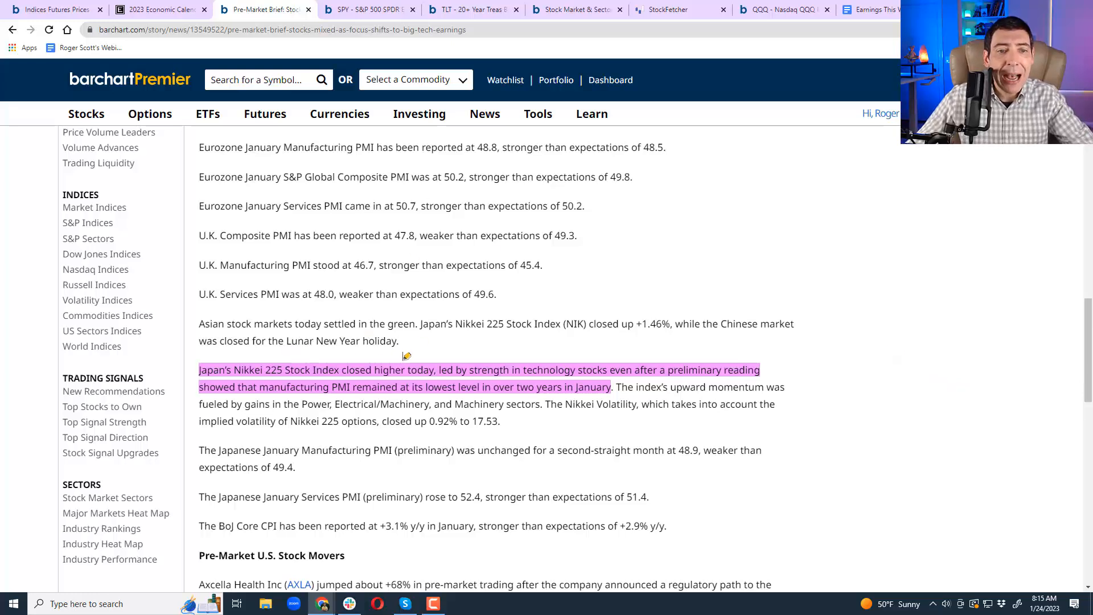
mouse_move(578, 352)
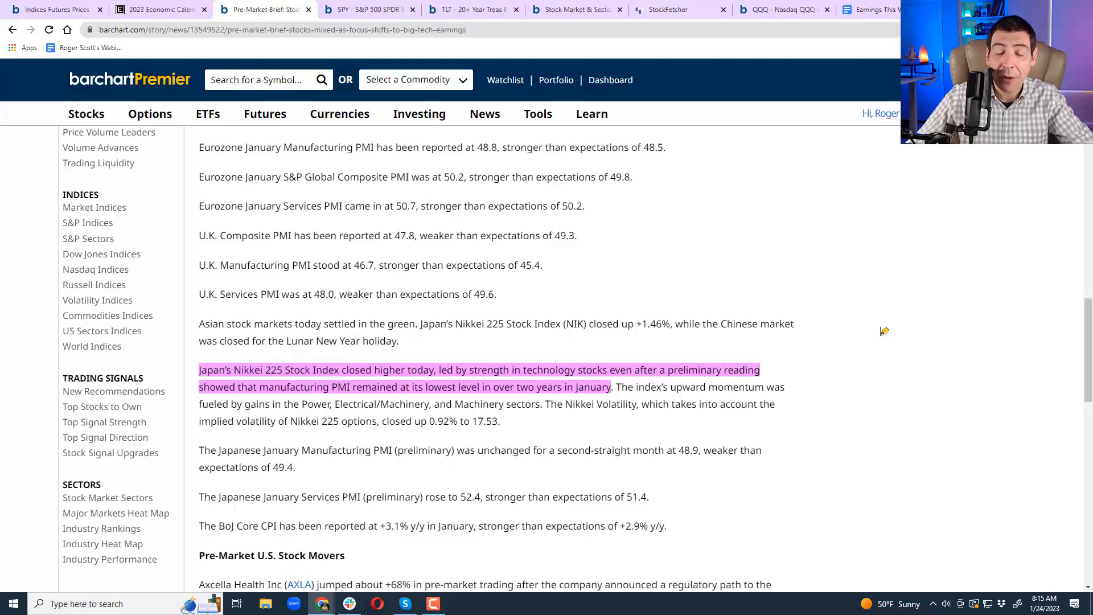
scroll(down, 3)
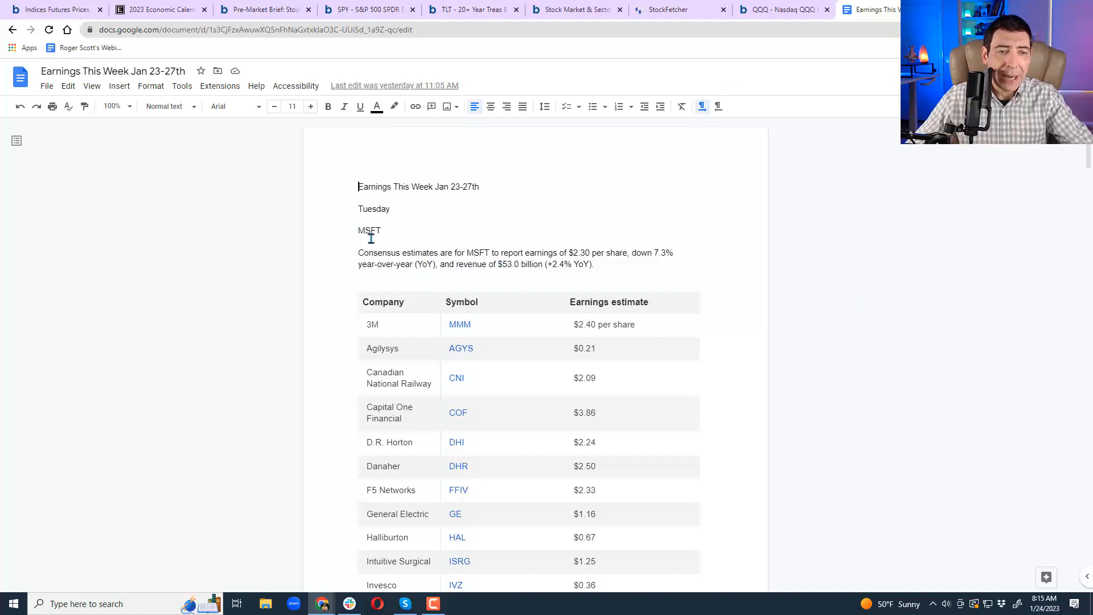
mouse_move(598, 237)
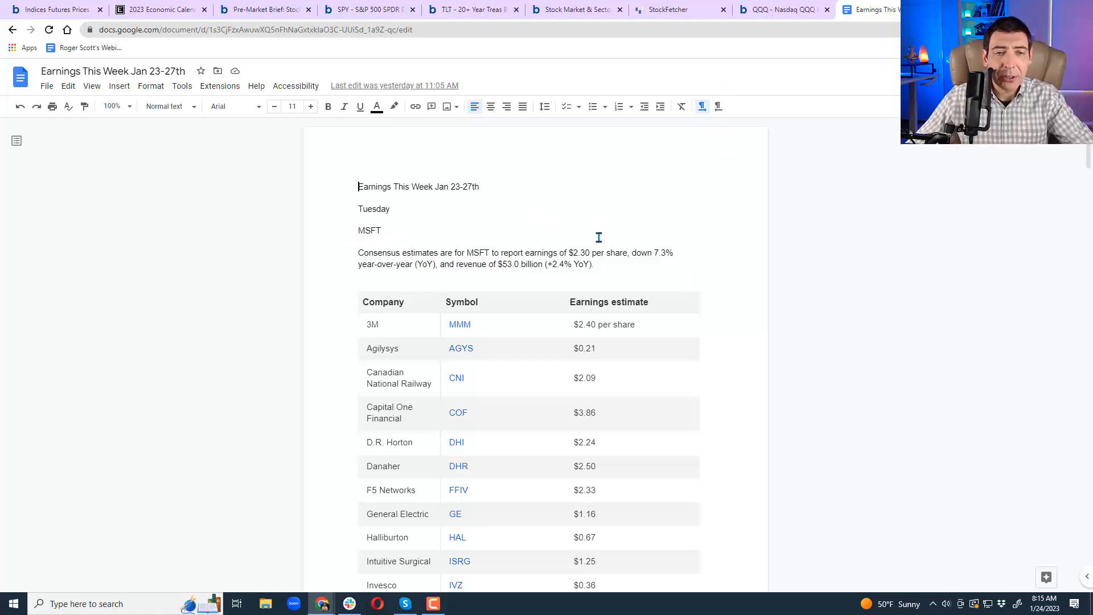
mouse_move(396, 322)
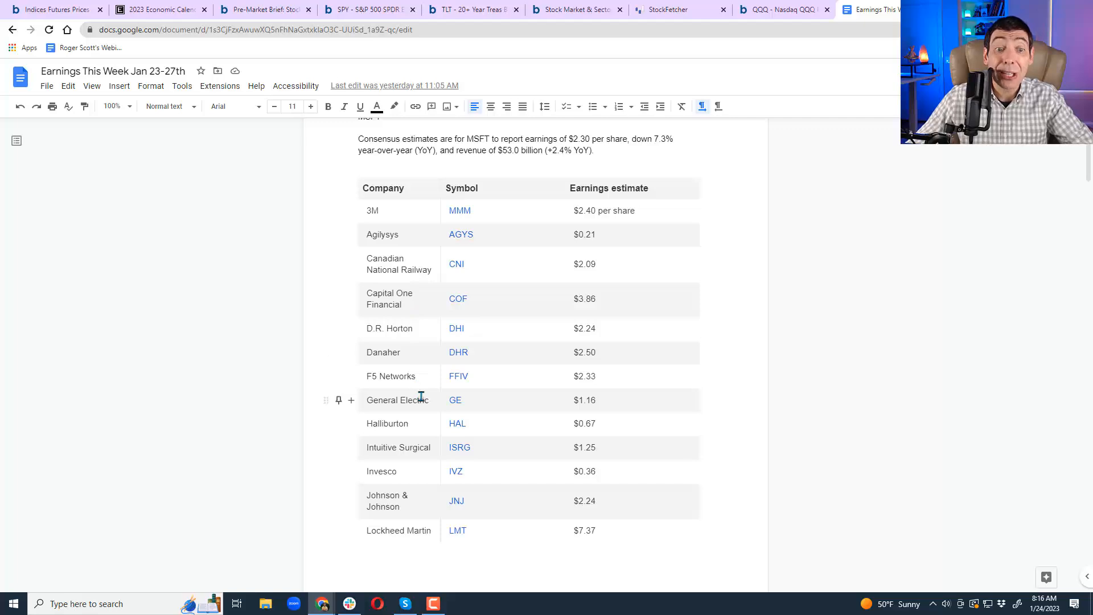
mouse_move(423, 423)
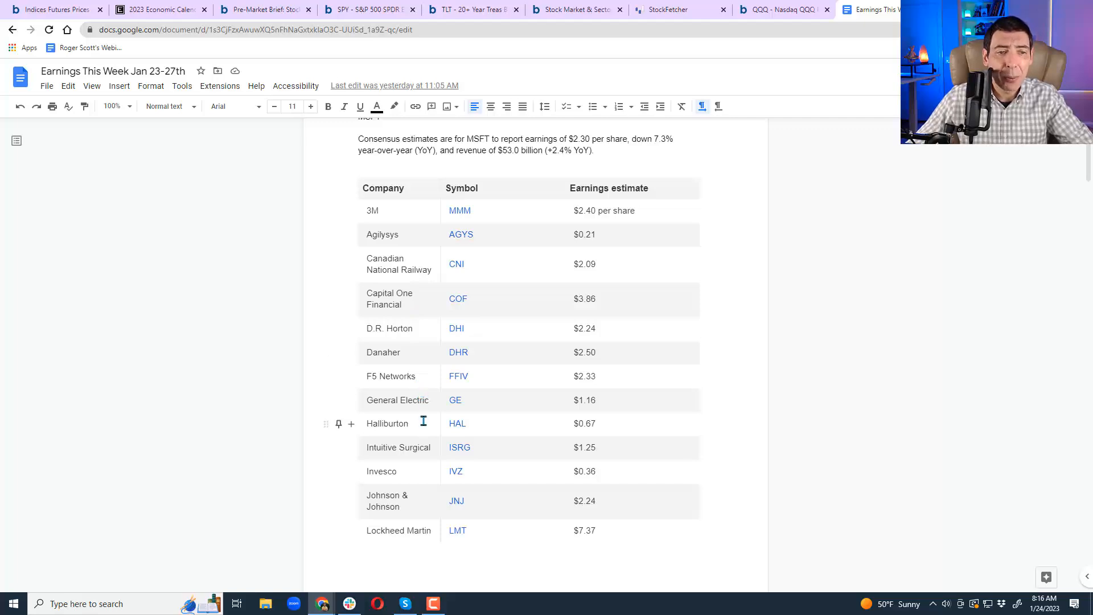
mouse_move(426, 462)
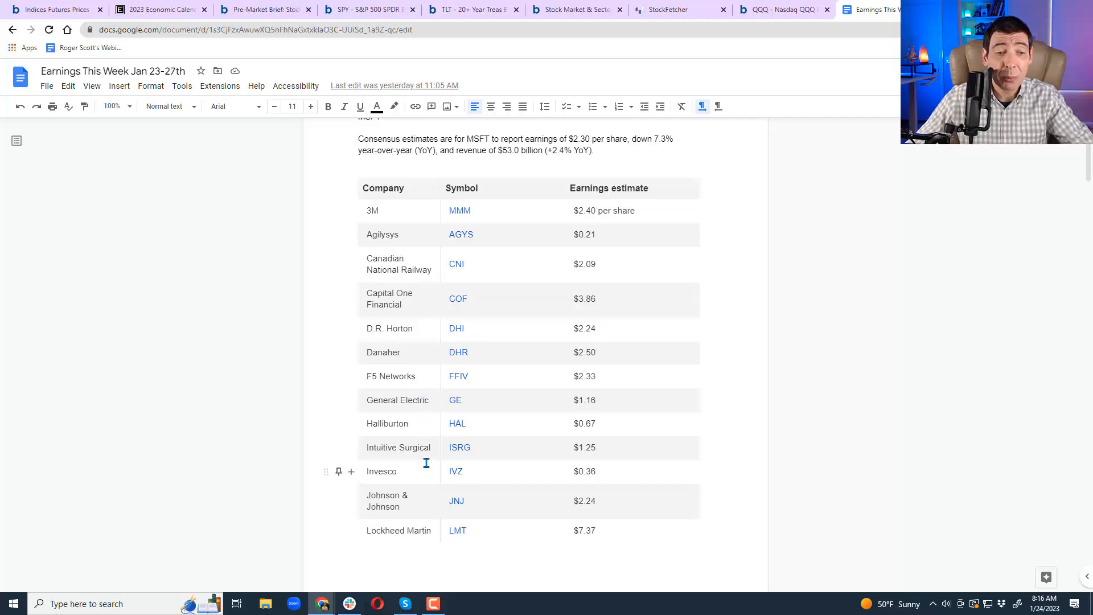
mouse_move(466, 531)
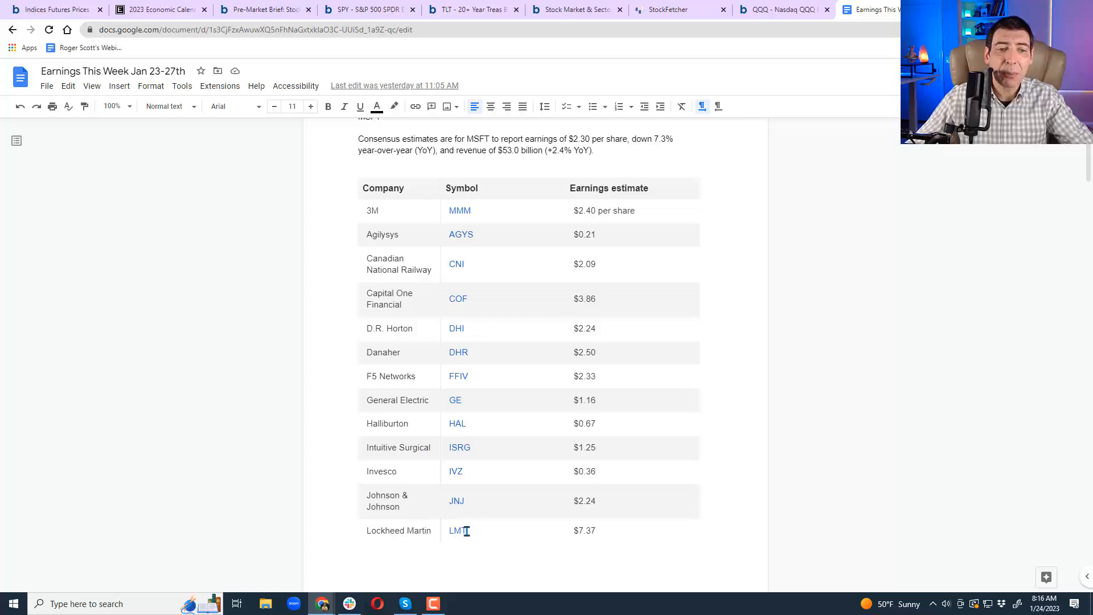
scroll(down, 3)
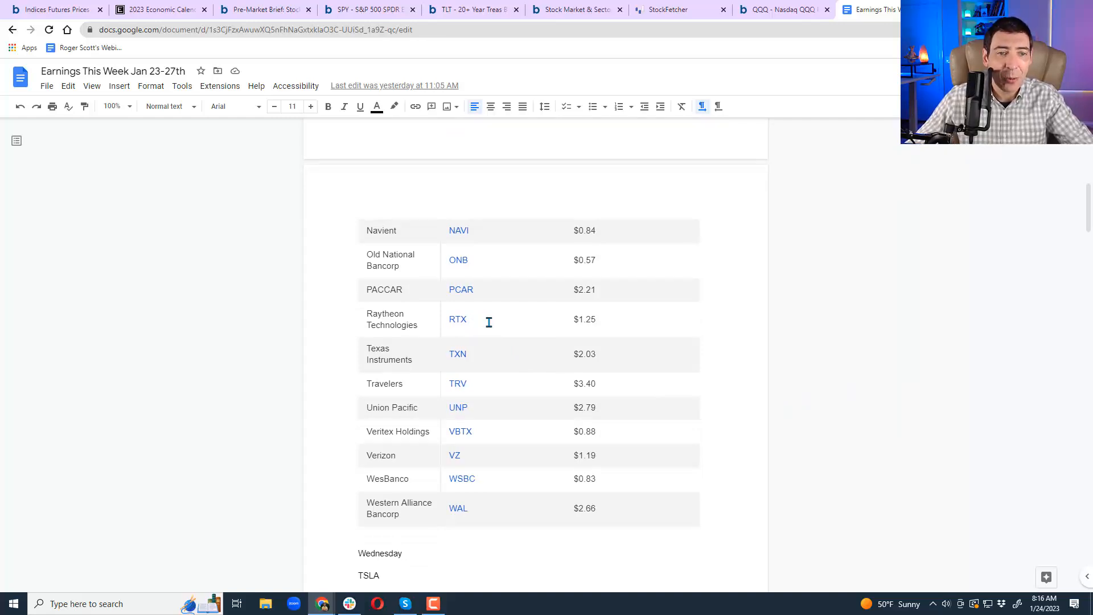
mouse_move(488, 410)
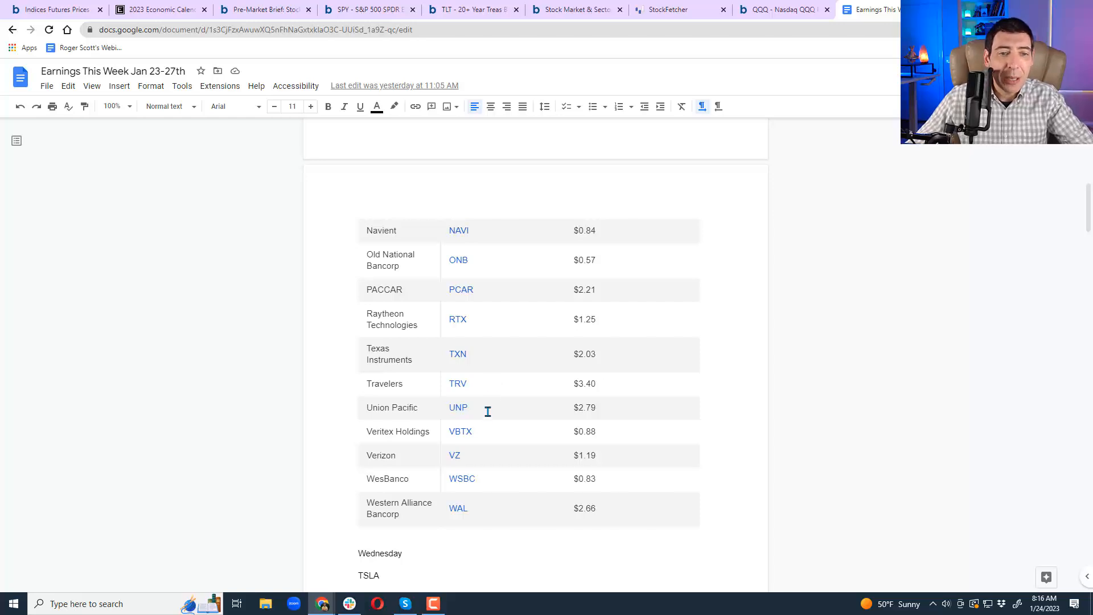
mouse_move(493, 509)
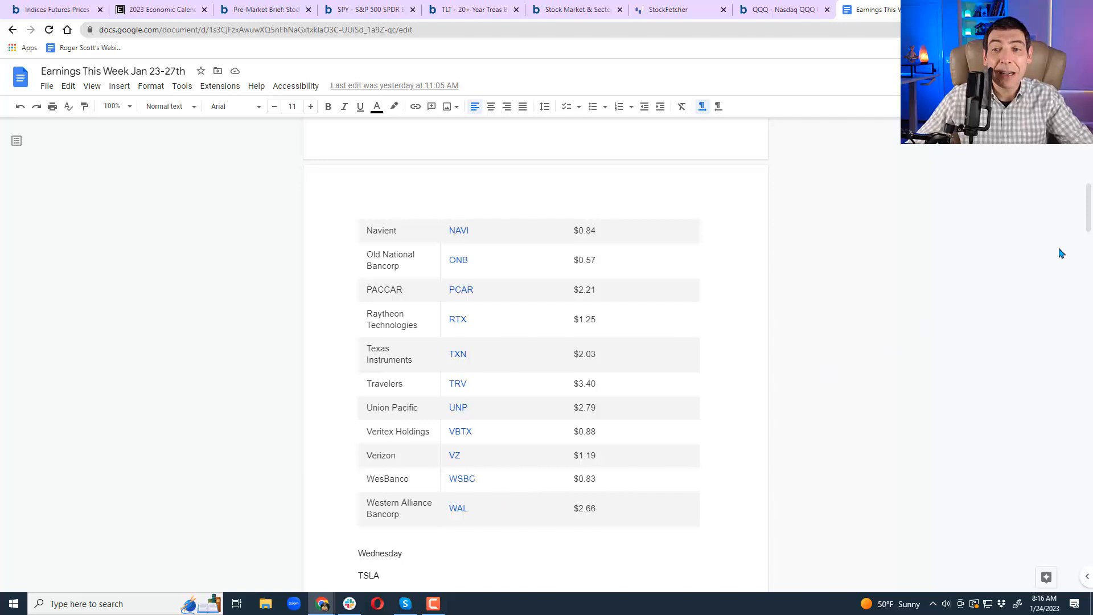
scroll(down, 3)
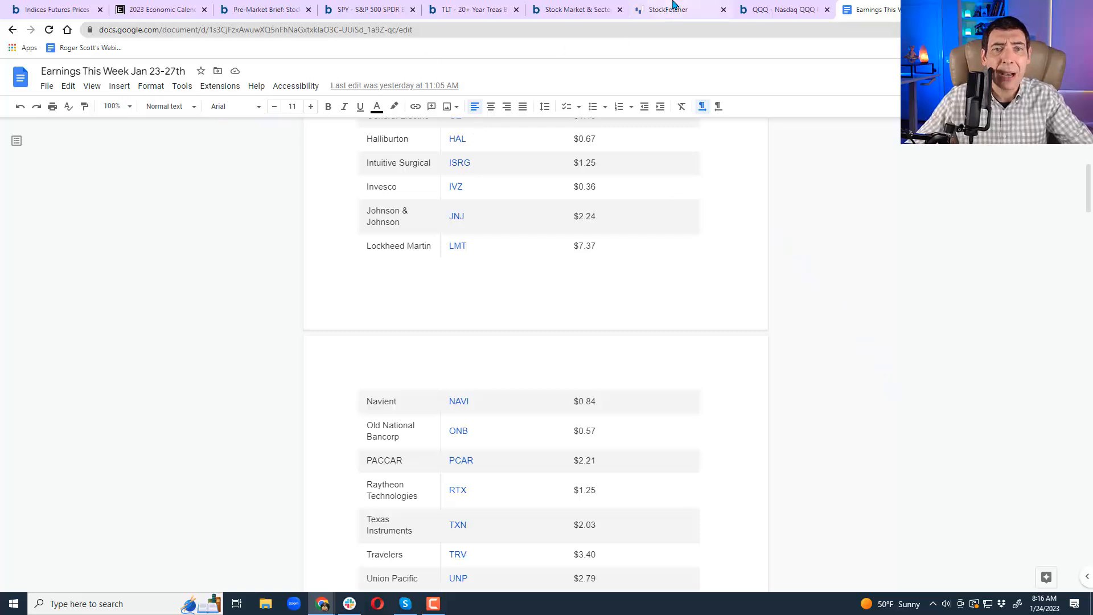
Sort the 11 USA Sectors results by avgpct with Energy first, then return to sector breadth.
click(670, 9)
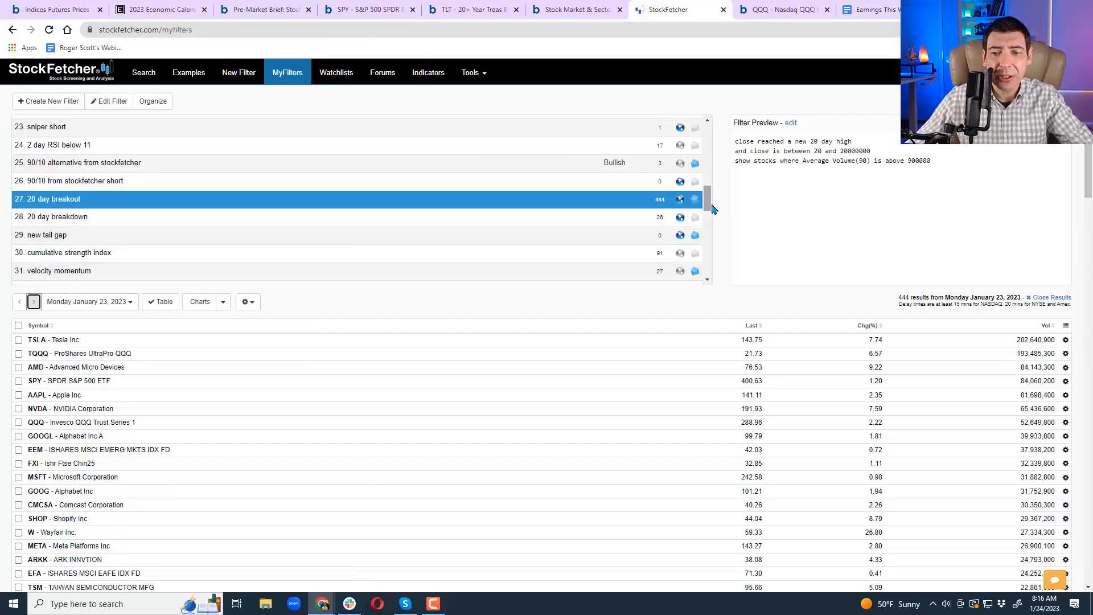
scroll(down, 3)
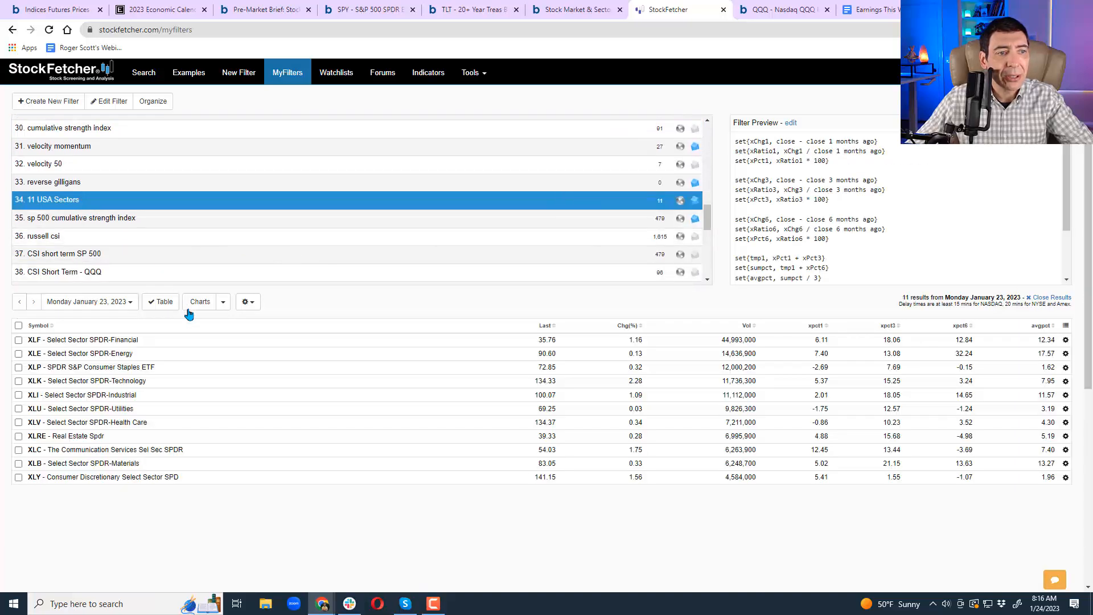
click(161, 301)
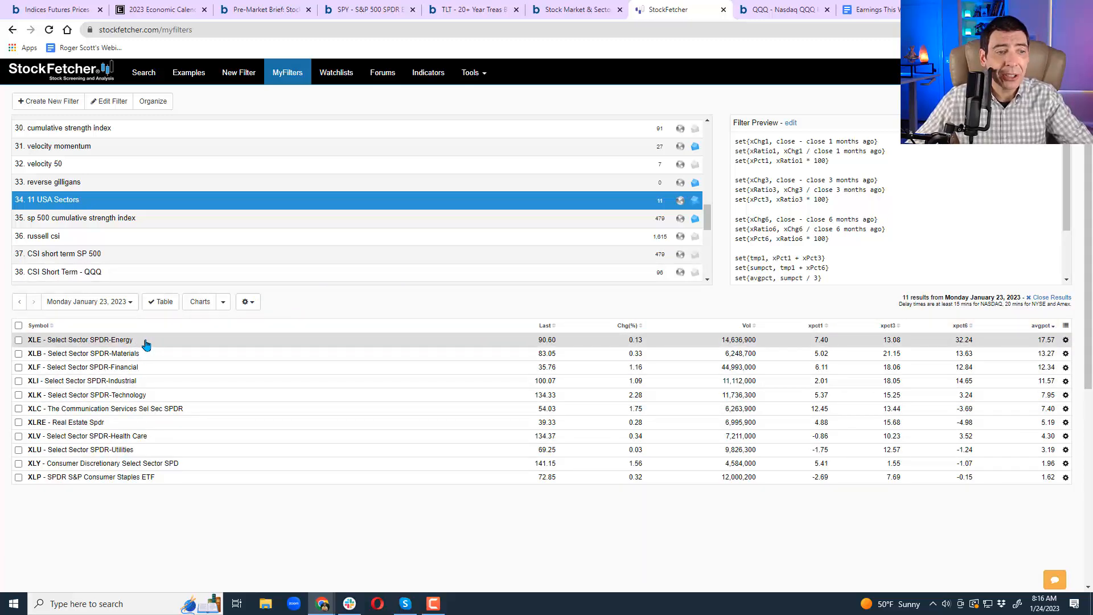
mouse_move(137, 487)
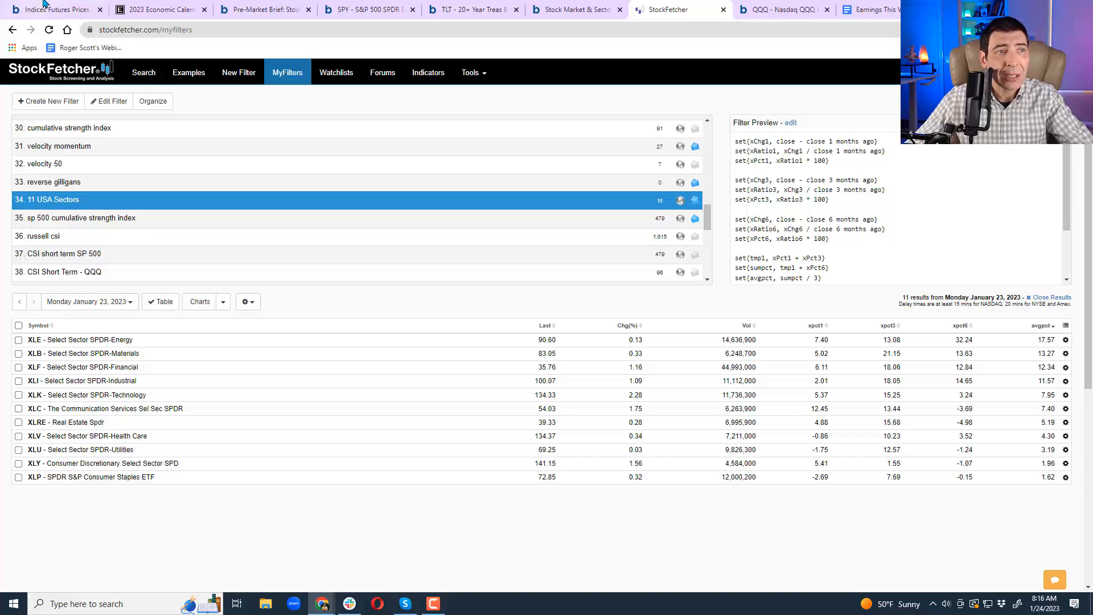
click(53, 9)
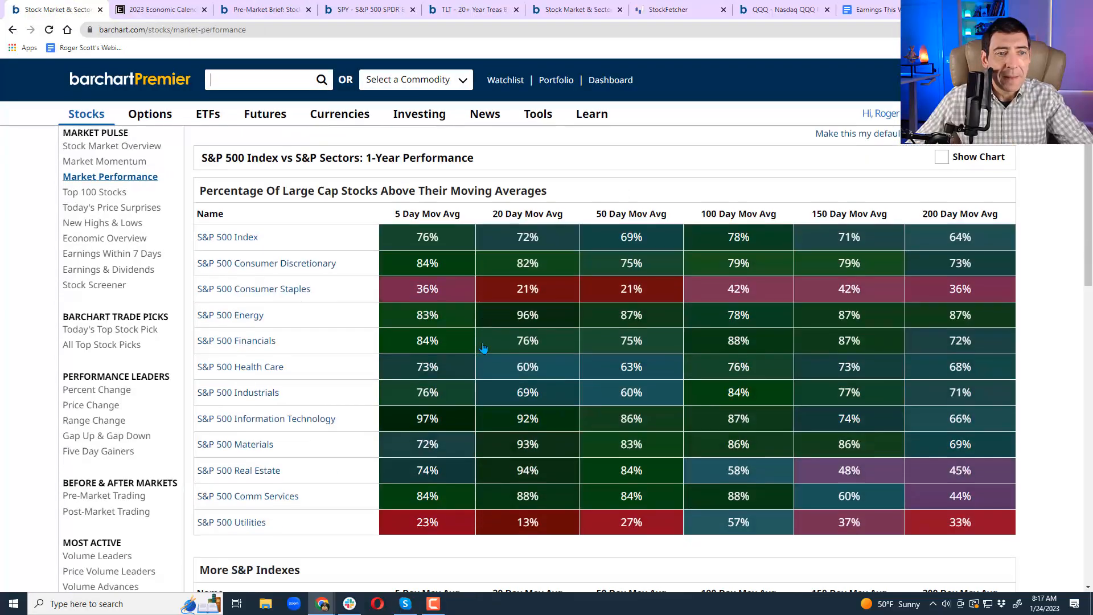
scroll(down, 3)
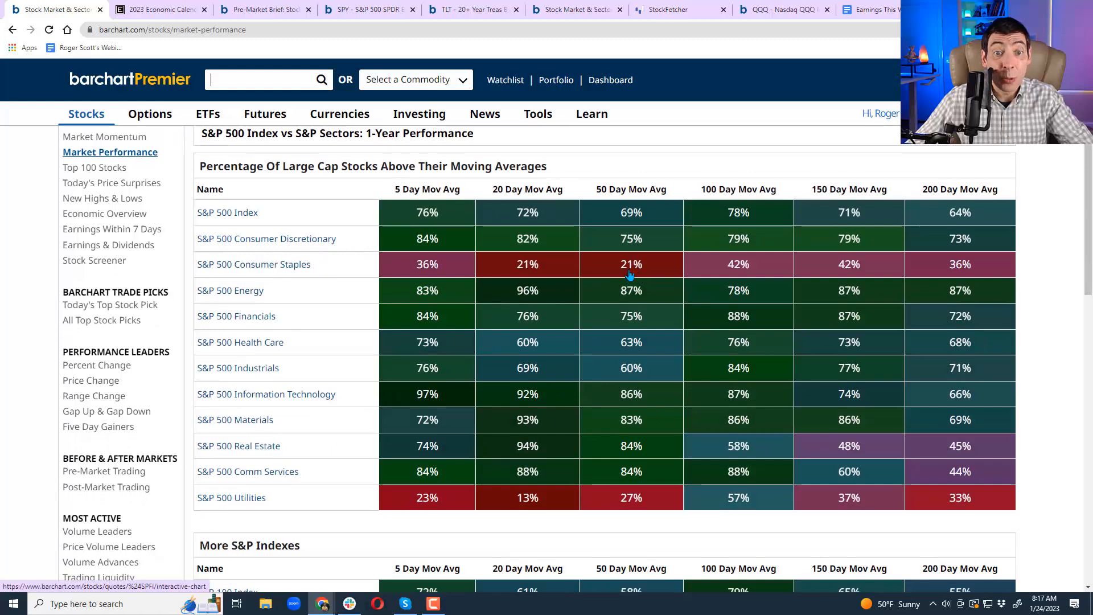
click(629, 264)
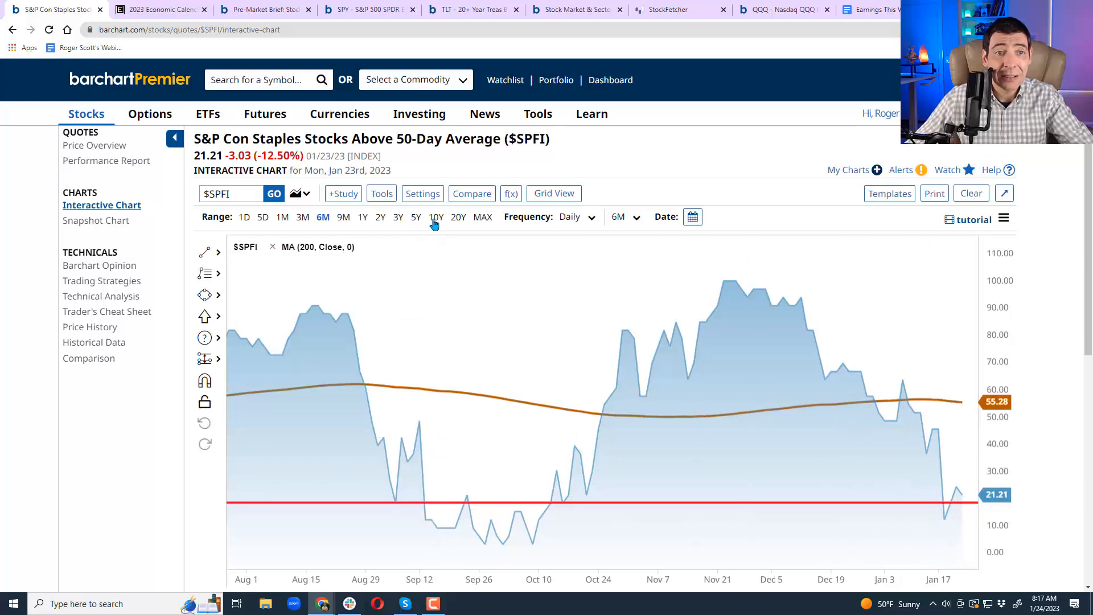
click(436, 217)
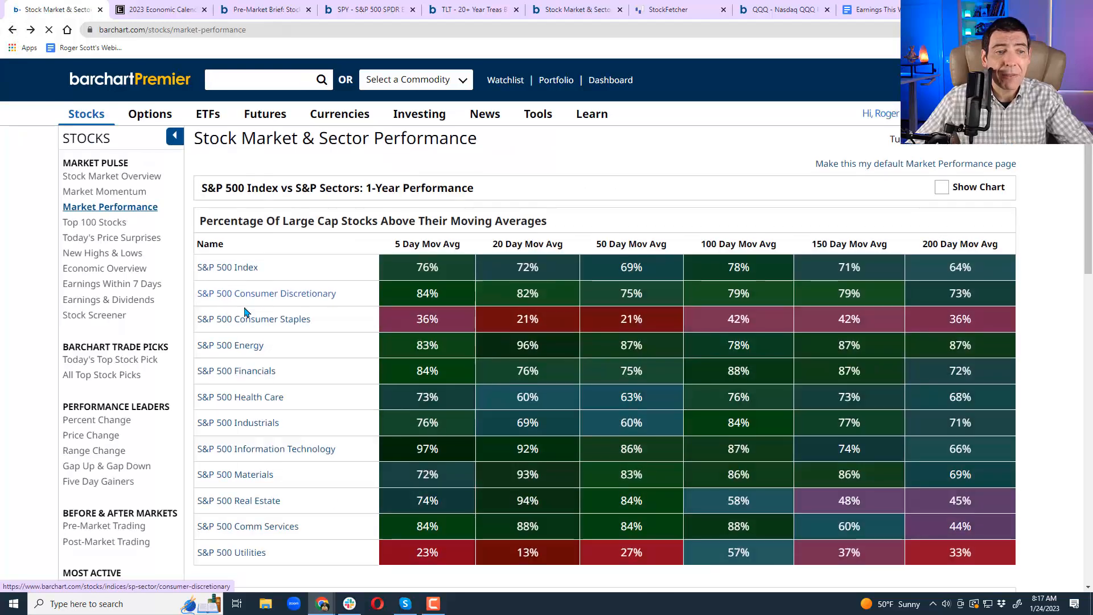
scroll(down, 3)
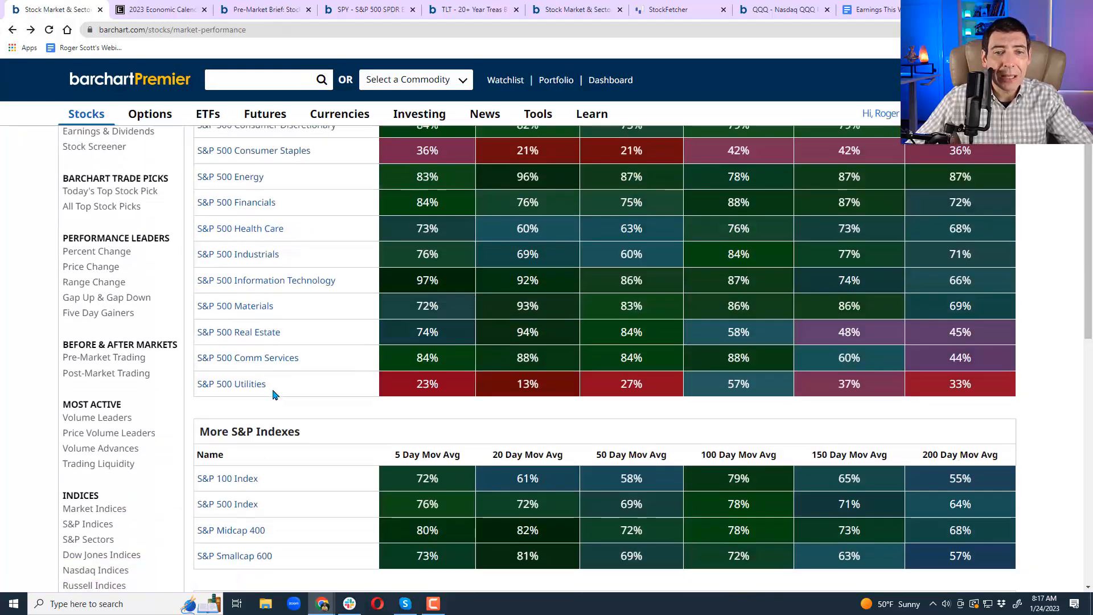
scroll(down, 3)
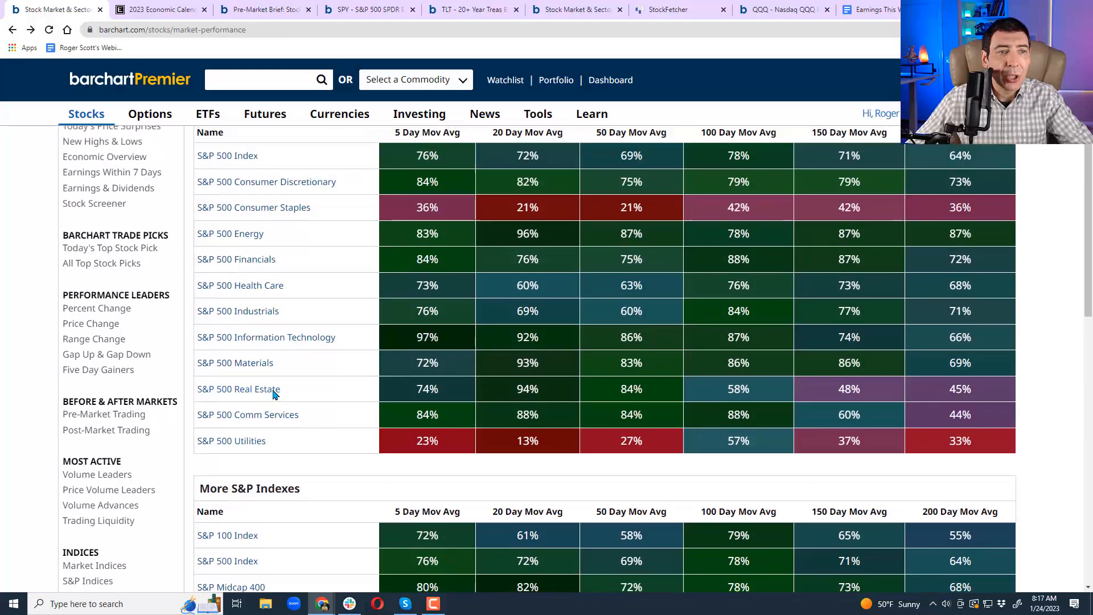
mouse_move(555, 233)
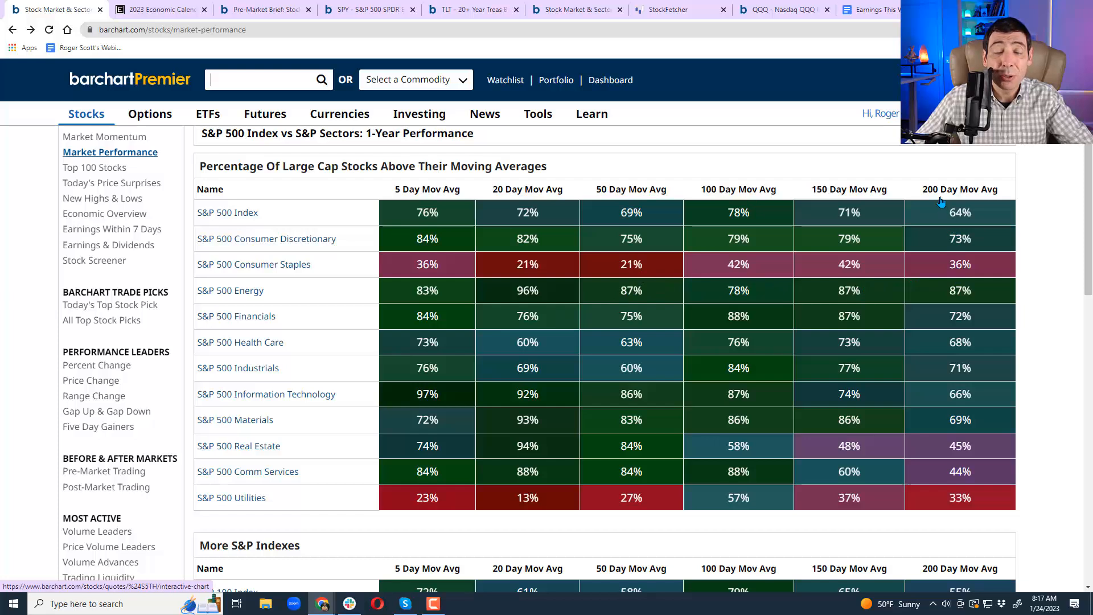
mouse_move(954, 272)
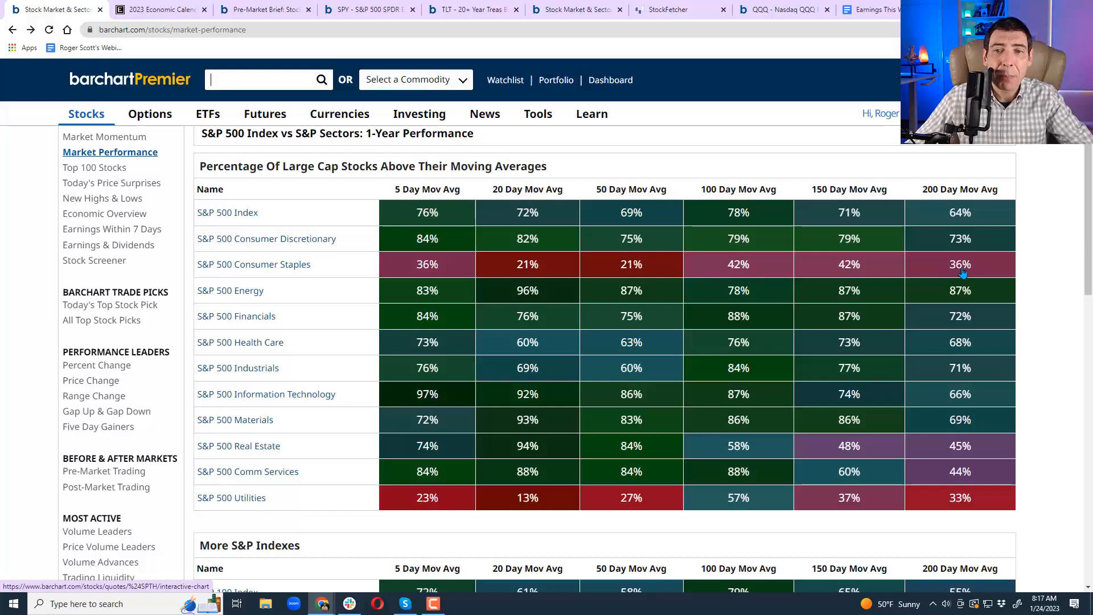
mouse_move(631, 277)
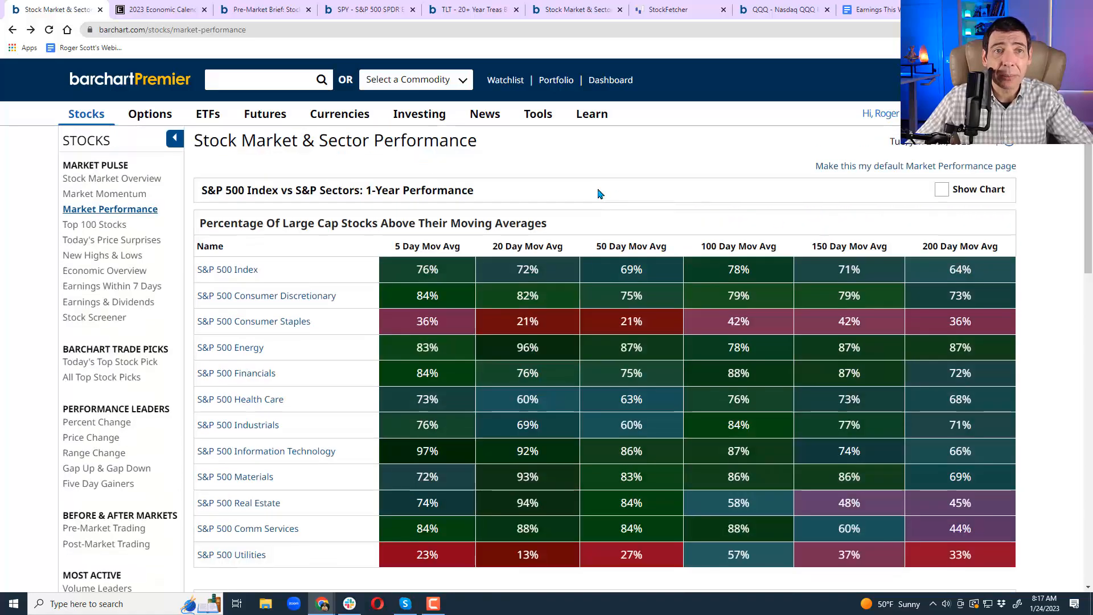
Review the one-year QQQ chart against its 200-day average, then return to StockFetcher.
click(780, 10)
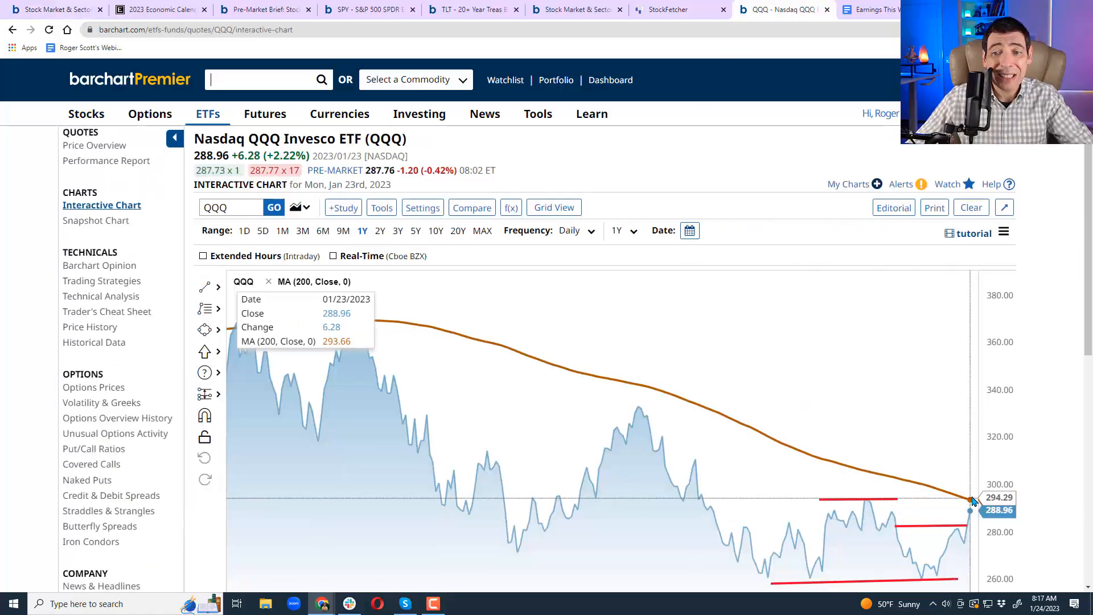
scroll(down, 3)
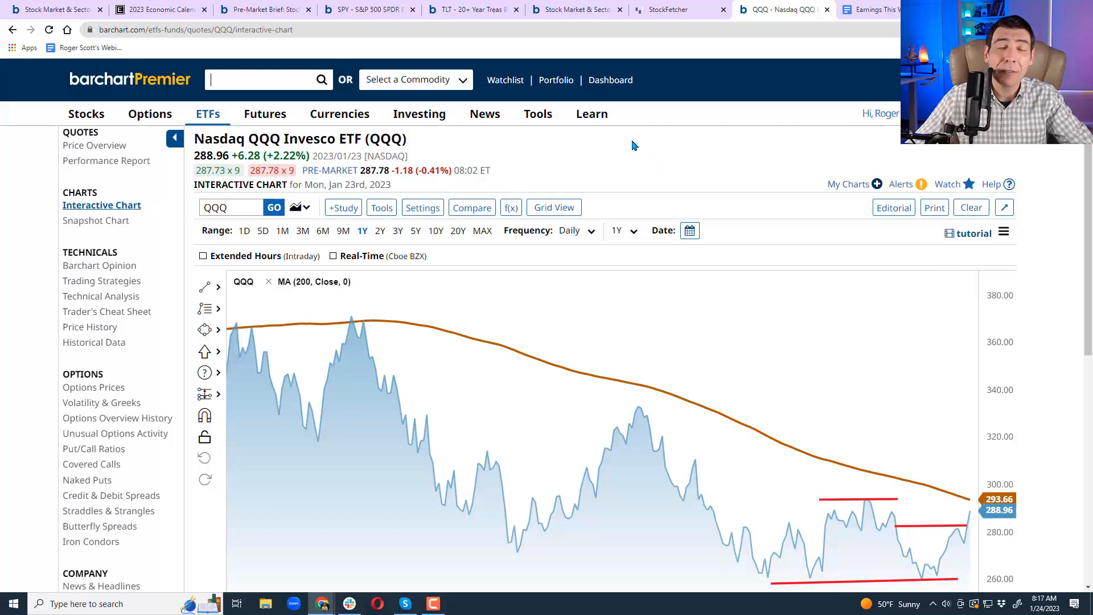
click(676, 9)
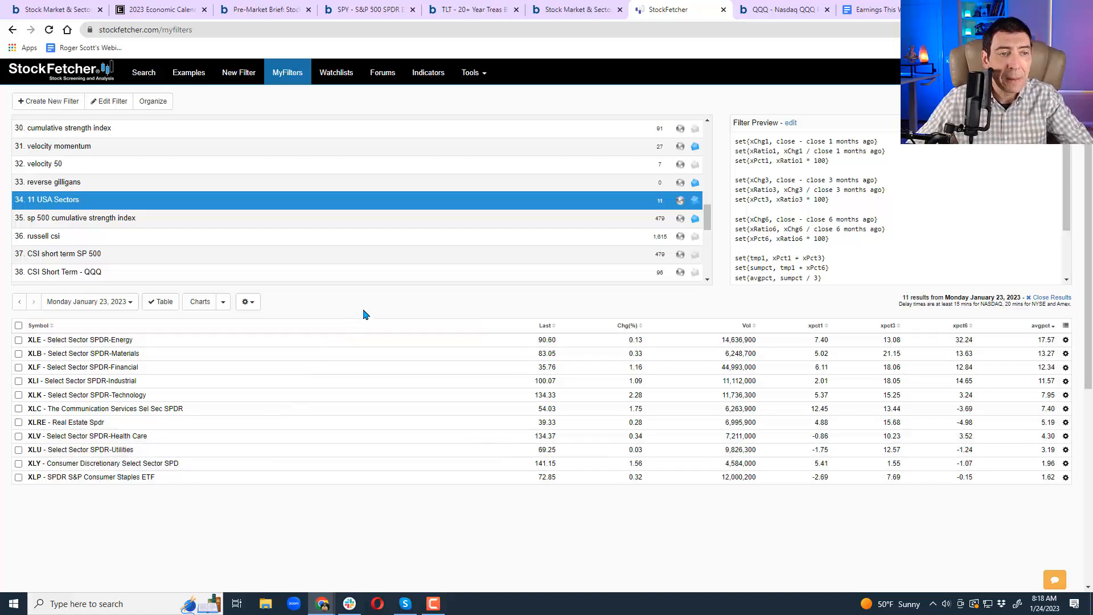
Run the CSI Modified 8-10-12 filter (479 results) as charts, reviewing OXY, HES, MPC, VLO.
scroll(down, 3)
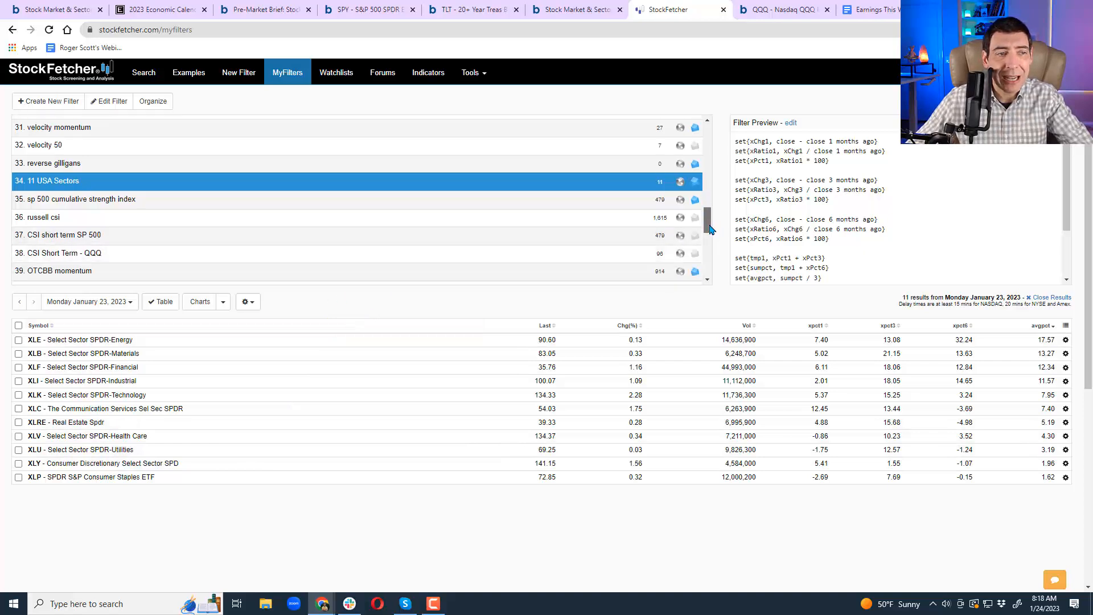
click(57, 264)
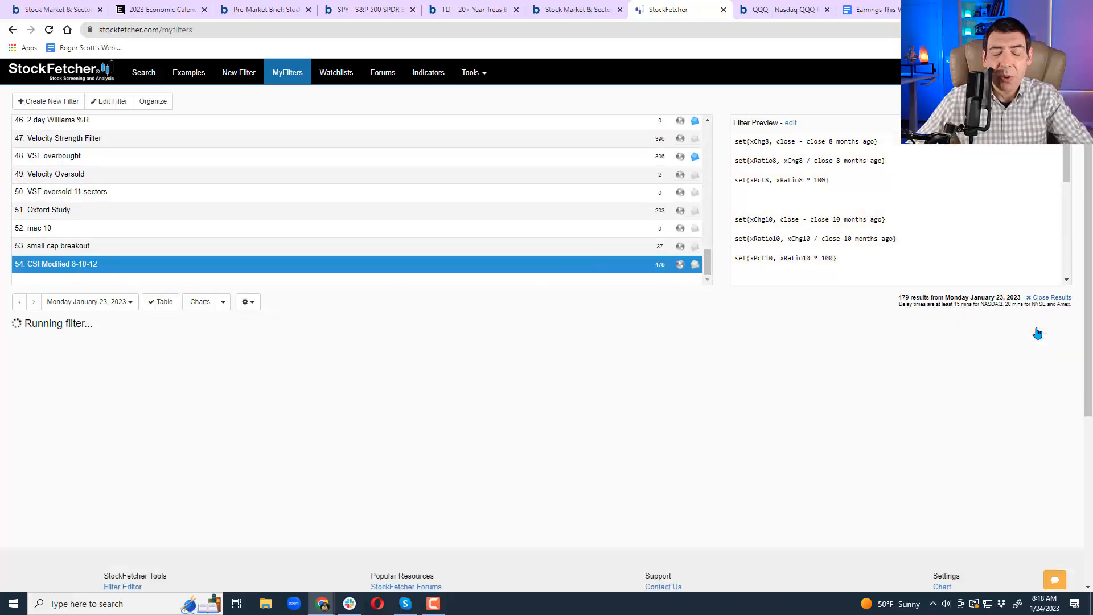
click(199, 301)
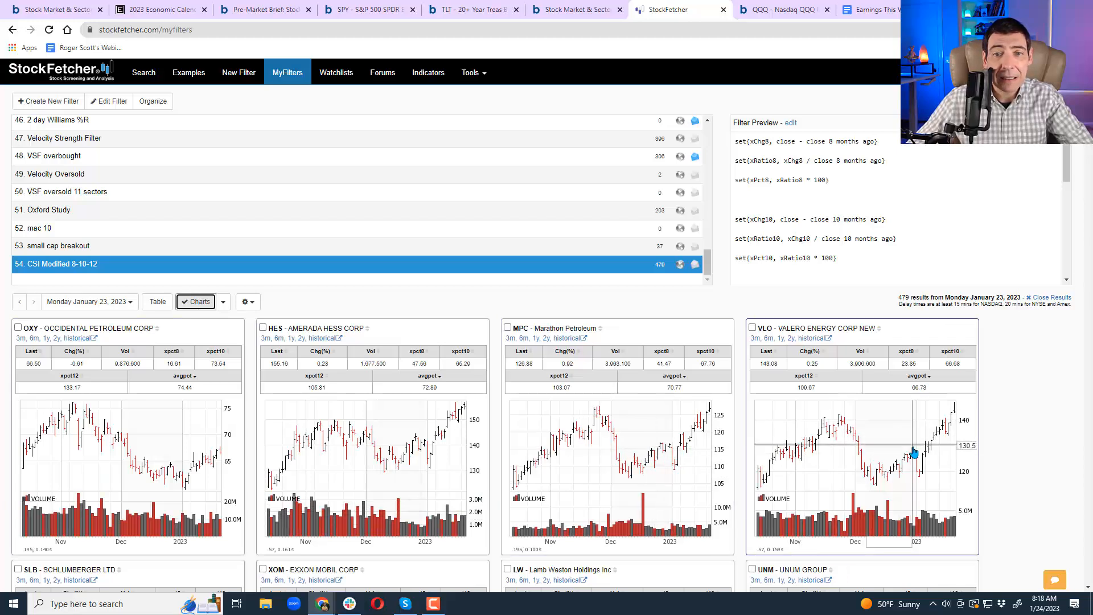
scroll(down, 3)
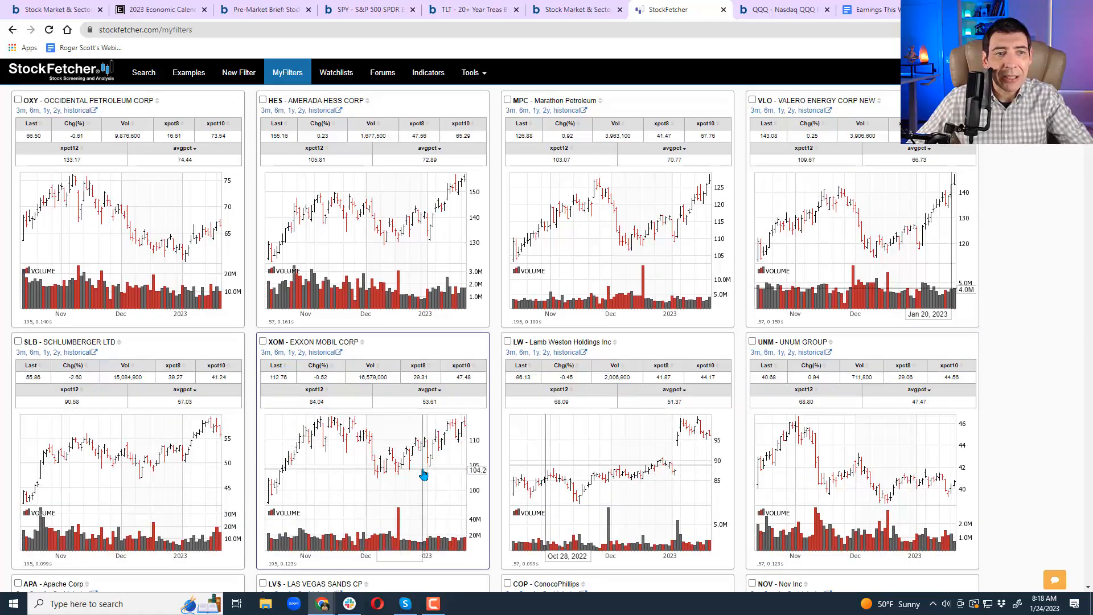
scroll(down, 3)
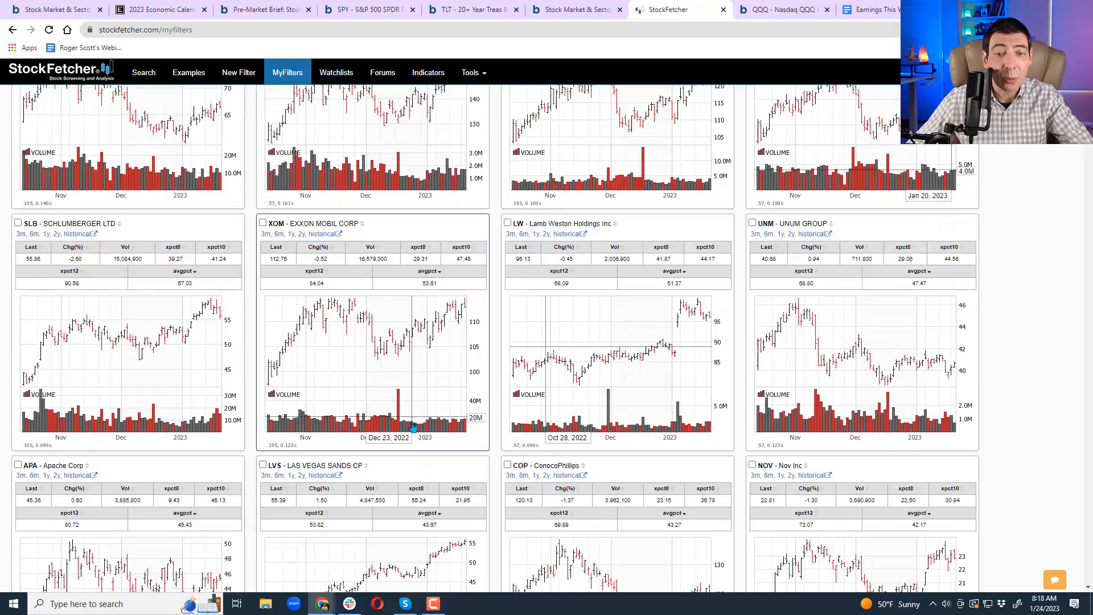
scroll(down, 3)
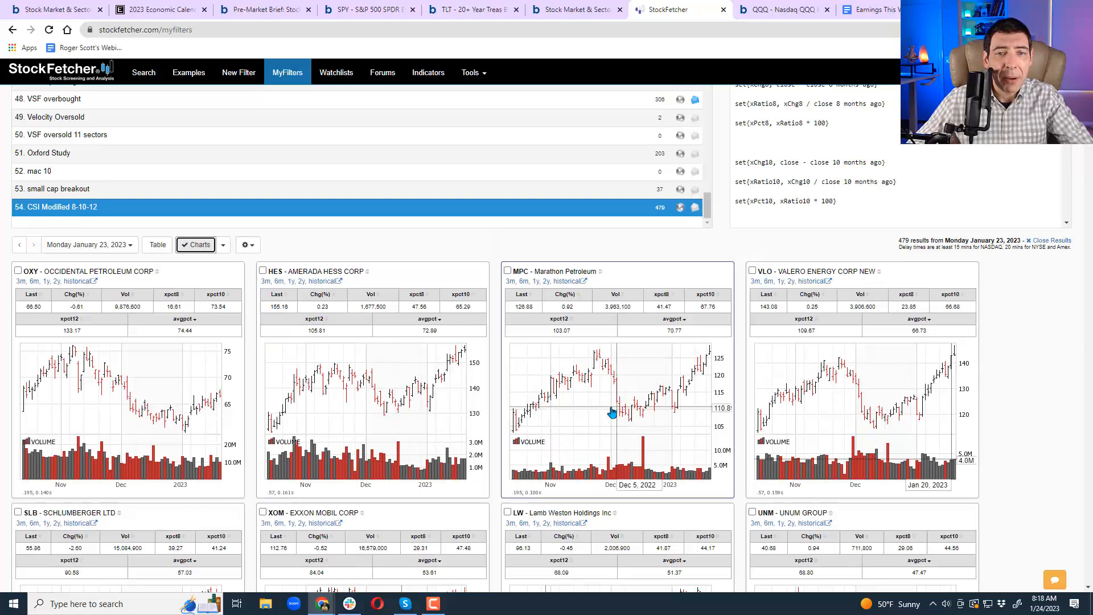
mouse_move(161, 411)
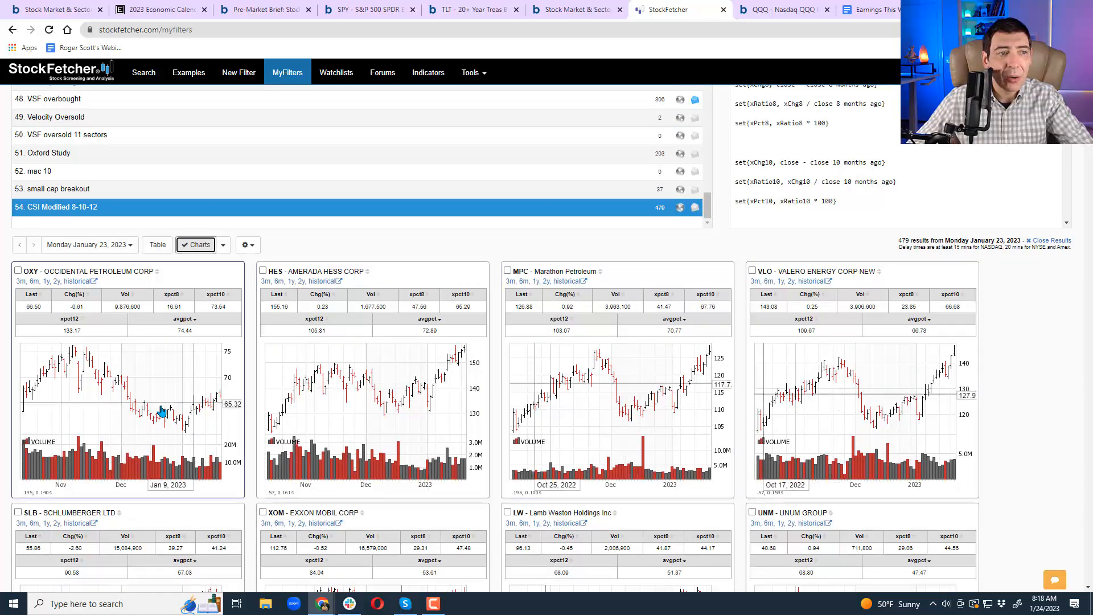
mouse_move(215, 398)
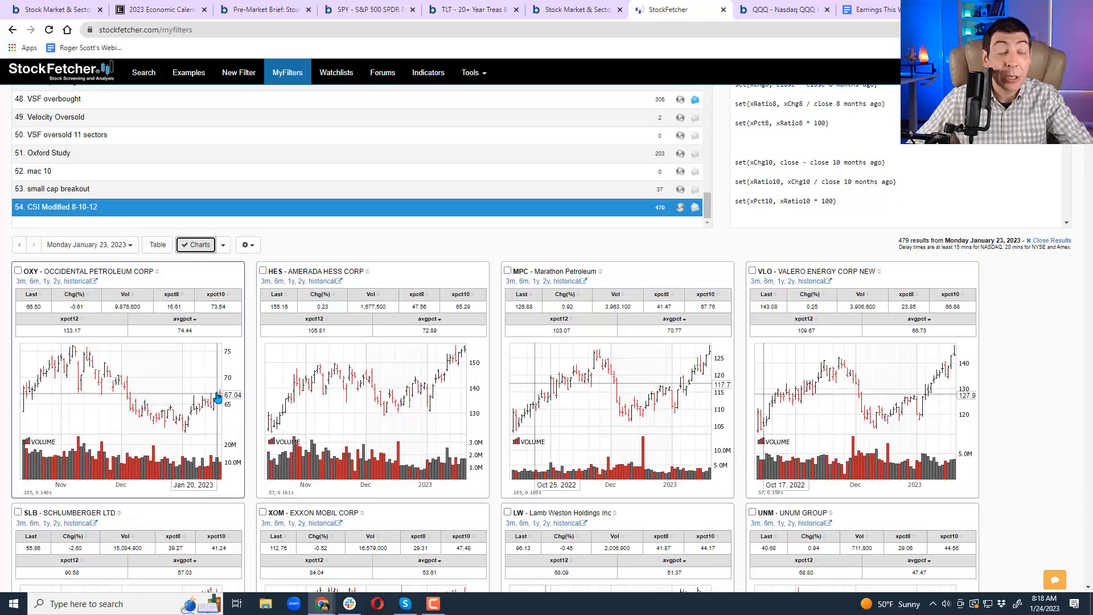
mouse_move(214, 388)
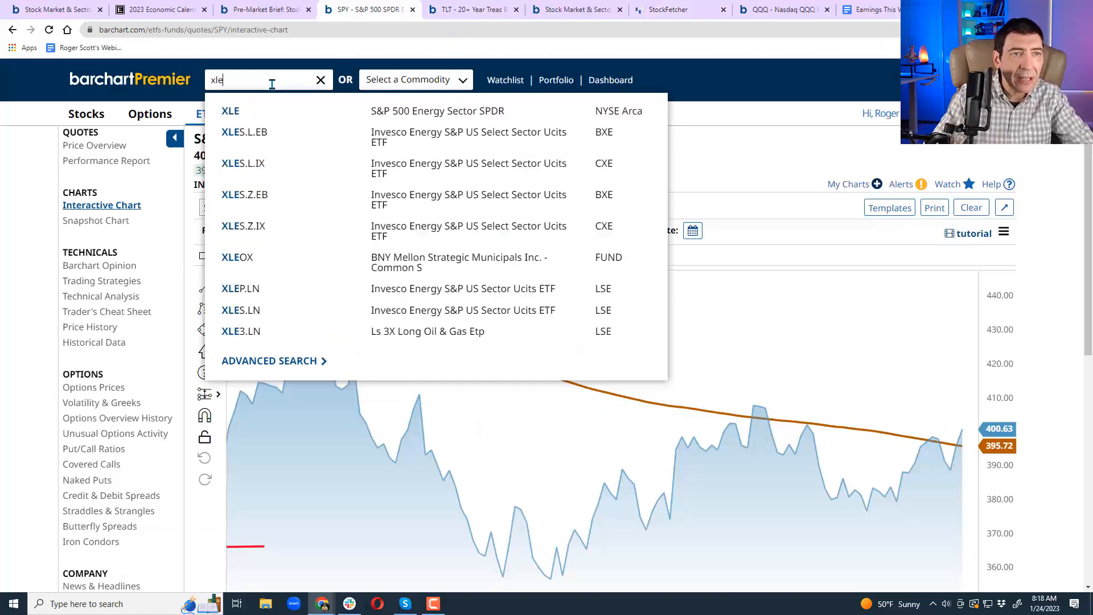
Chart the XLE Energy SPDR with the 50-200 MA - RSI template, then return to StockFetcher.
click(231, 111)
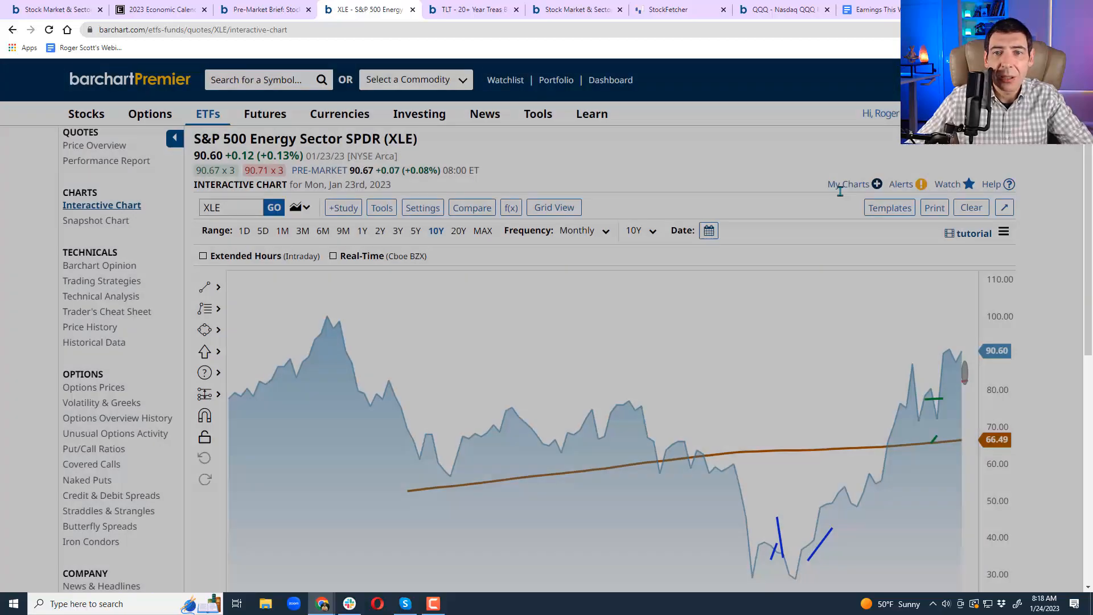
click(890, 208)
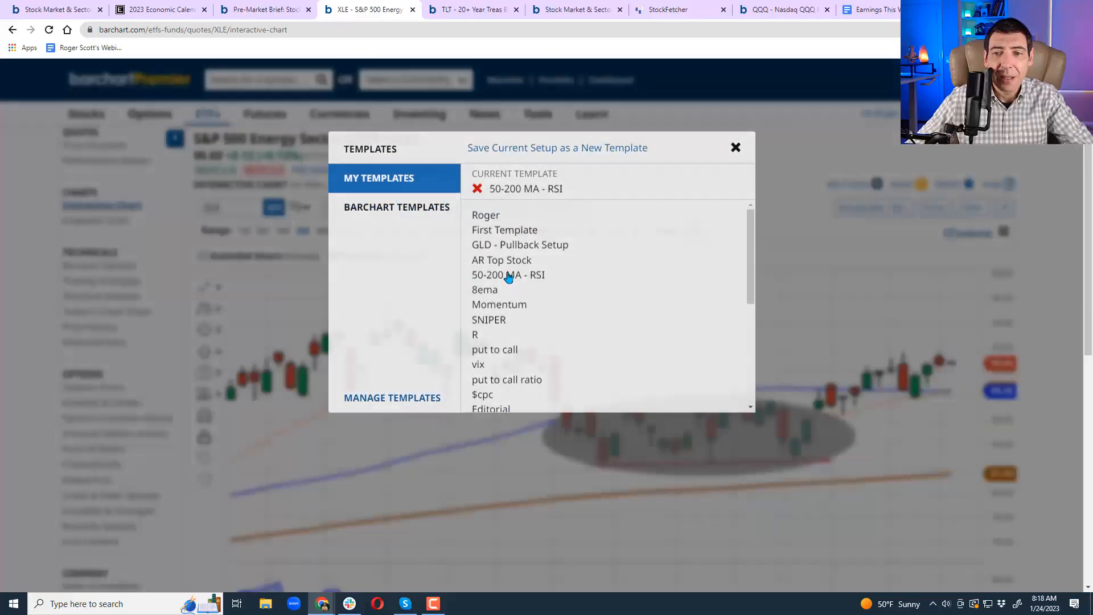
click(735, 146)
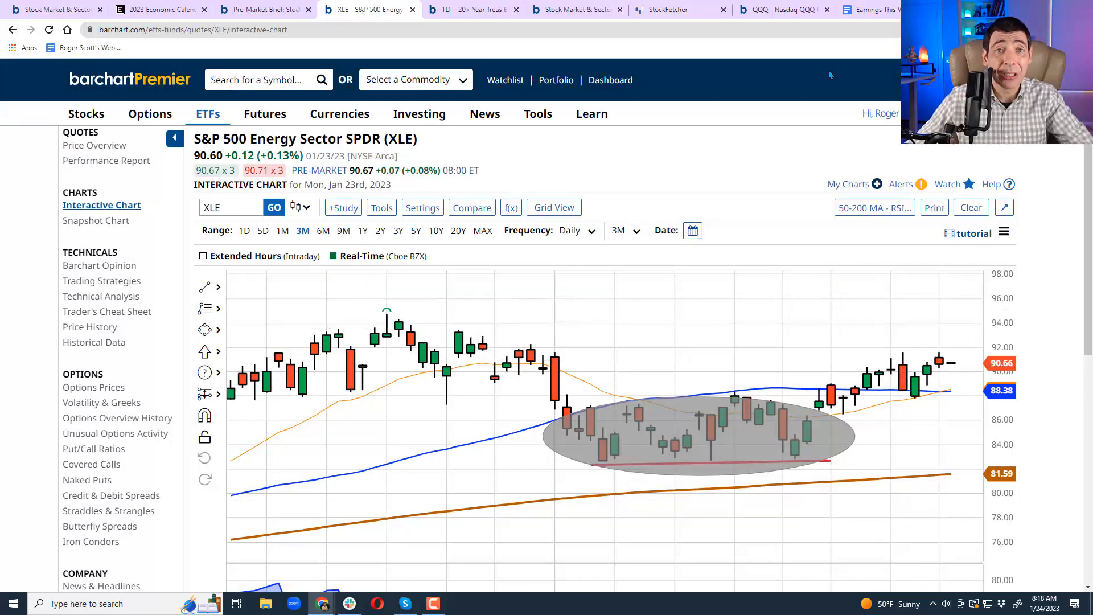
click(676, 9)
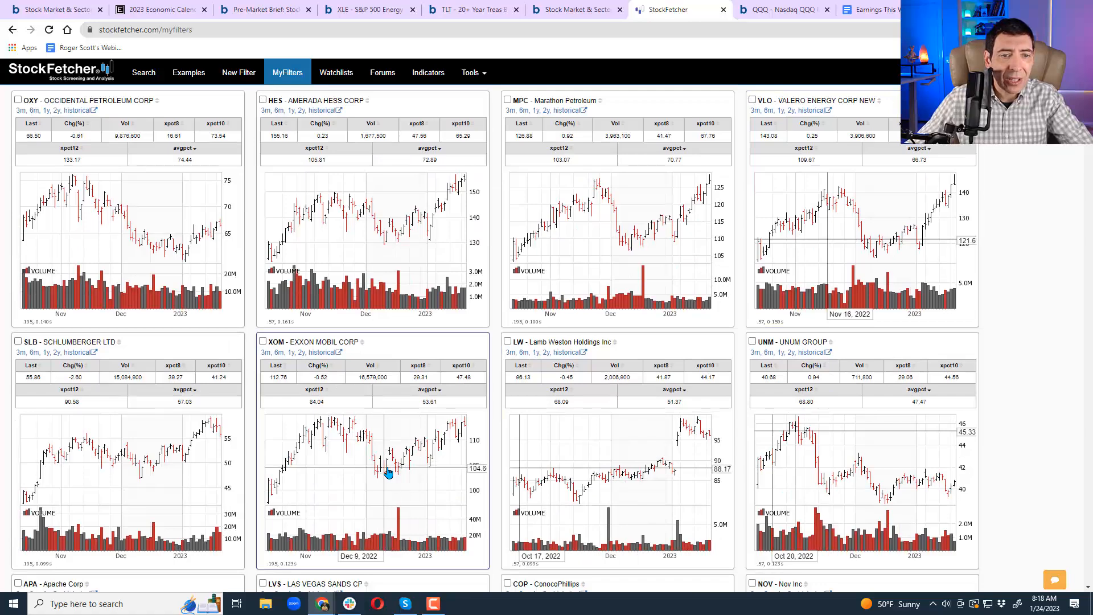
mouse_move(462, 425)
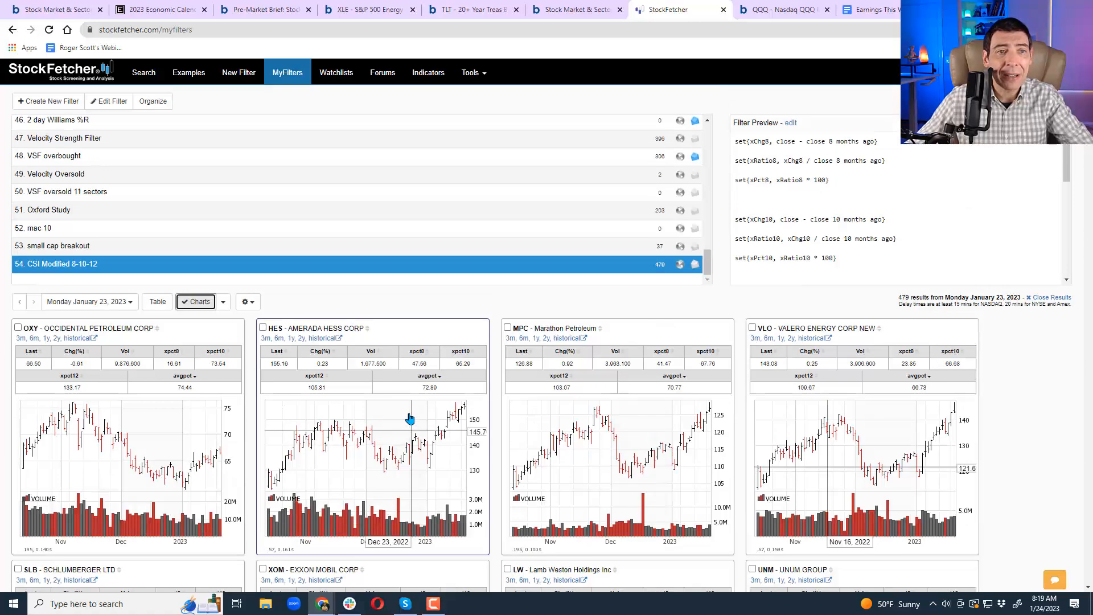
Reverse the avgpct sort into charts led by Generac, Dish Network, Lincoln National and Tesla.
click(161, 301)
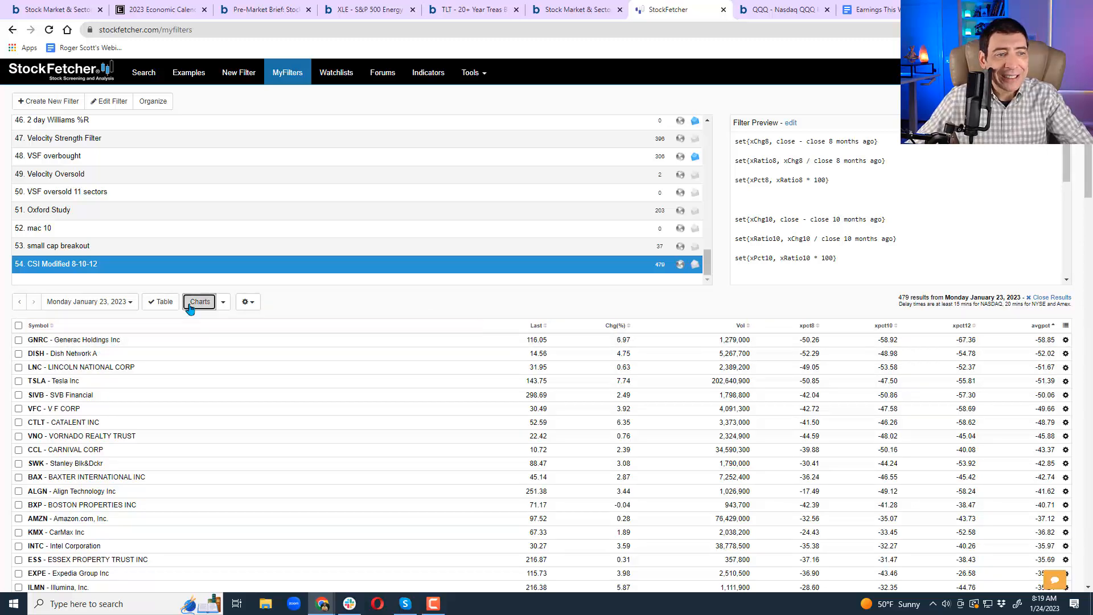
click(199, 302)
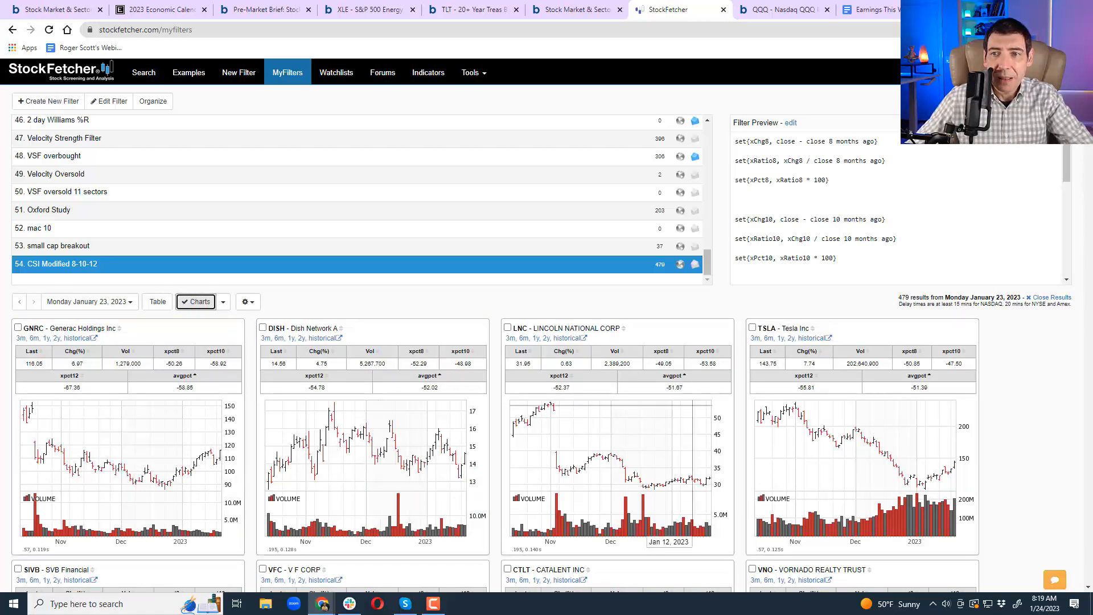
scroll(down, 3)
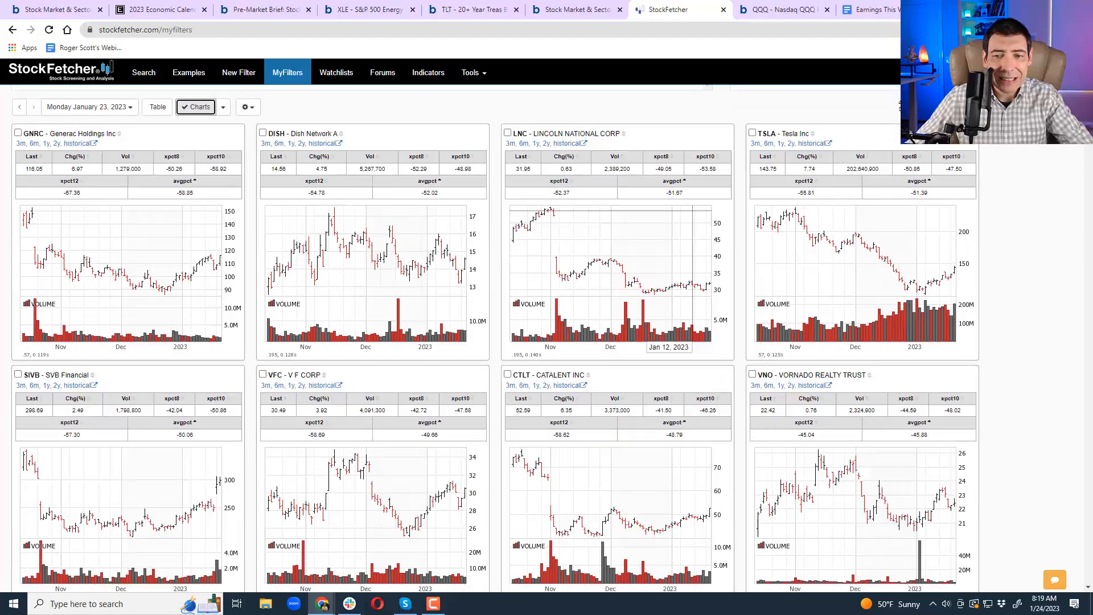
scroll(down, 3)
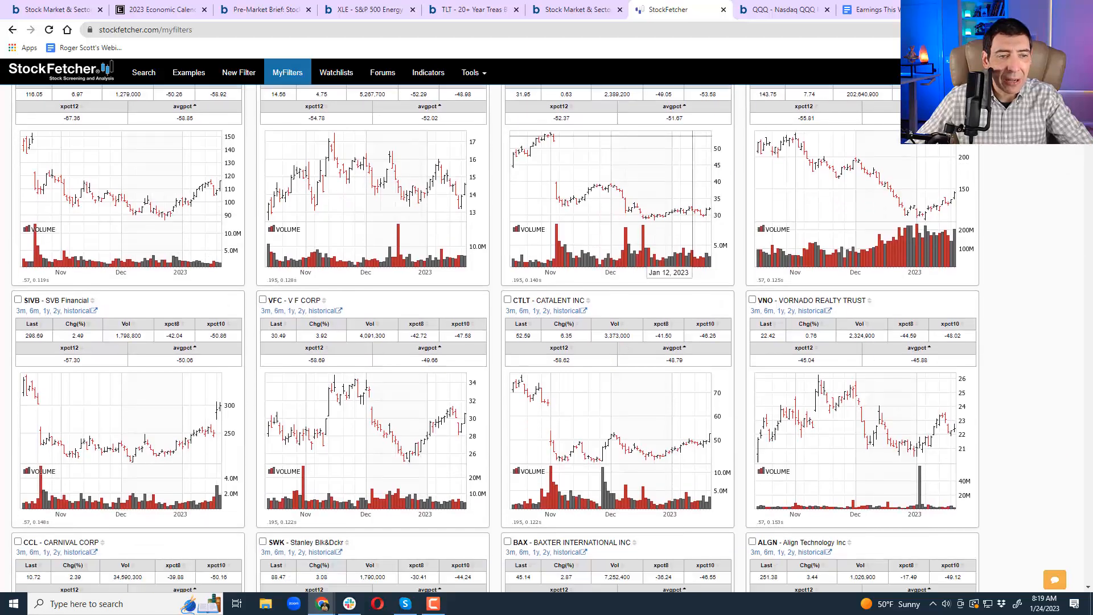
scroll(down, 3)
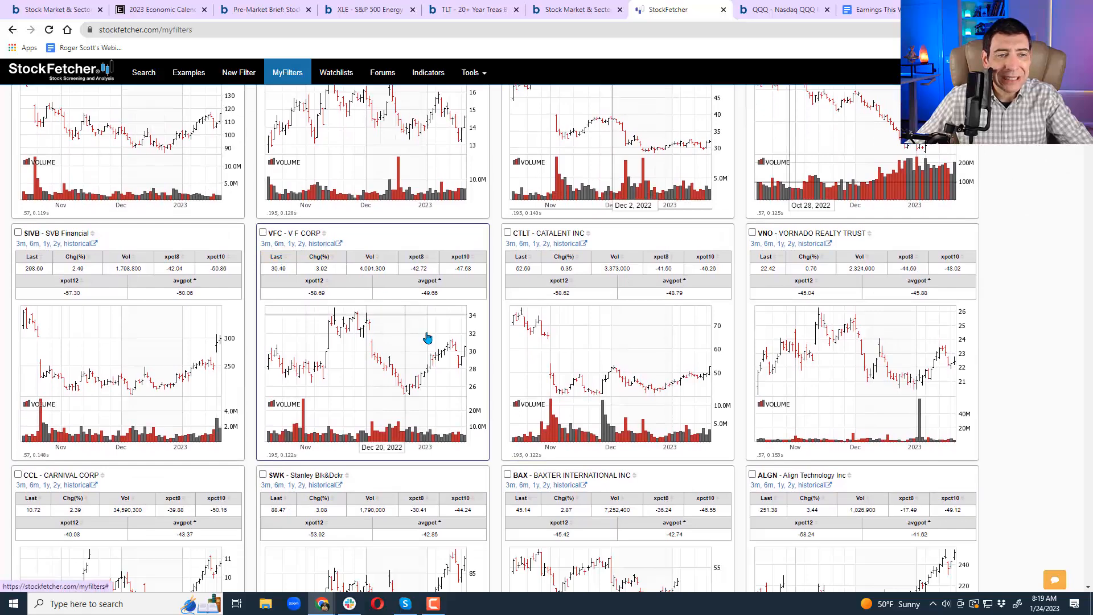
mouse_move(459, 379)
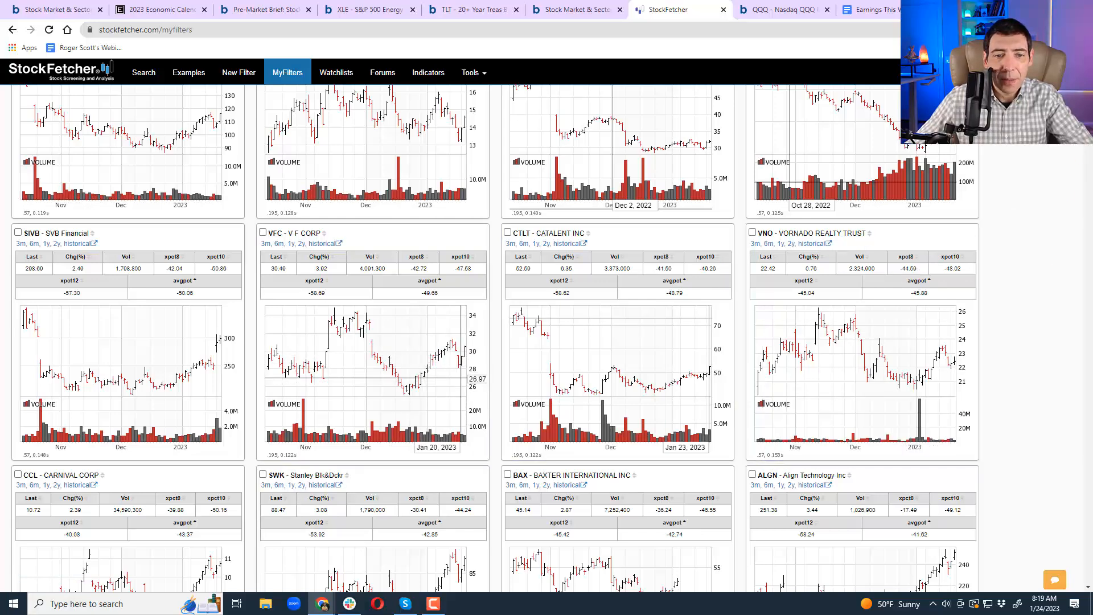
Scroll further down the chart grid to SIVB, VFC, CTLT, VNO, CCL, SWK, BAX and ALGN.
scroll(down, 3)
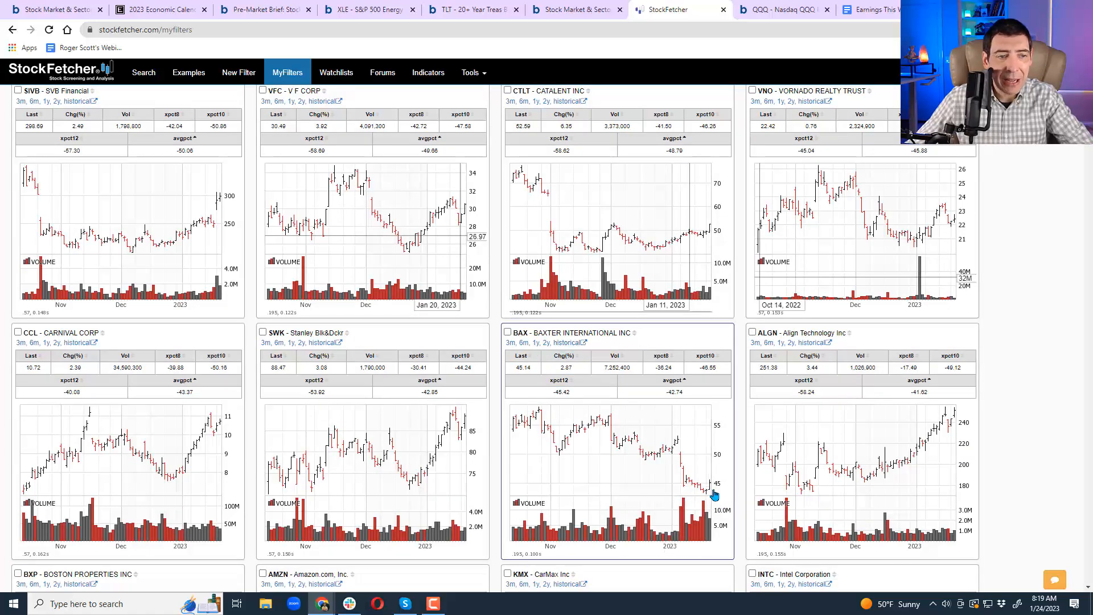
mouse_move(218, 434)
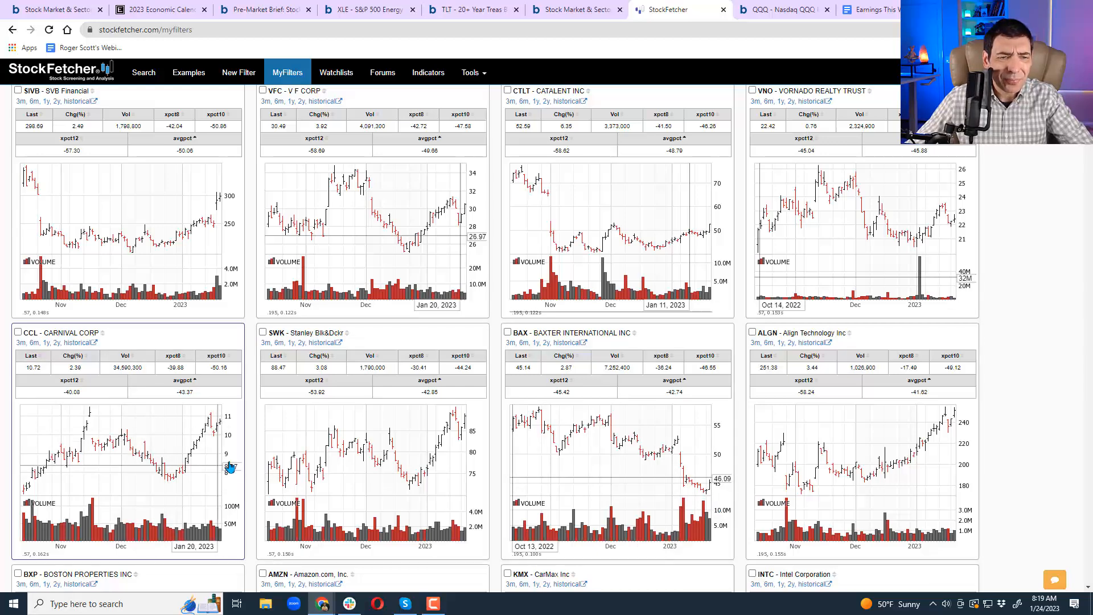
click(59, 218)
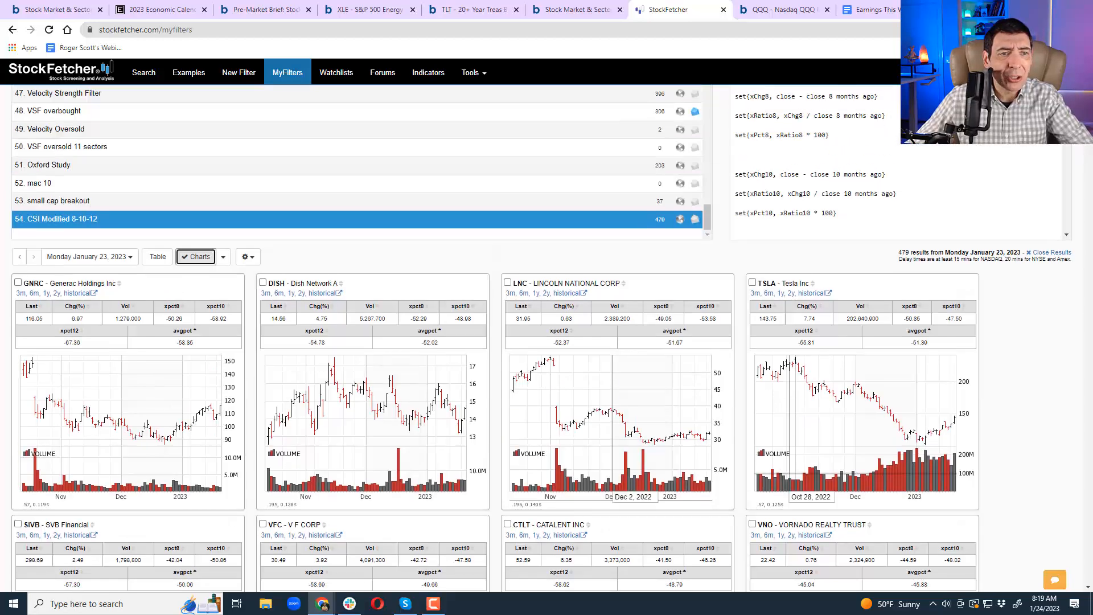
scroll(down, 3)
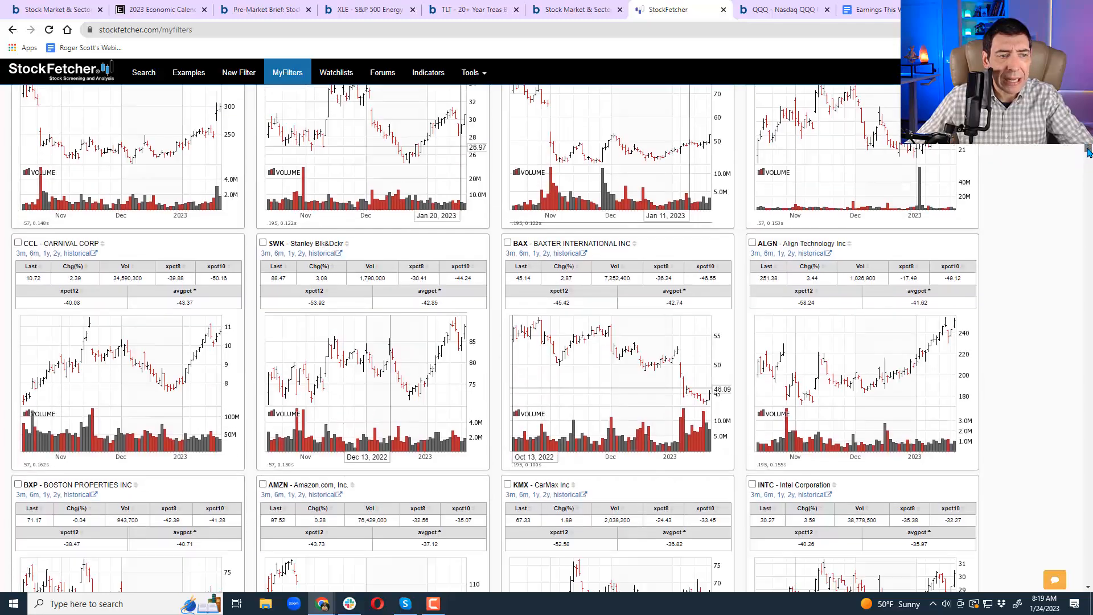
scroll(down, 3)
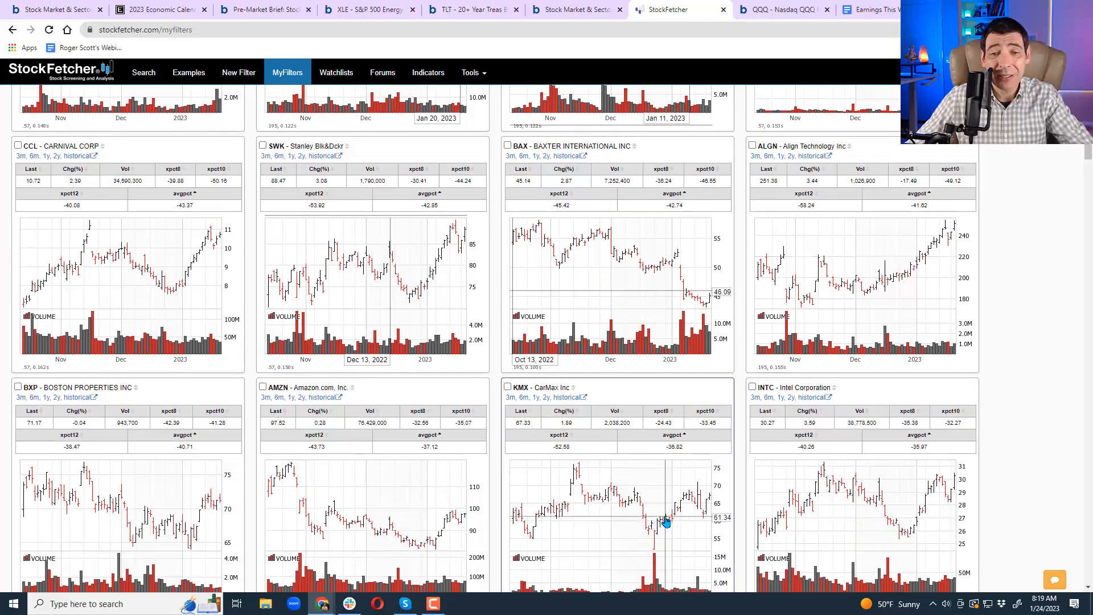
scroll(down, 3)
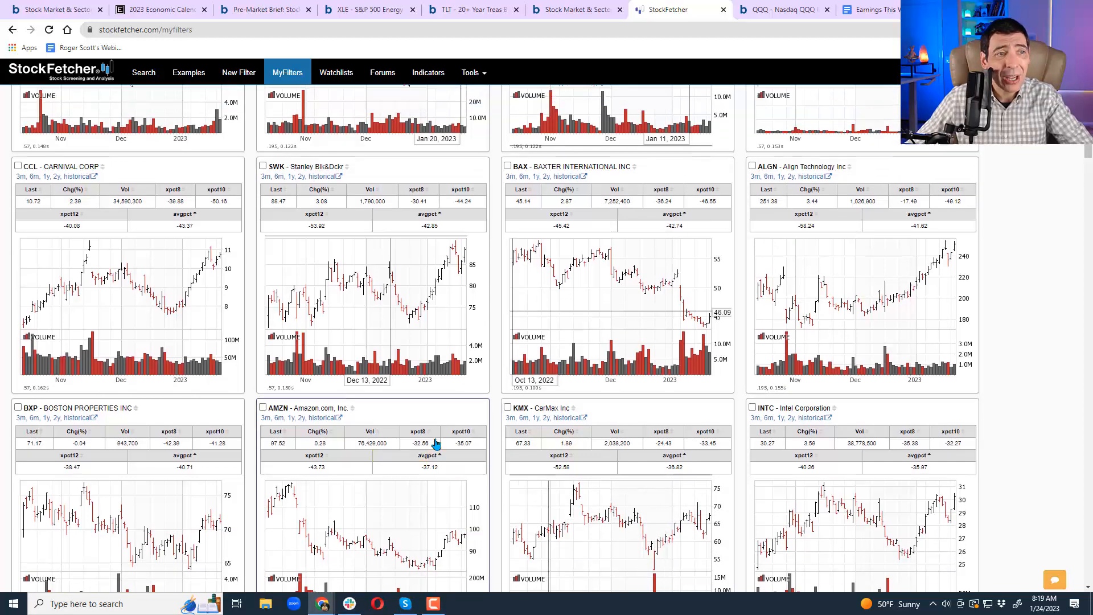
scroll(down, 3)
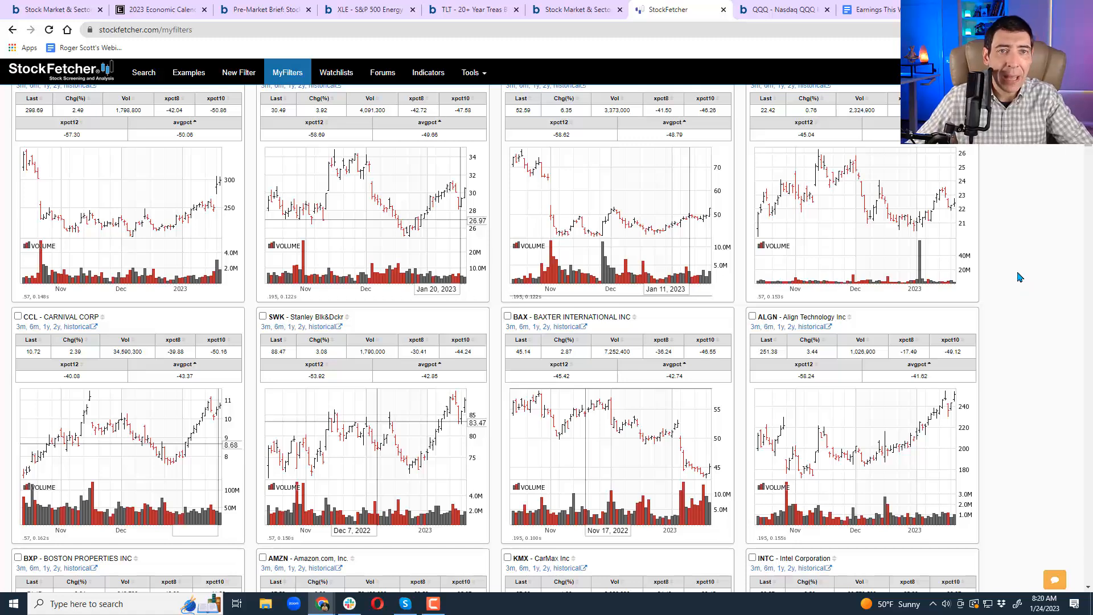
mouse_move(1038, 258)
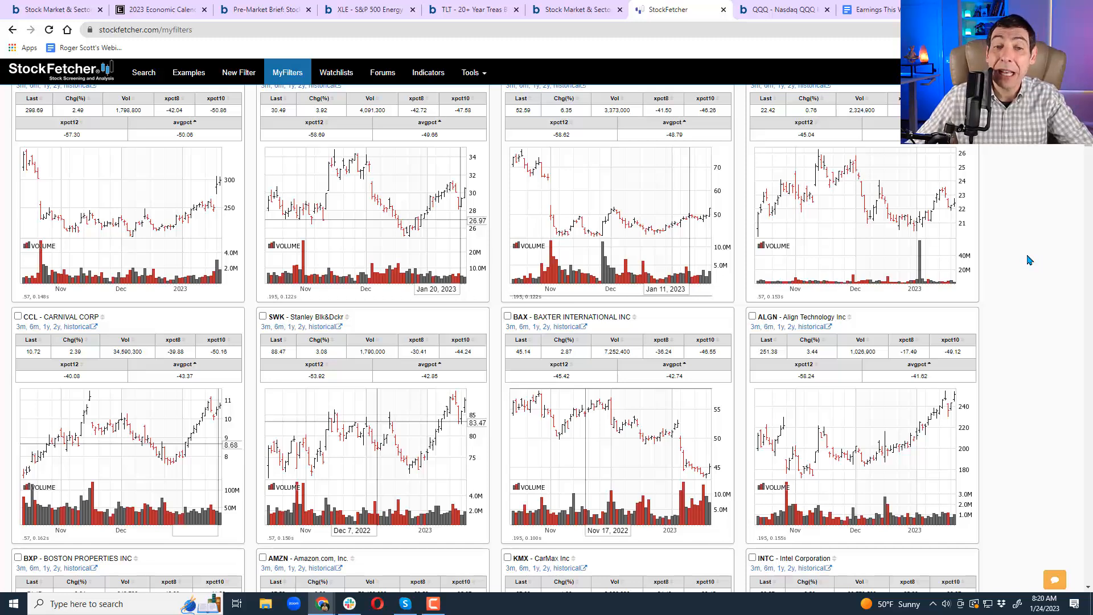
mouse_move(1043, 237)
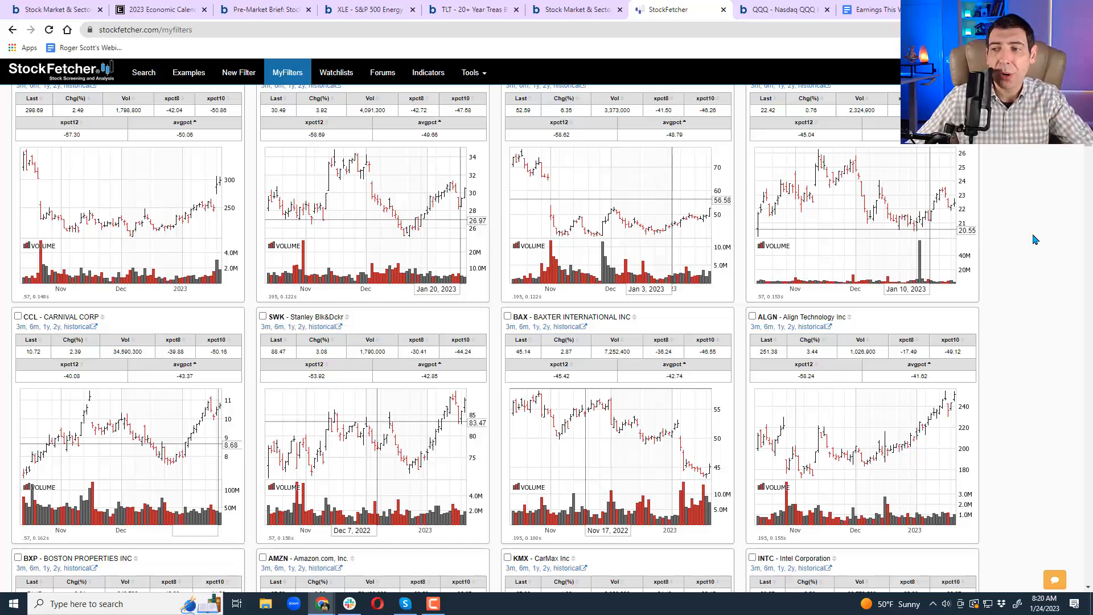
mouse_move(1022, 242)
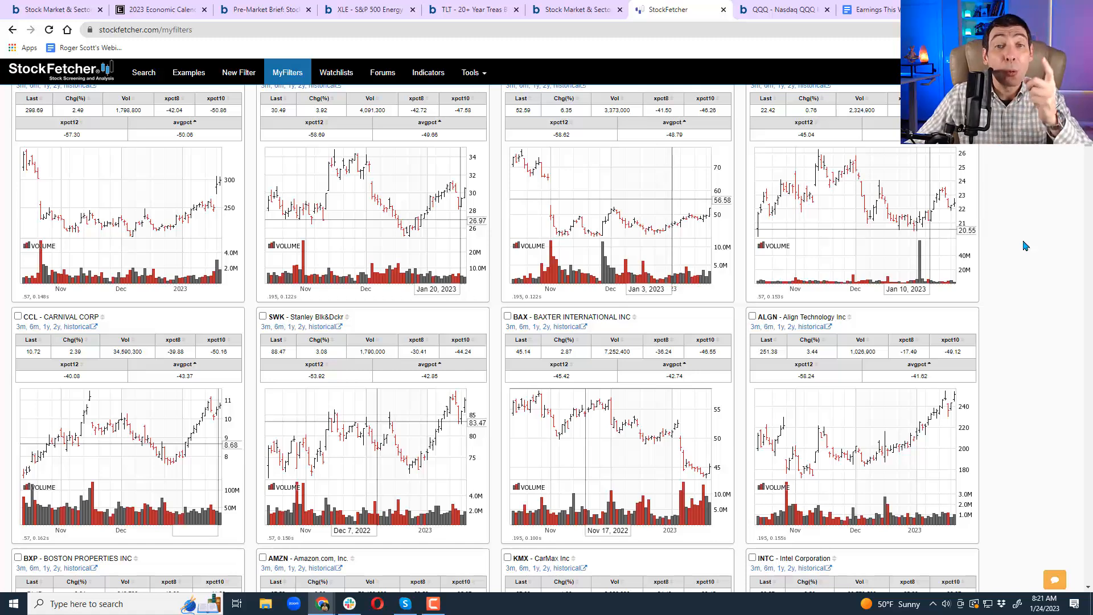
Bring up the QQQ daily chart showing its recent range below the 200-day average.
click(783, 9)
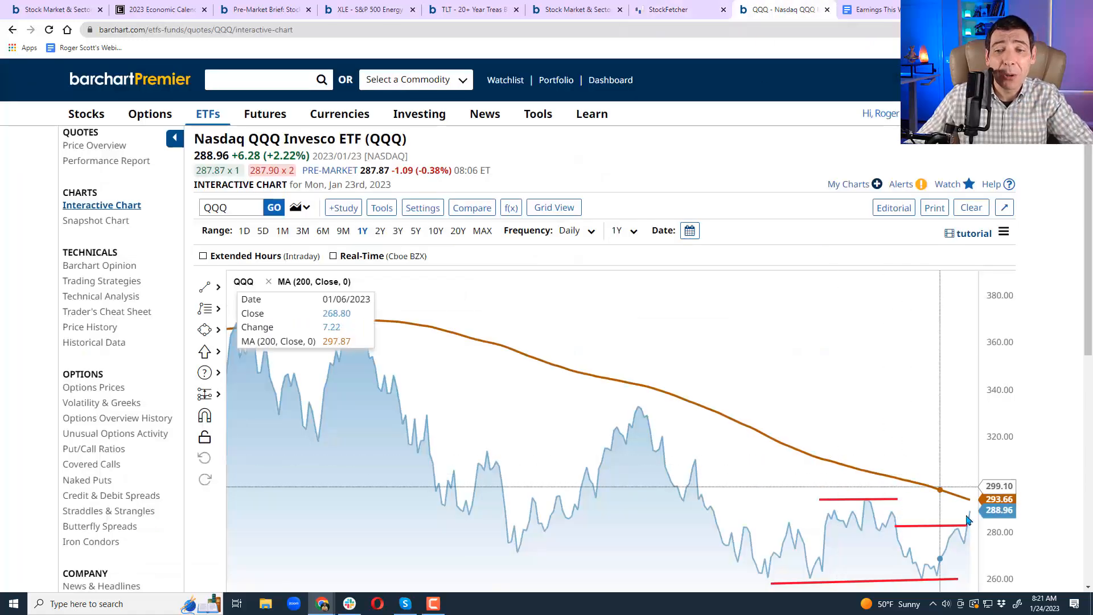
mouse_move(686, 173)
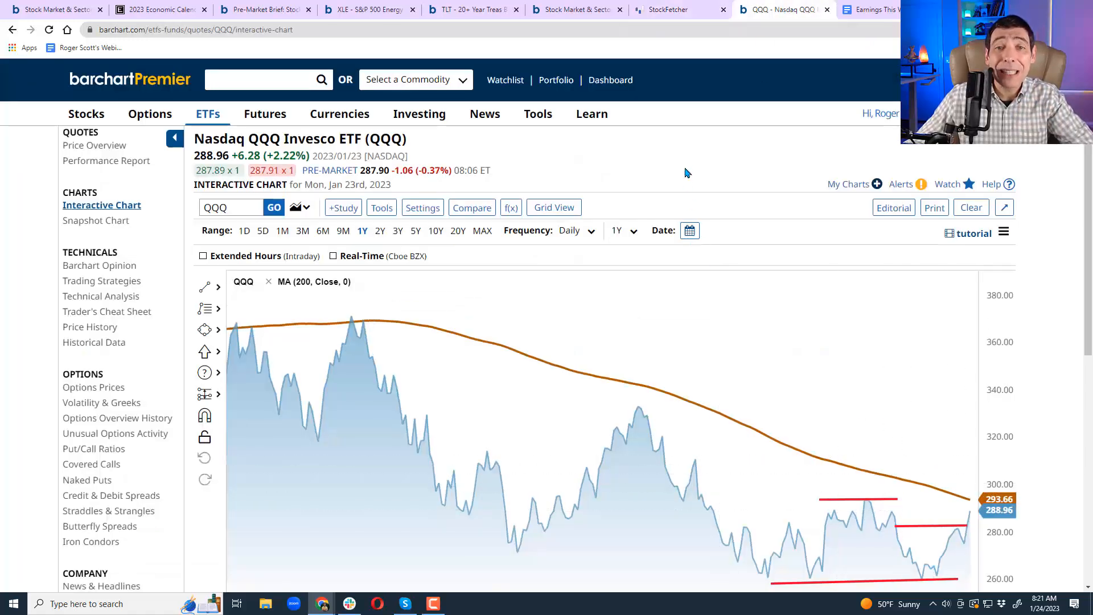